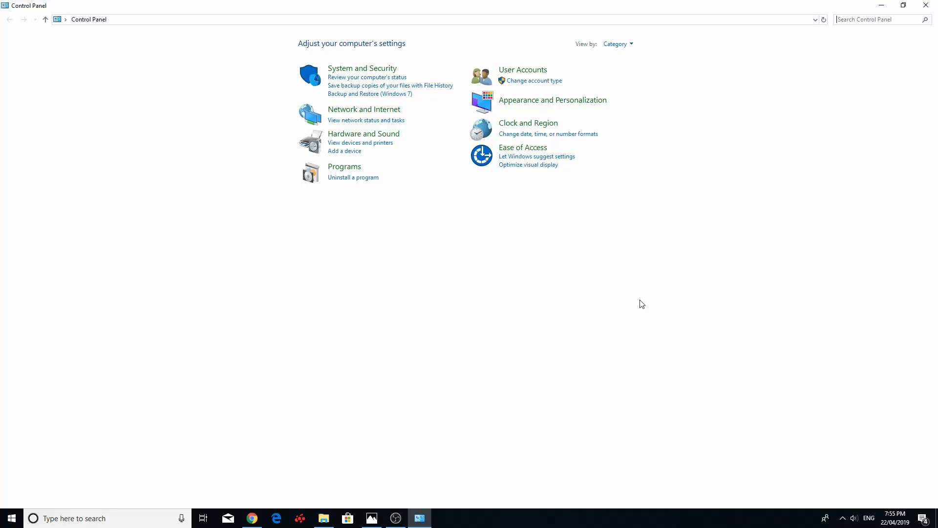
{"action": "mouse_move", "coordinate": [435, 279]}
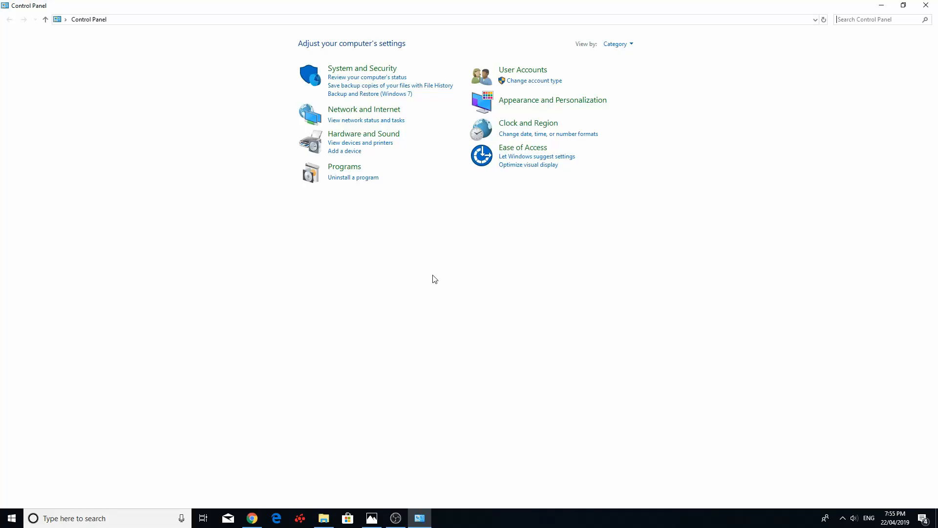
{"action": "mouse_move", "coordinate": [656, 310]}
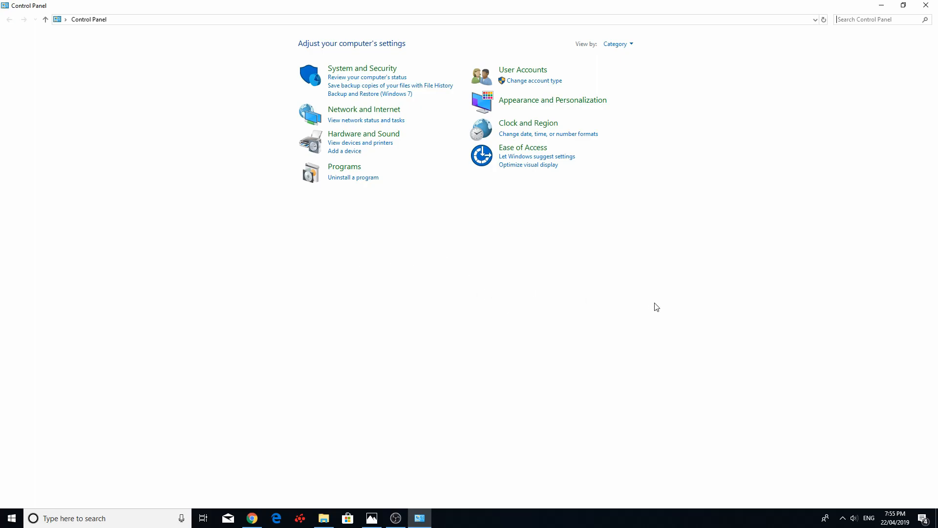
{"action": "mouse_move", "coordinate": [472, 305]}
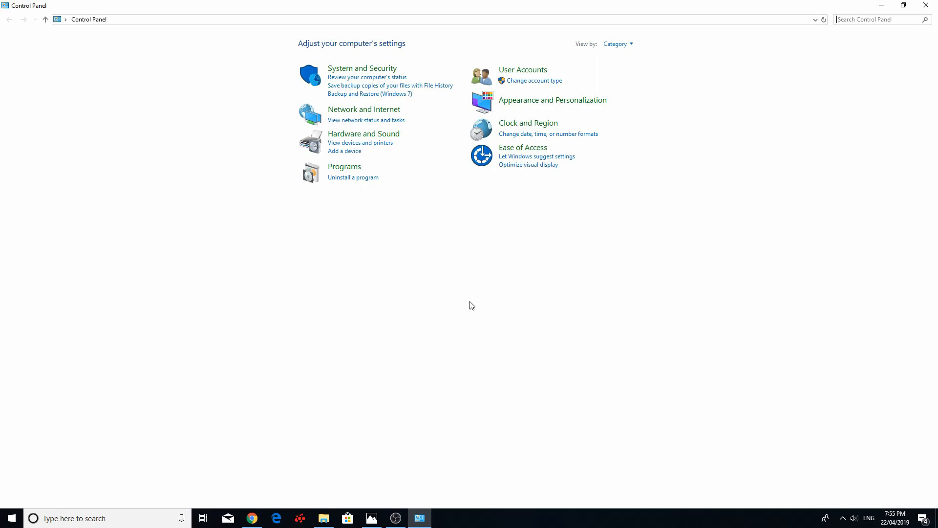
{"action": "mouse_move", "coordinate": [430, 305]}
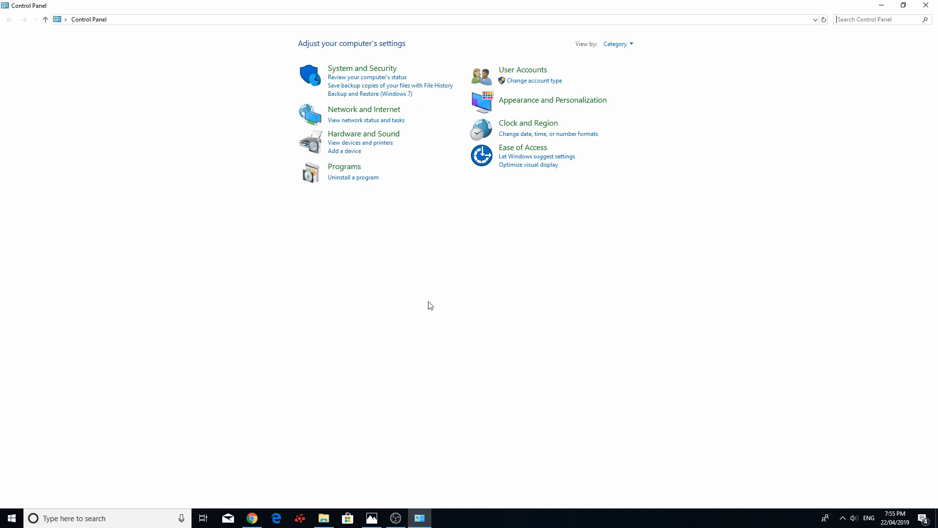
{"action": "mouse_move", "coordinate": [424, 304]}
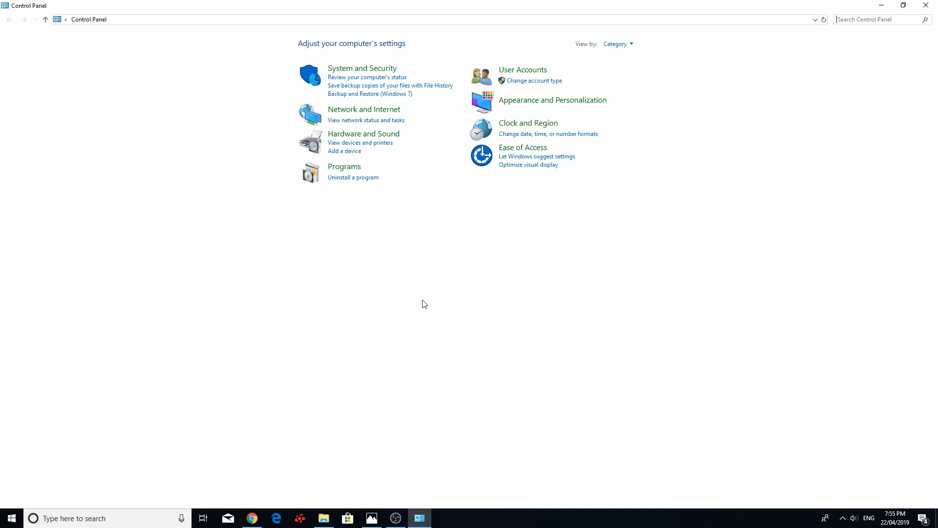
{"action": "mouse_move", "coordinate": [434, 302]}
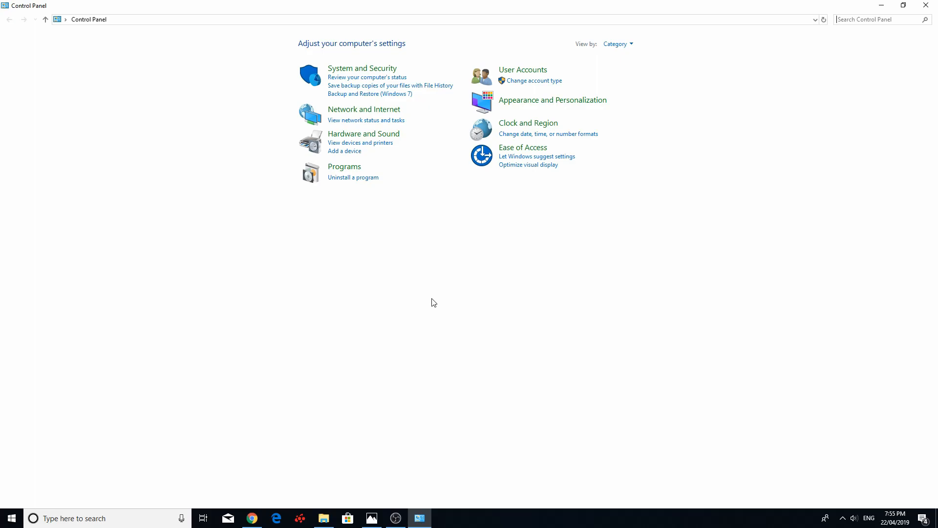
{"action": "mouse_move", "coordinate": [285, 339]}
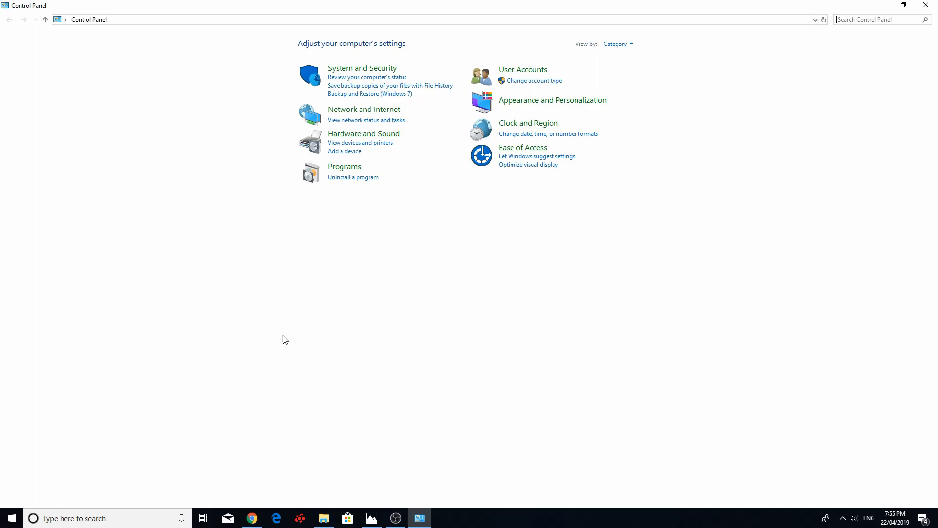
{"action": "mouse_move", "coordinate": [557, 328]}
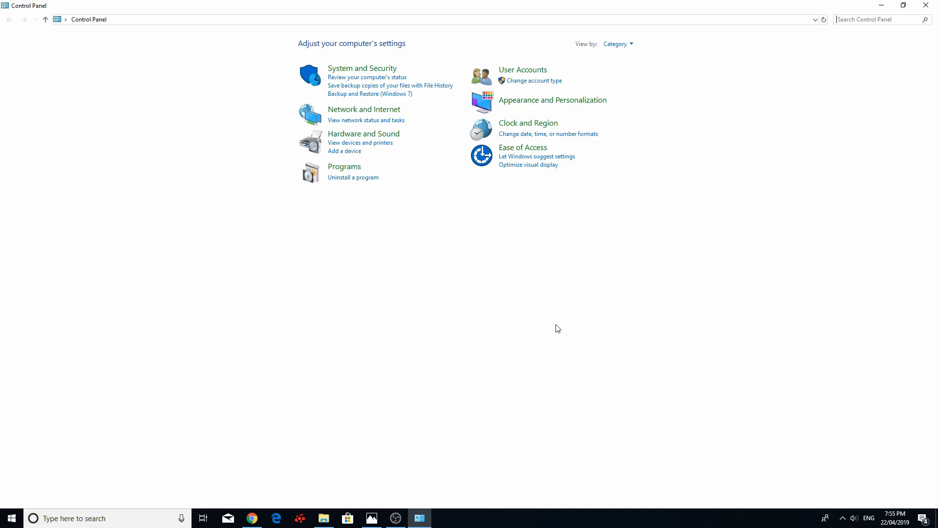
{"action": "mouse_move", "coordinate": [758, 253]}
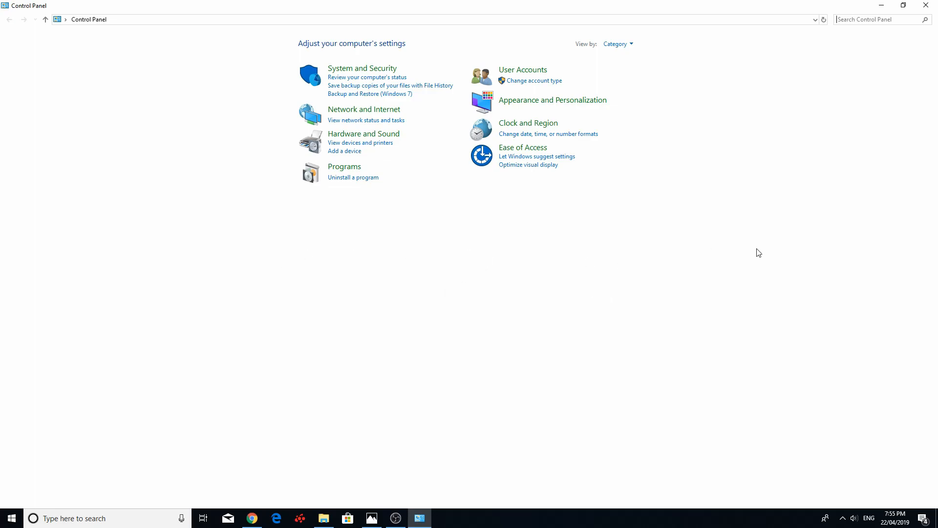
{"action": "mouse_move", "coordinate": [496, 246]}
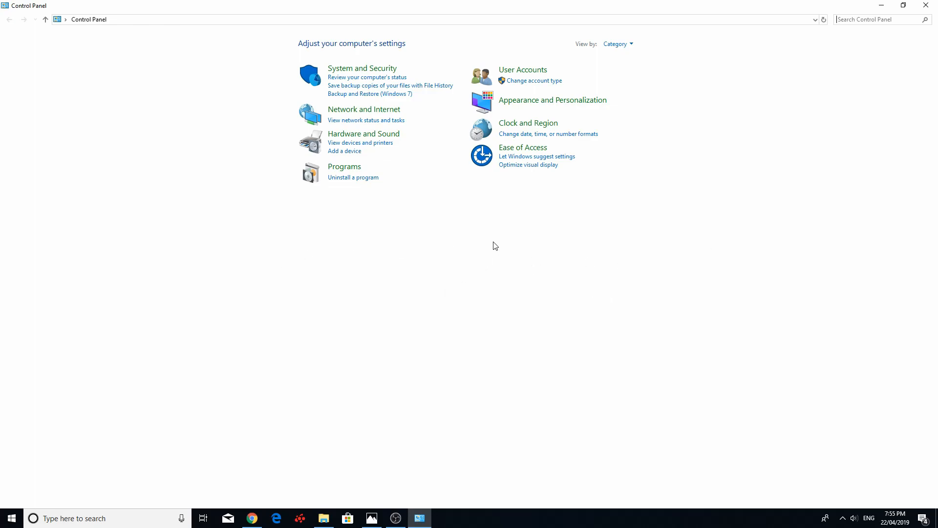
{"action": "mouse_move", "coordinate": [458, 244]}
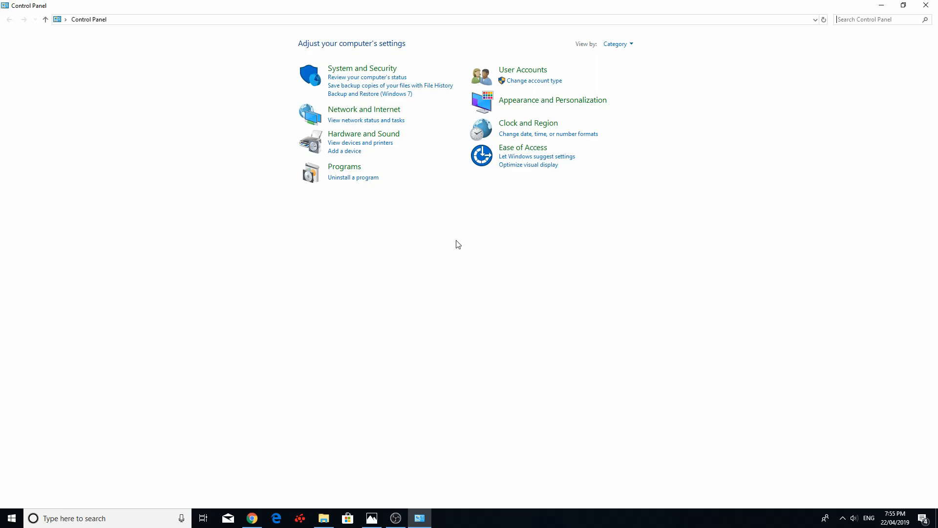
{"action": "mouse_move", "coordinate": [449, 246]}
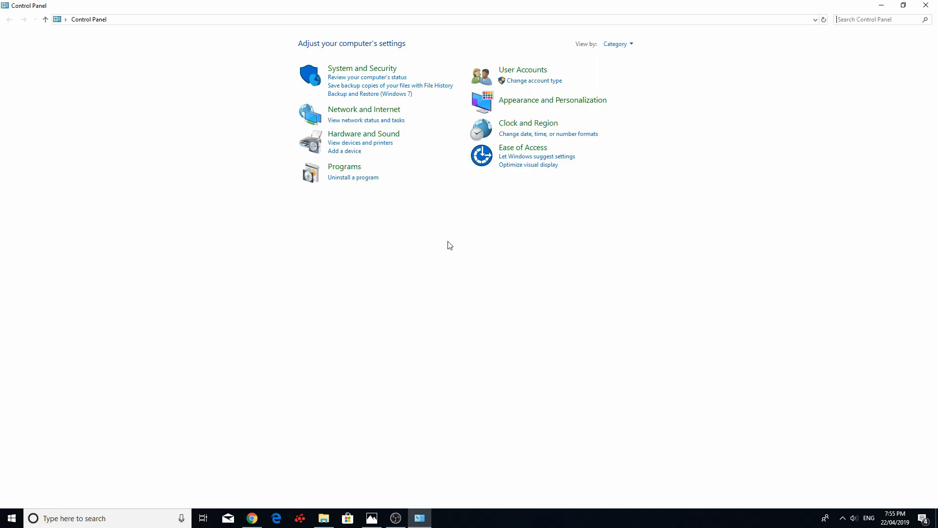
{"action": "mouse_move", "coordinate": [482, 245]}
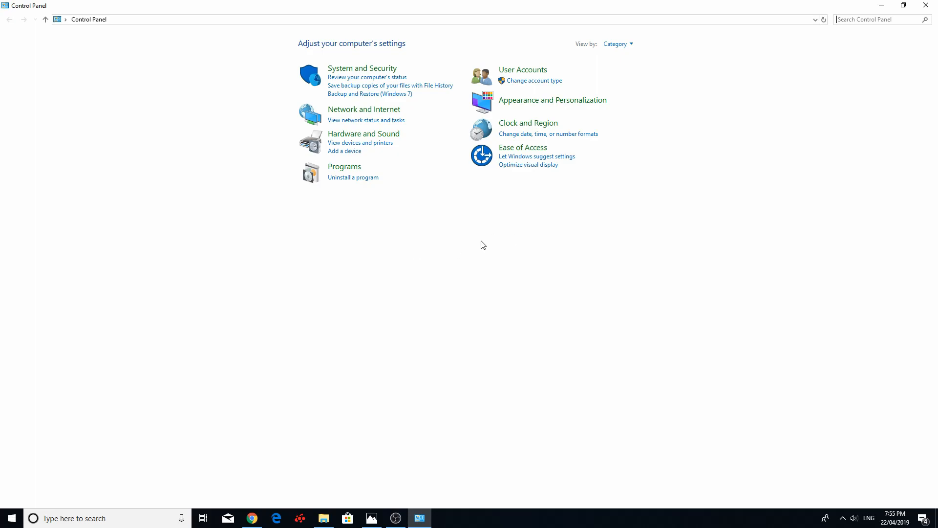
{"action": "mouse_move", "coordinate": [466, 242]}
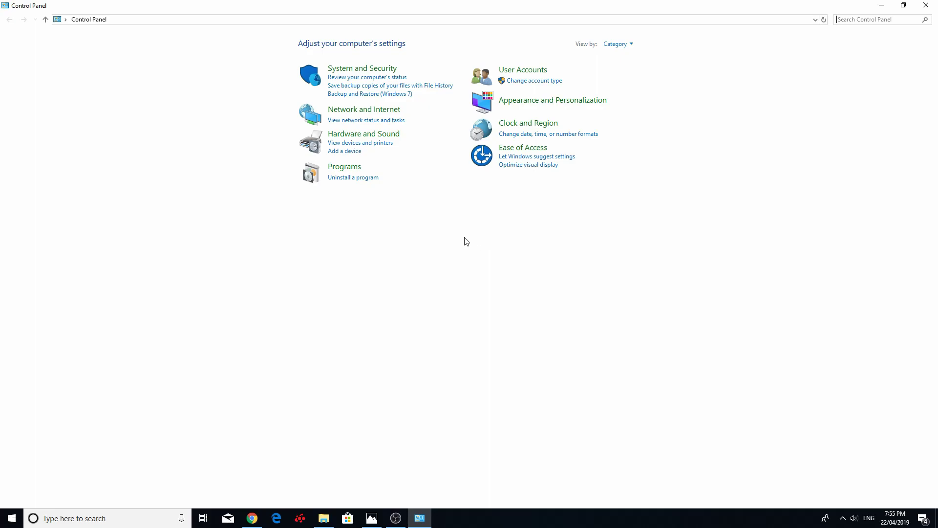
{"action": "mouse_move", "coordinate": [68, 309]}
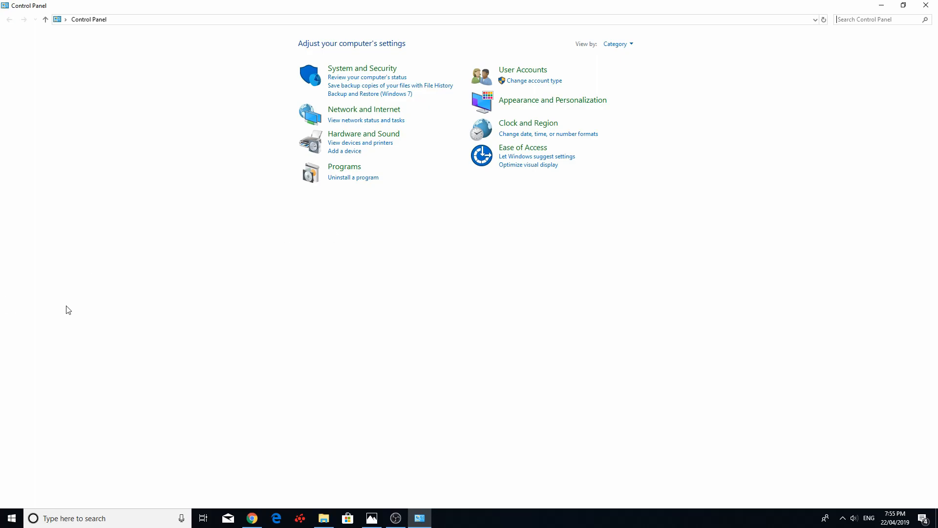
{"action": "mouse_move", "coordinate": [805, 316]}
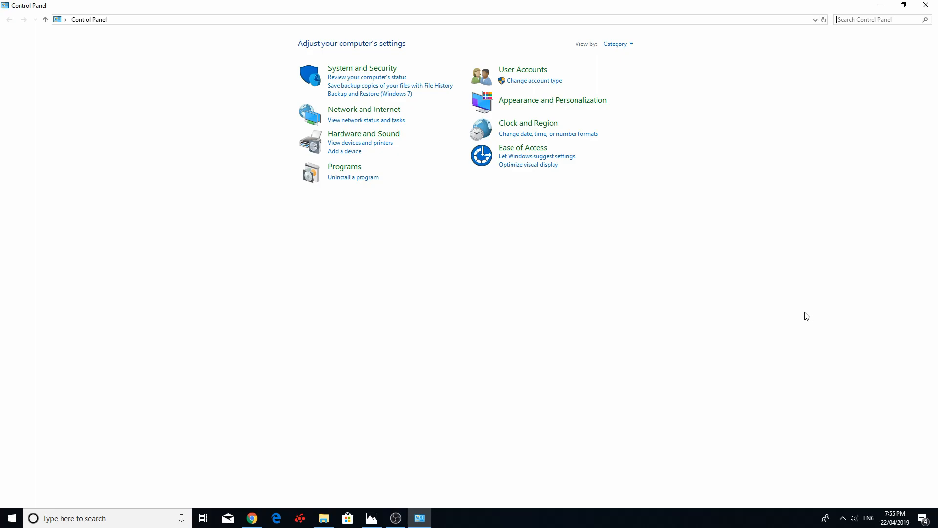
{"action": "mouse_move", "coordinate": [861, 284]}
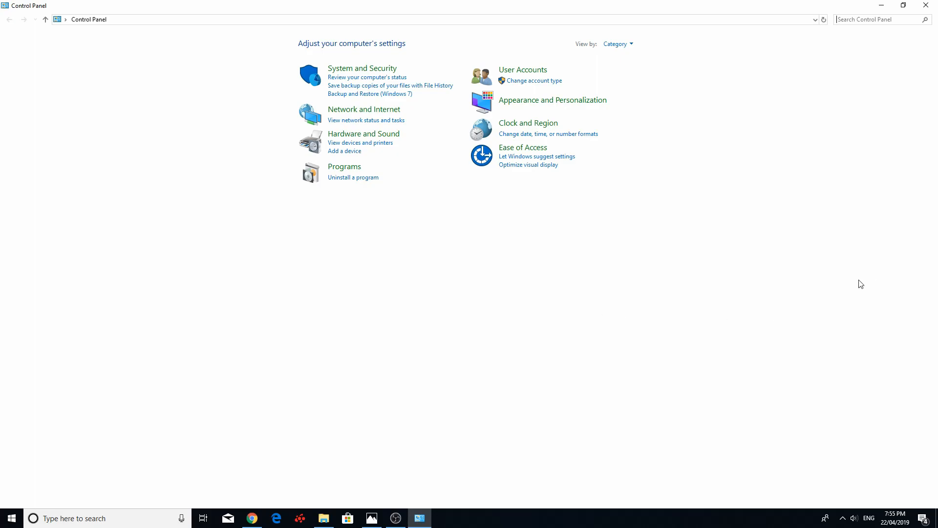
{"action": "mouse_move", "coordinate": [656, 251]}
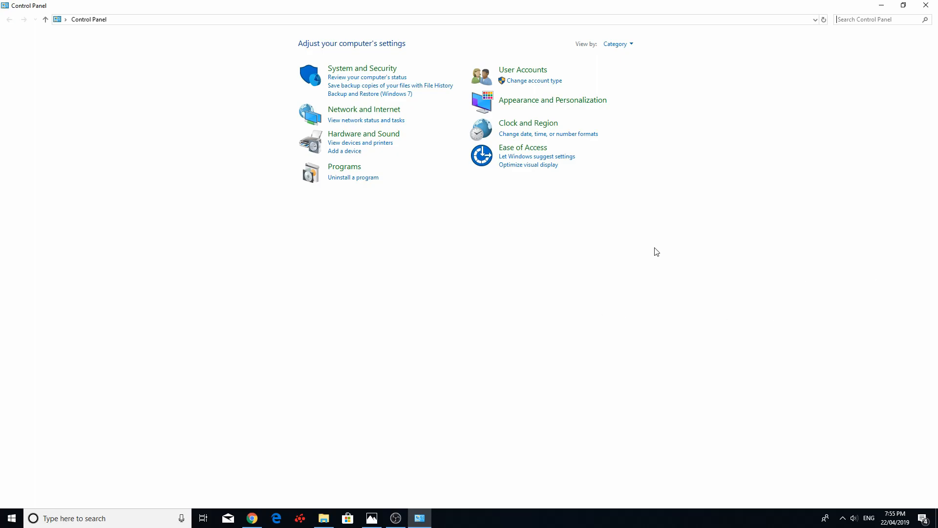
{"action": "mouse_move", "coordinate": [530, 225]}
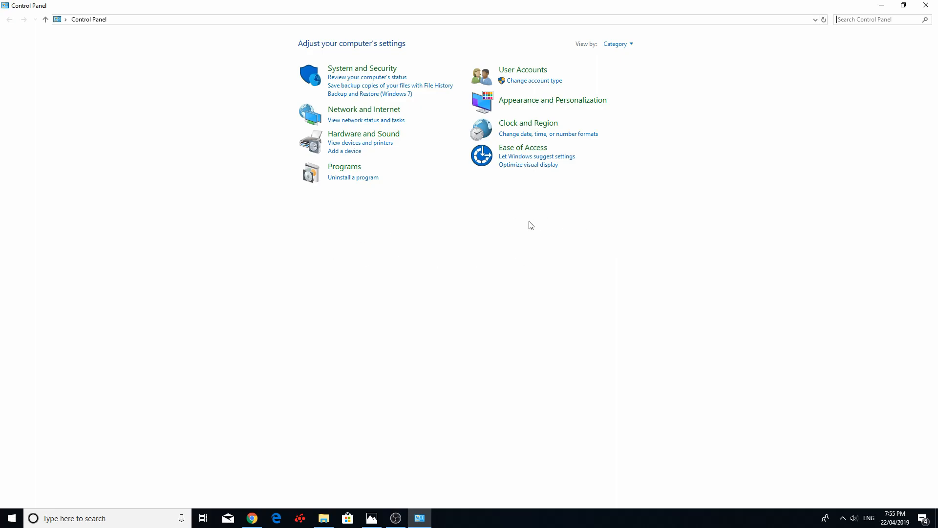
{"action": "mouse_move", "coordinate": [694, 229]}
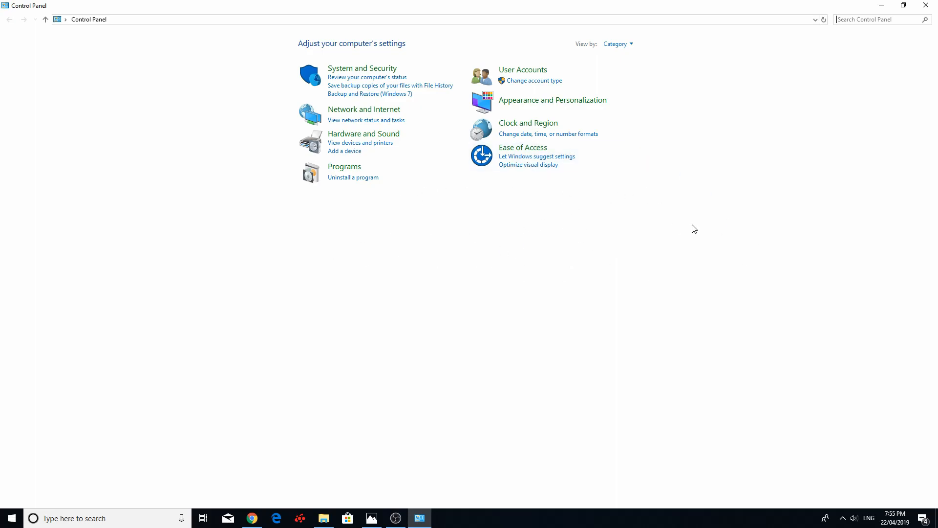
{"action": "mouse_move", "coordinate": [775, 219]}
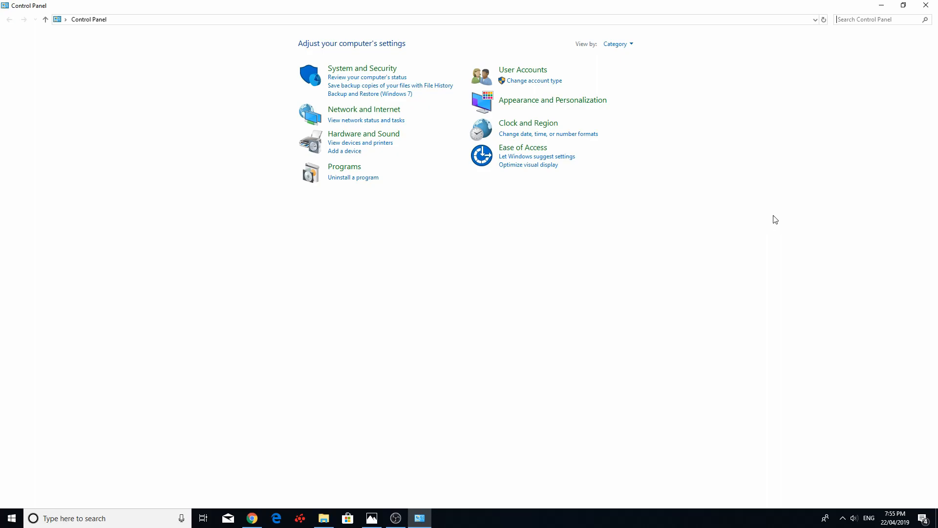
{"action": "mouse_move", "coordinate": [829, 173]}
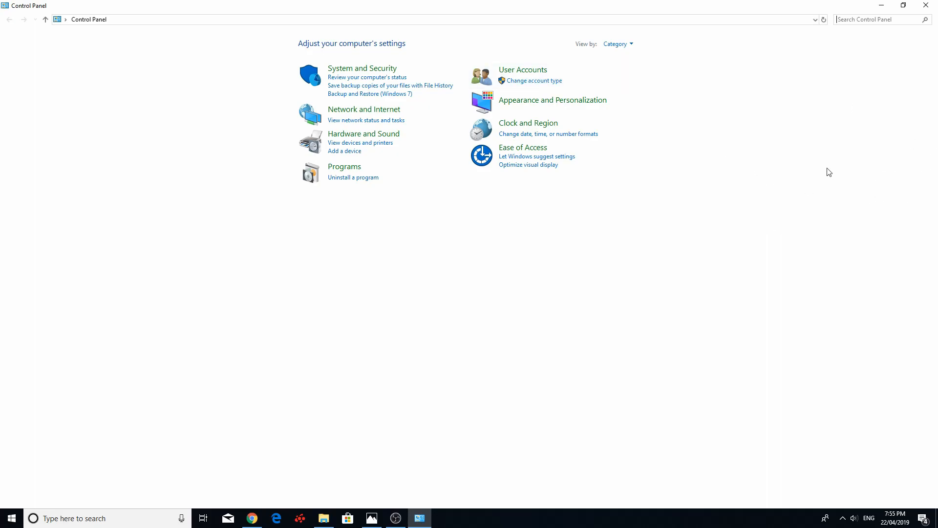
{"action": "mouse_move", "coordinate": [635, 518]}
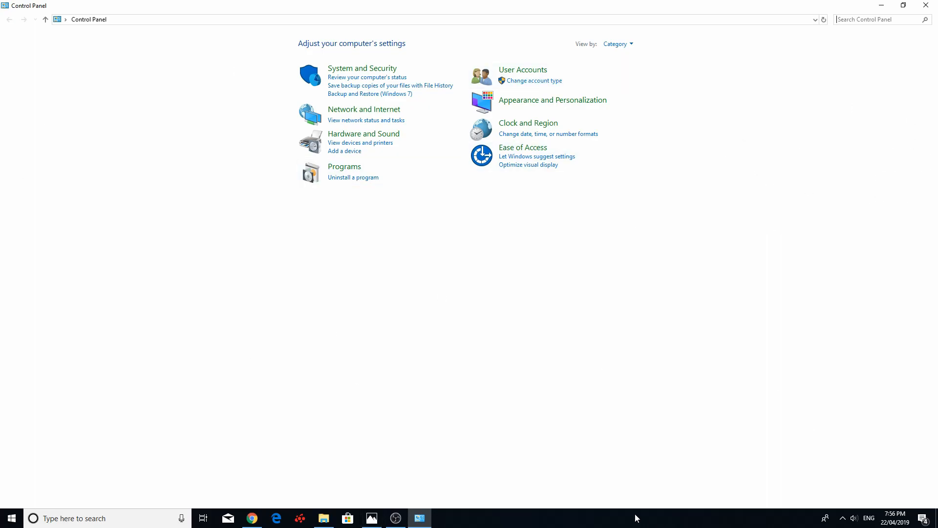
{"action": "mouse_move", "coordinate": [713, 332]}
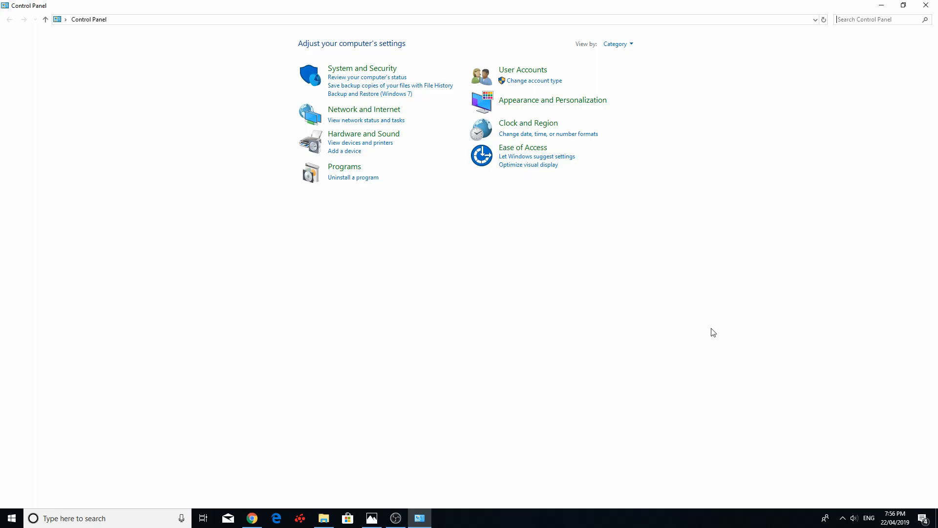
{"action": "mouse_move", "coordinate": [664, 313]}
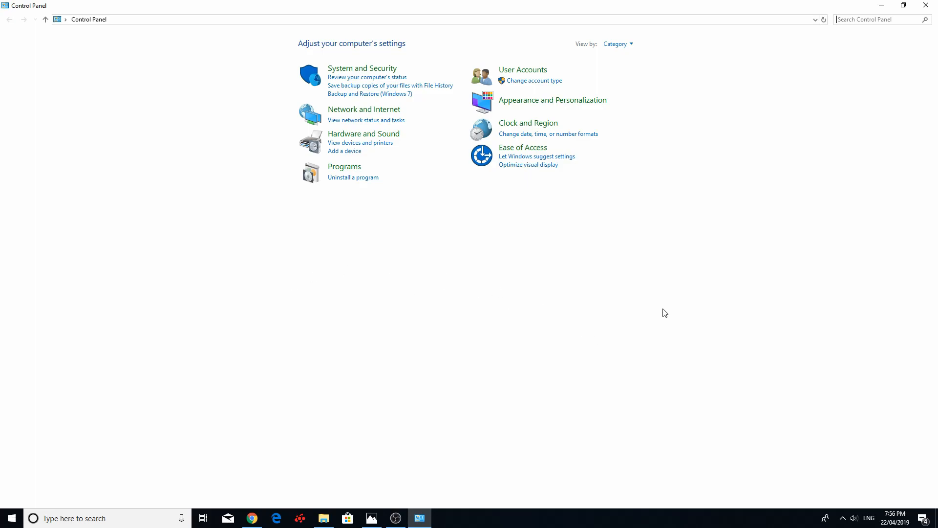
{"action": "mouse_move", "coordinate": [520, 358]}
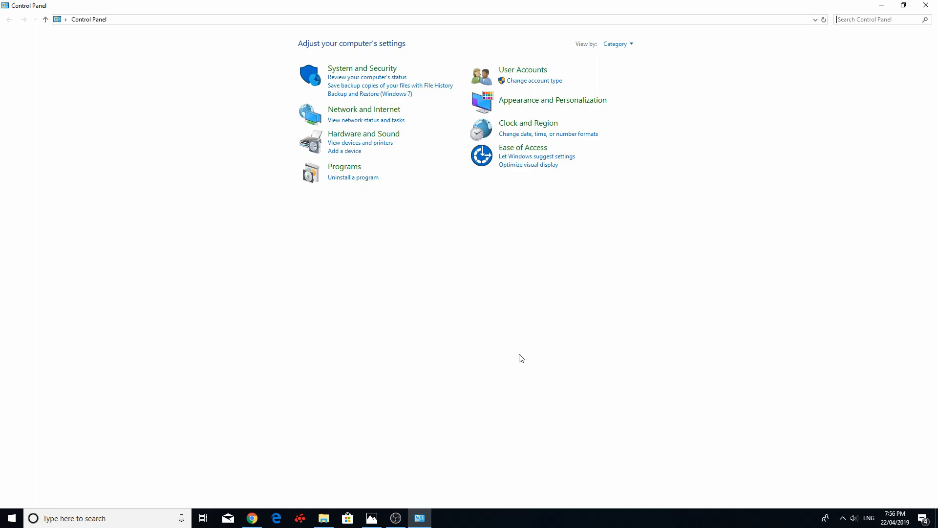
{"action": "mouse_move", "coordinate": [475, 365]}
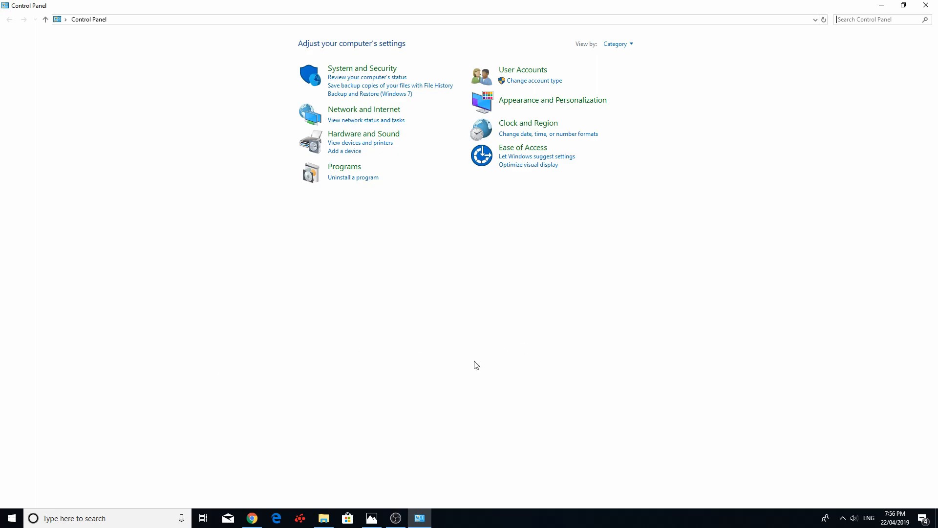
{"action": "mouse_move", "coordinate": [607, 310]}
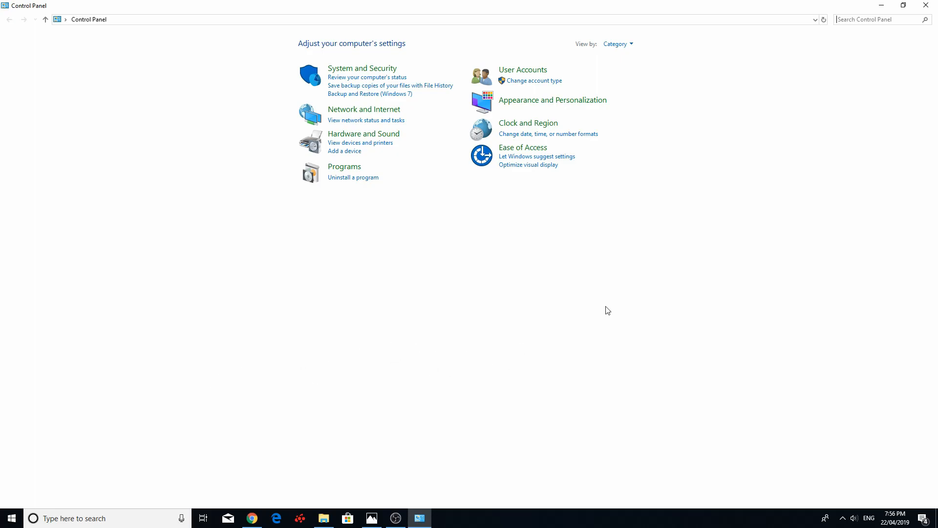
{"action": "mouse_move", "coordinate": [646, 288]}
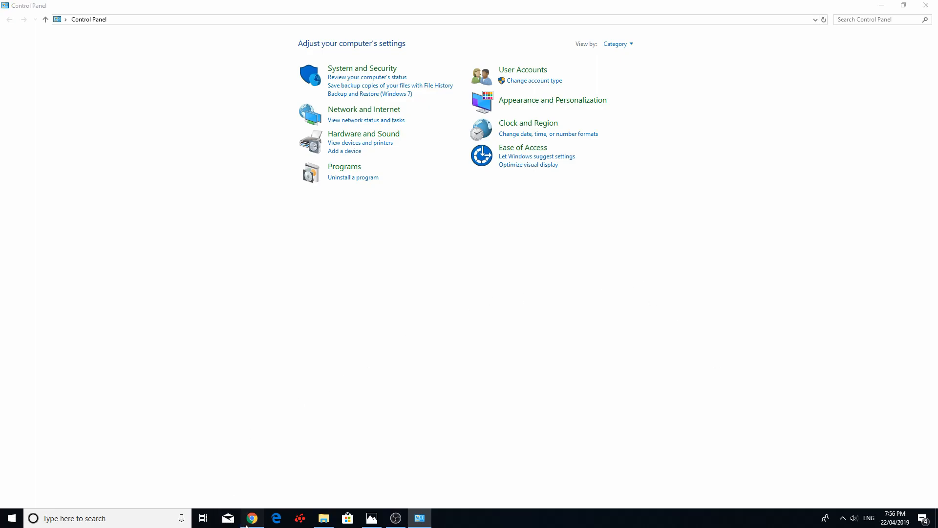
Search Google for 'driver booster', open IObit's Driver Booster 6 Free page, then bring up its folder.
{"action": "left_click", "coordinate": [251, 518]}
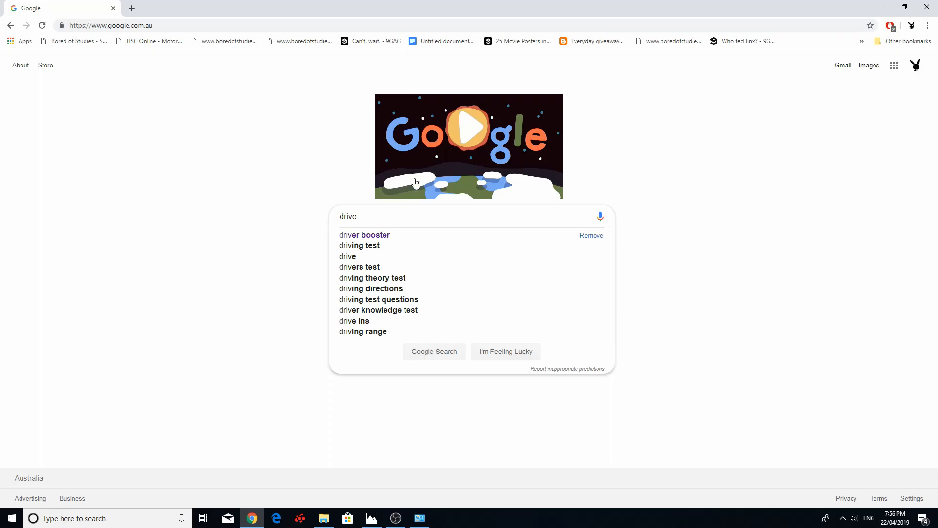
{"action": "left_click", "coordinate": [363, 235]}
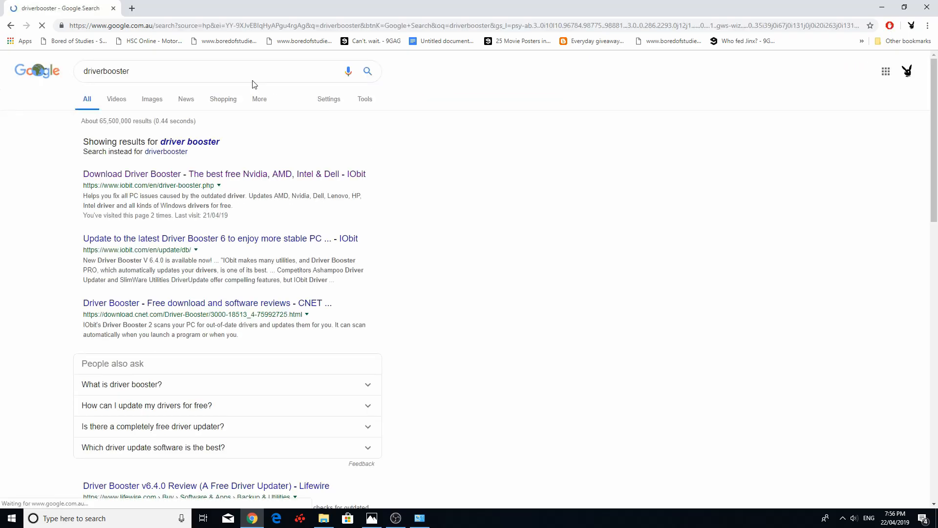
{"action": "left_click", "coordinate": [220, 173]}
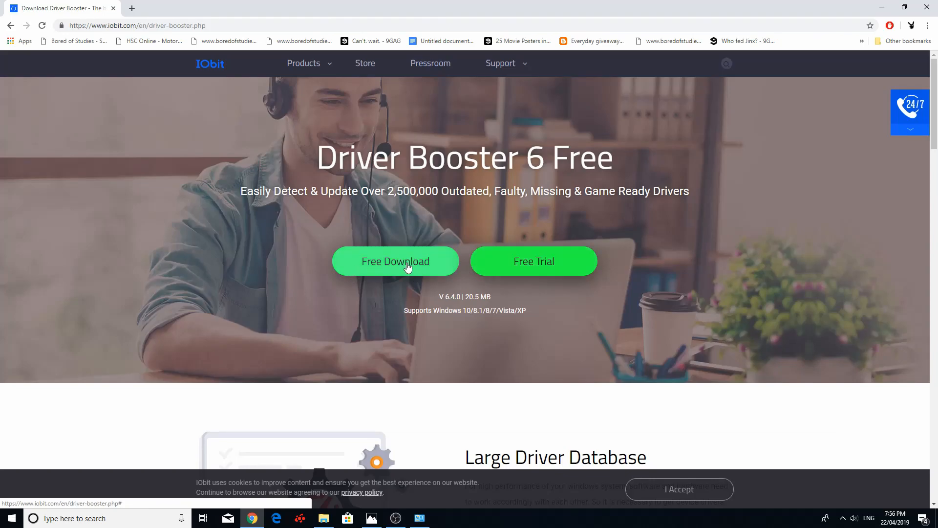
{"action": "left_click", "coordinate": [323, 518]}
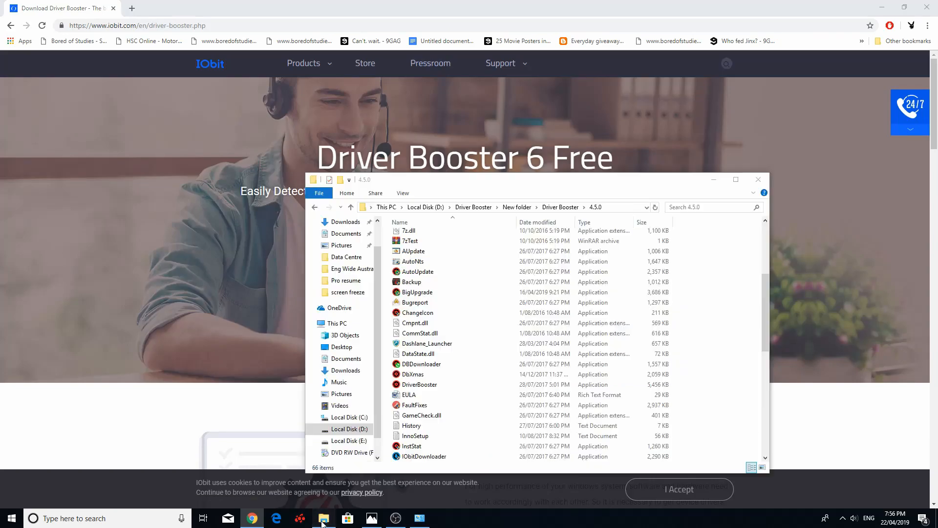
{"action": "left_click", "coordinate": [420, 384]}
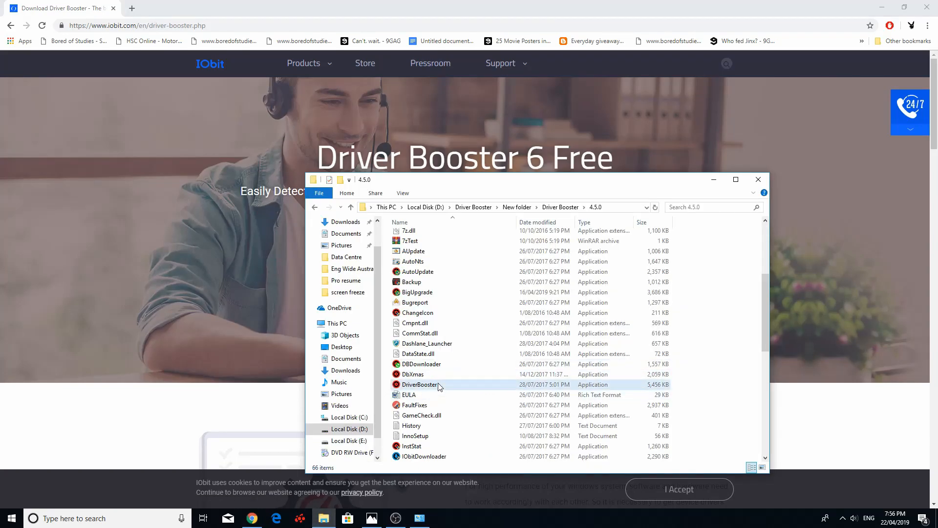
{"action": "double_click", "coordinate": [422, 384]}
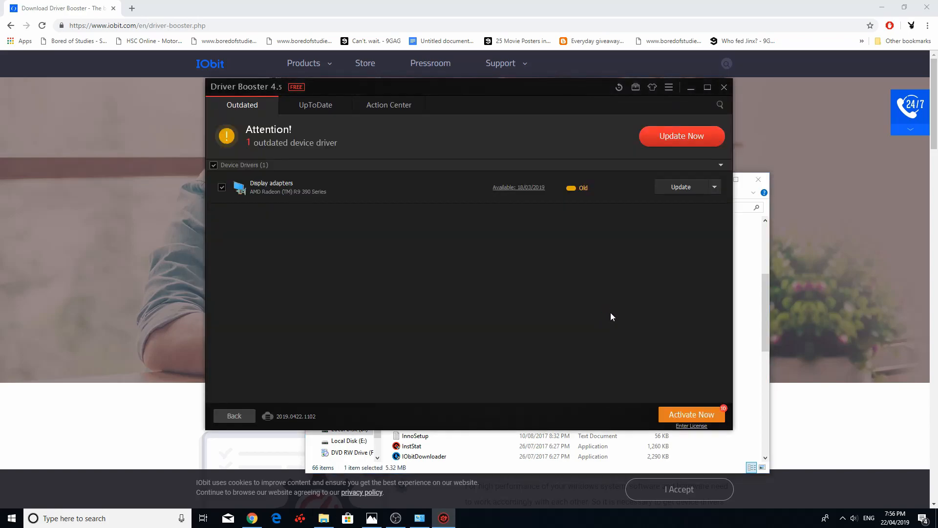
{"action": "mouse_move", "coordinate": [584, 262]}
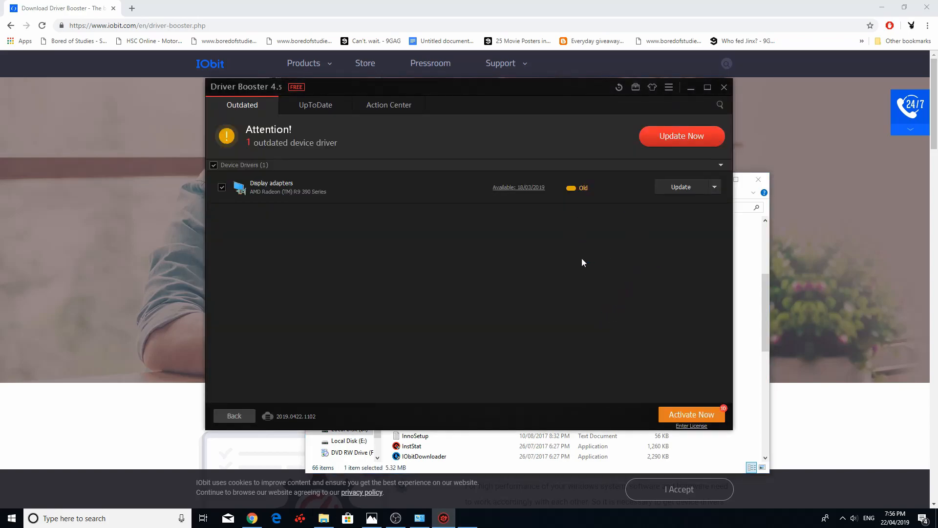
{"action": "mouse_move", "coordinate": [610, 196]}
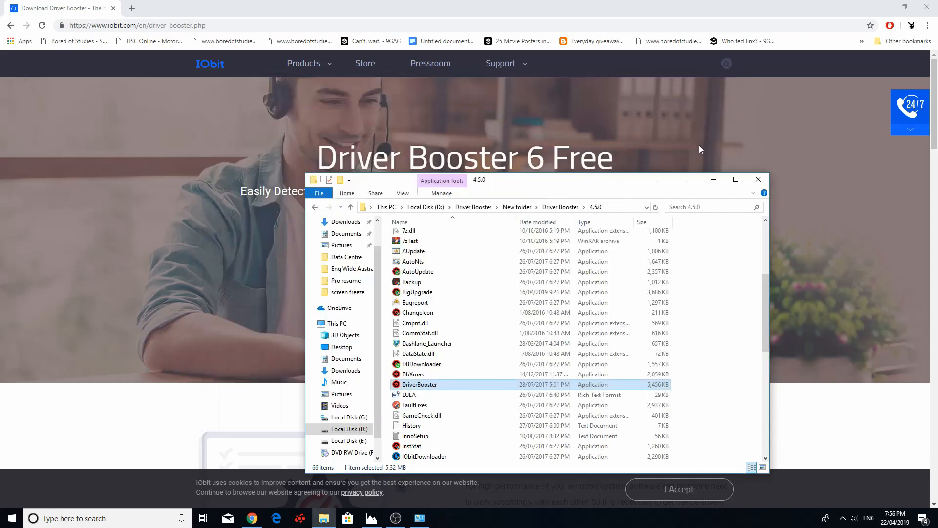
{"action": "mouse_move", "coordinate": [492, 274]}
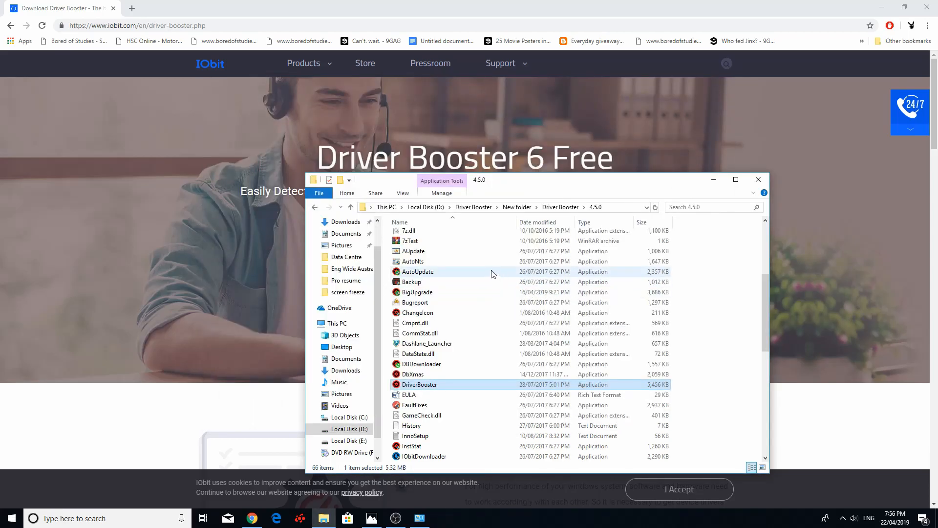
{"action": "mouse_move", "coordinate": [540, 298]}
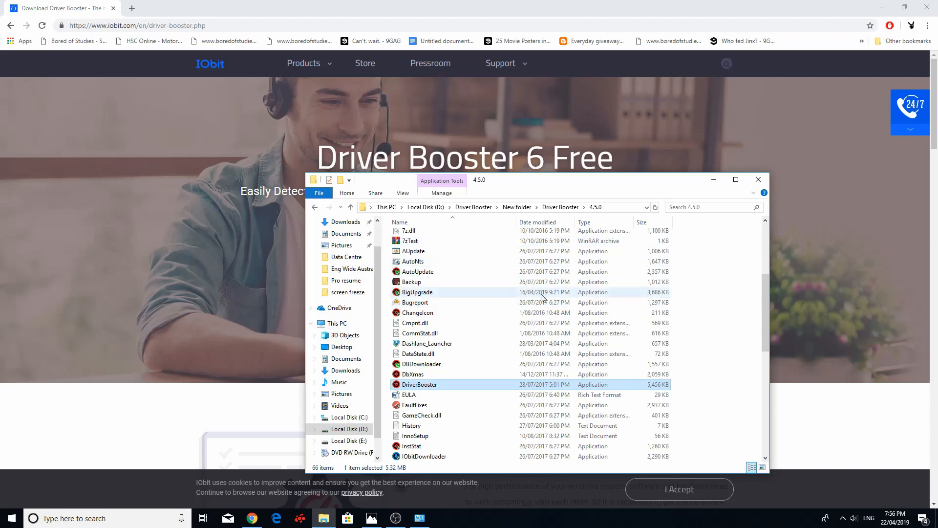
{"action": "mouse_move", "coordinate": [910, 220]}
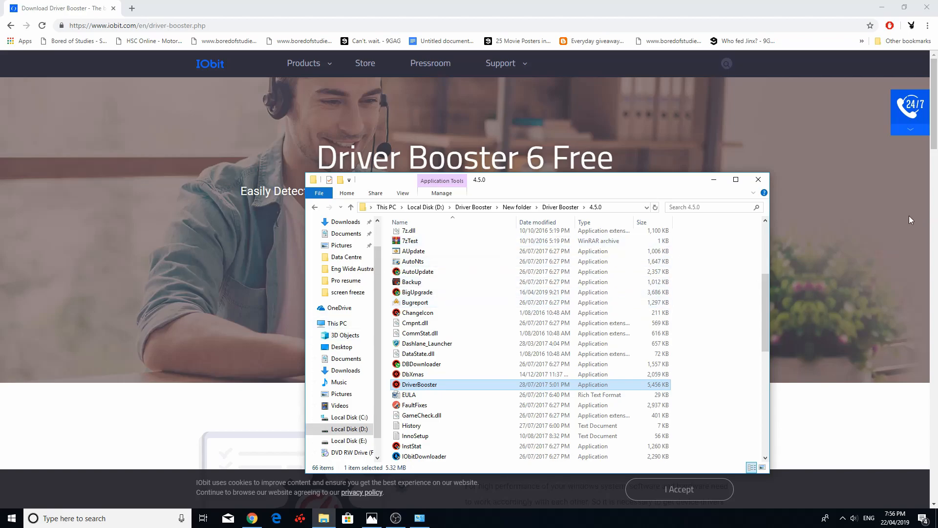
{"action": "mouse_move", "coordinate": [332, 507]}
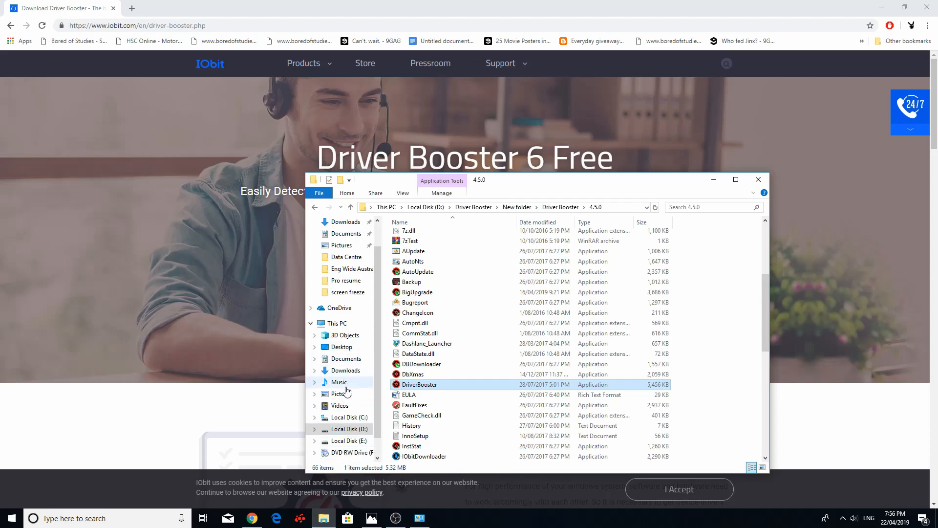
Show the AMD Radeon R9 390 Series driver details: version 25.20.15027.1003, dated 2/03/2019.
{"action": "left_click", "coordinate": [337, 322]}
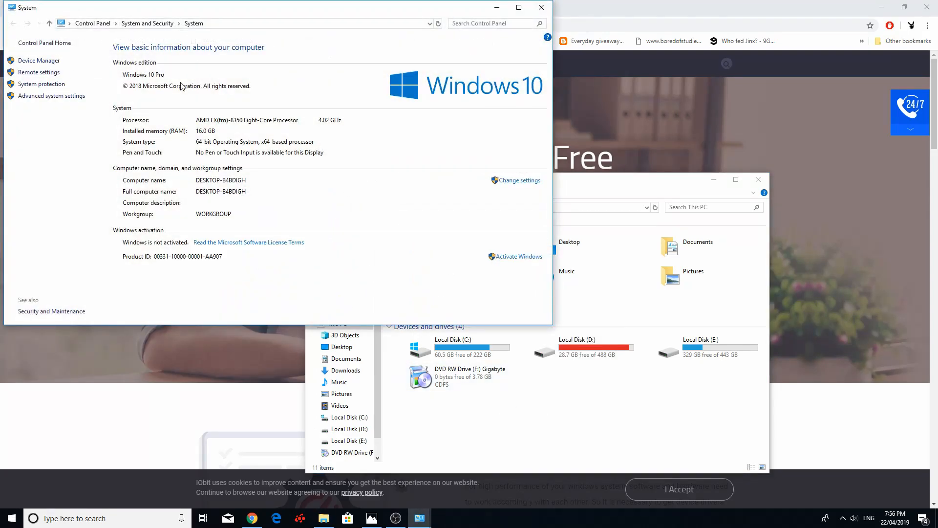
{"action": "left_click", "coordinate": [39, 59]}
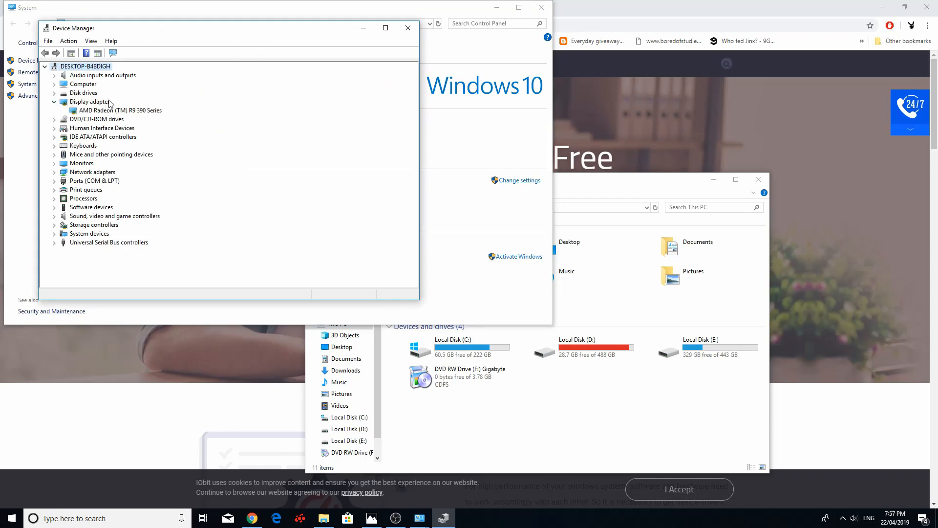
{"action": "right_click", "coordinate": [118, 110]}
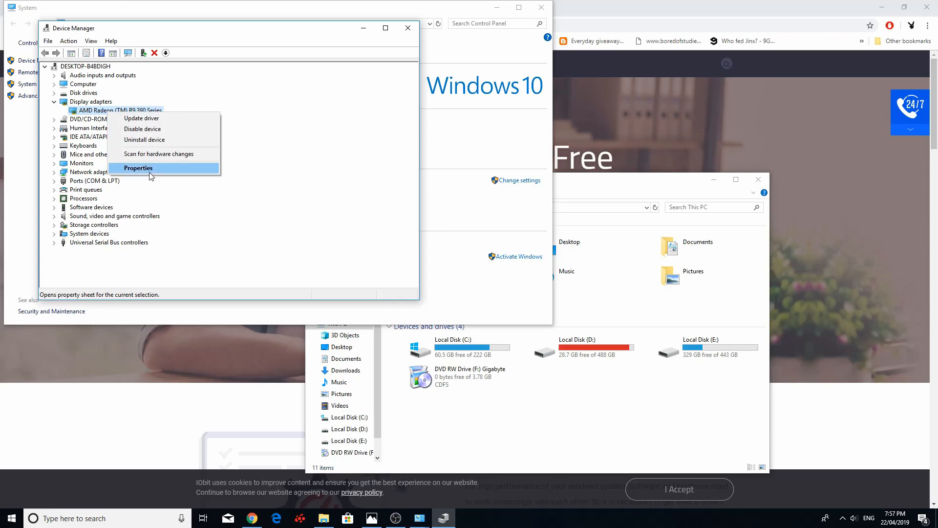
{"action": "left_click", "coordinate": [137, 168]}
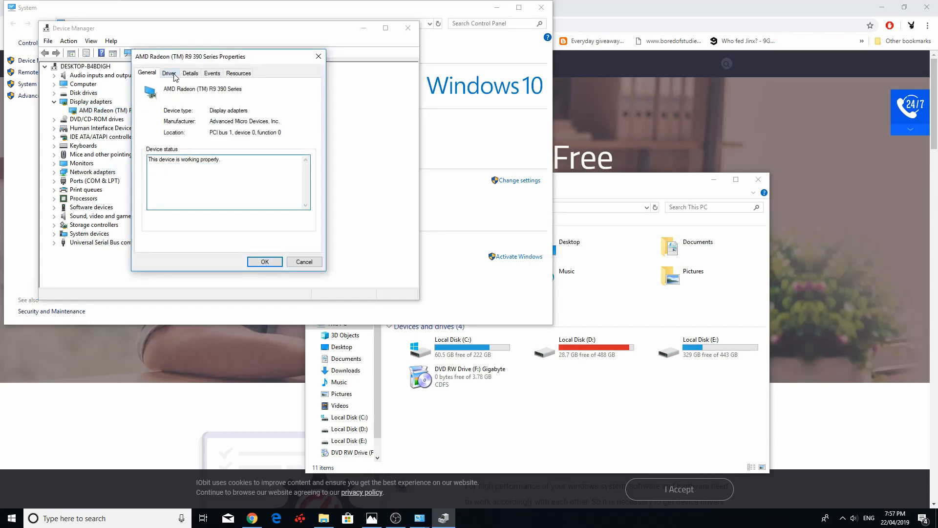
{"action": "left_click", "coordinate": [169, 73]}
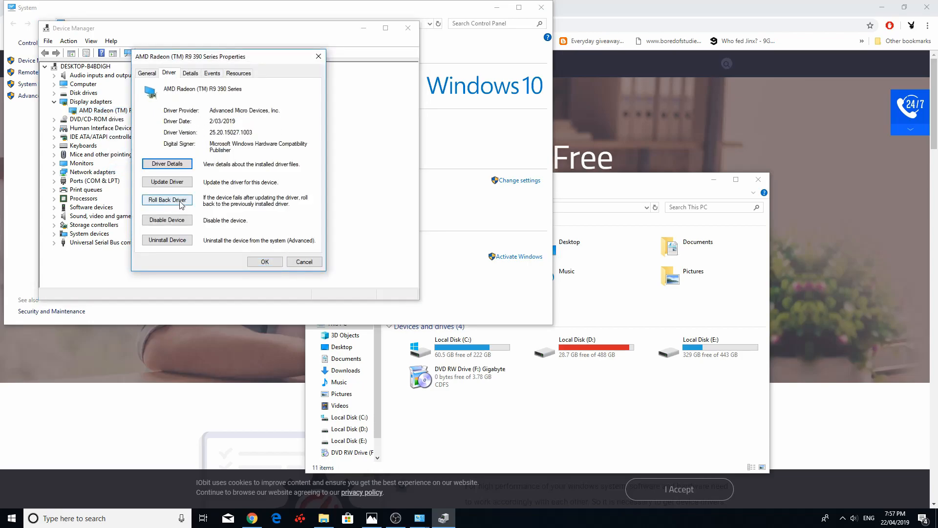
{"action": "mouse_move", "coordinate": [245, 200]}
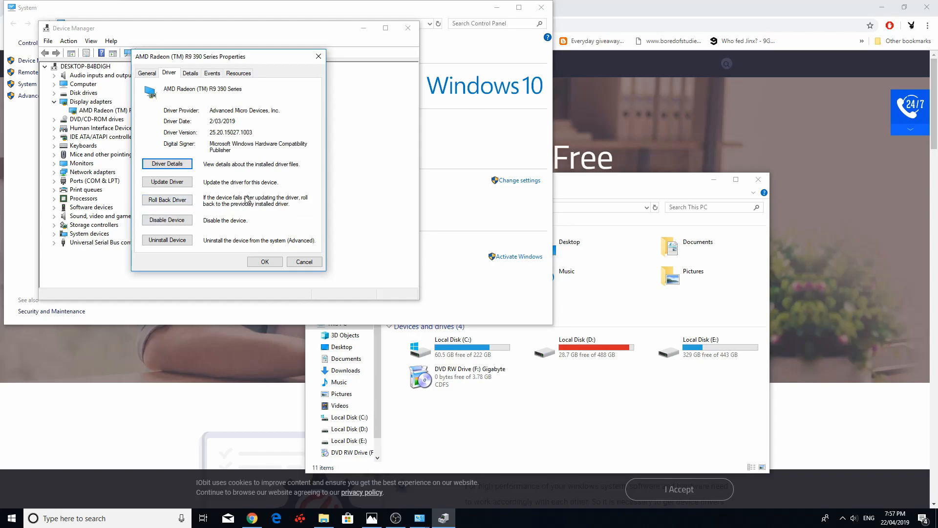
{"action": "mouse_move", "coordinate": [238, 194]}
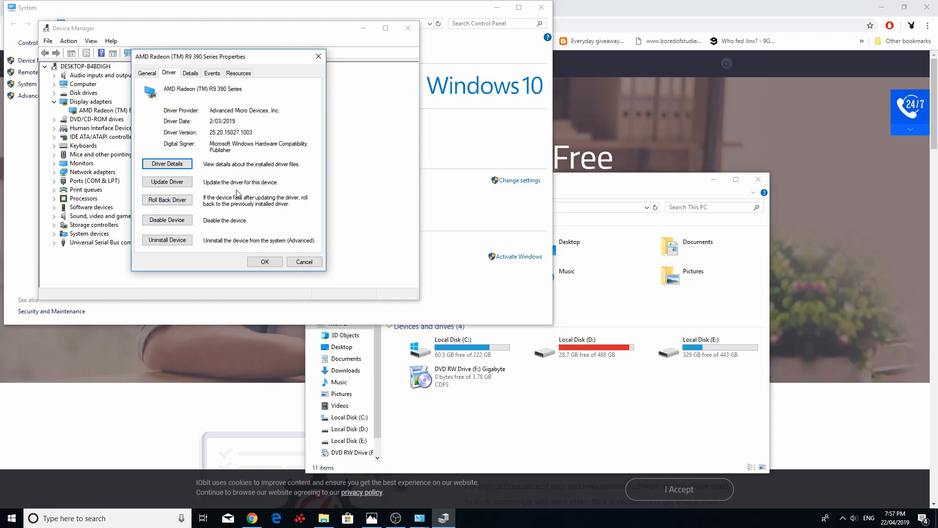
{"action": "mouse_move", "coordinate": [317, 56]}
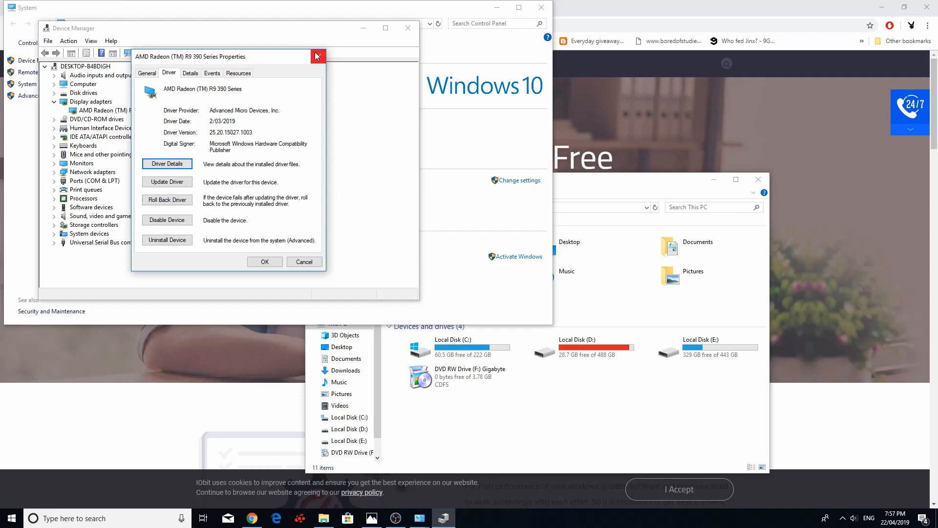
{"action": "mouse_move", "coordinate": [284, 180]}
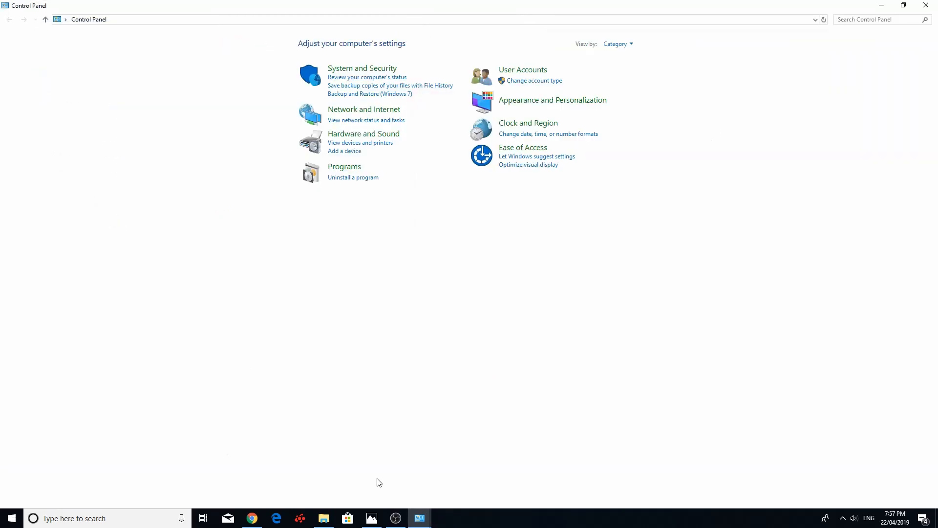
{"action": "mouse_move", "coordinate": [407, 383]}
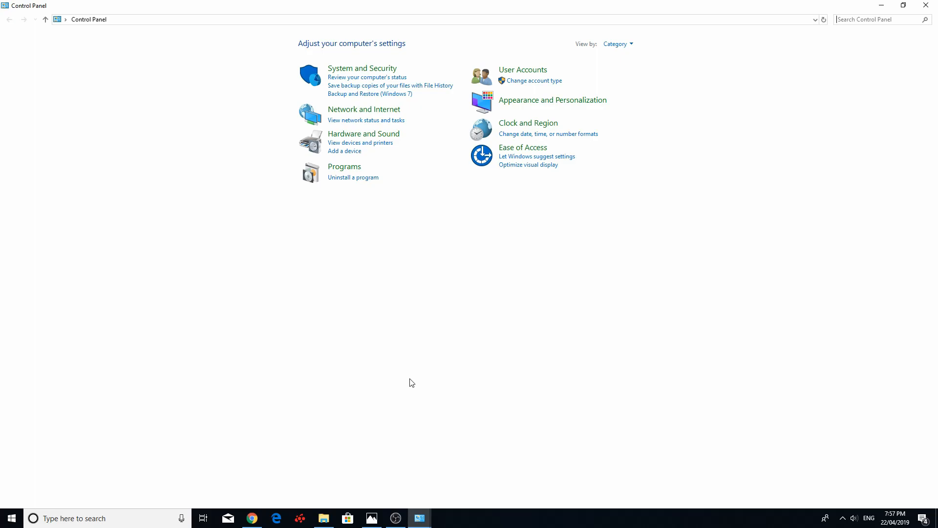
{"action": "mouse_move", "coordinate": [419, 377]}
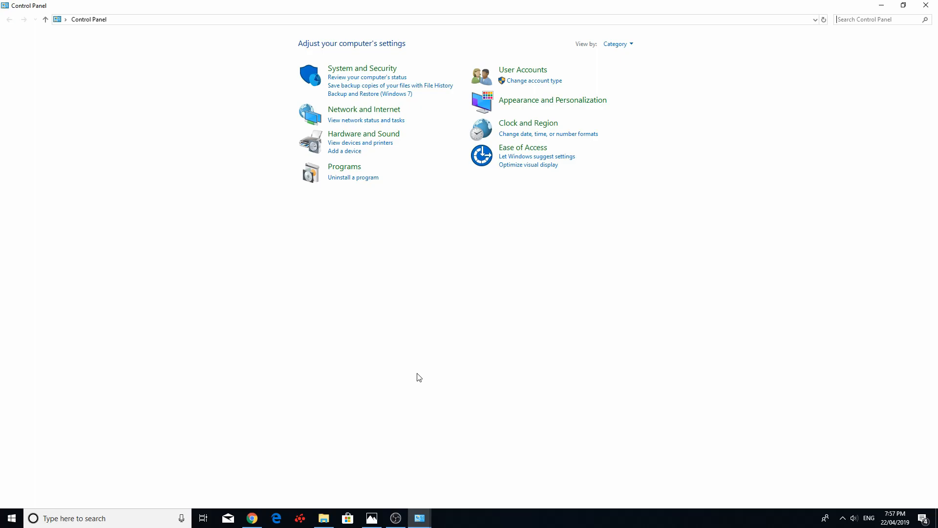
{"action": "mouse_move", "coordinate": [251, 518]}
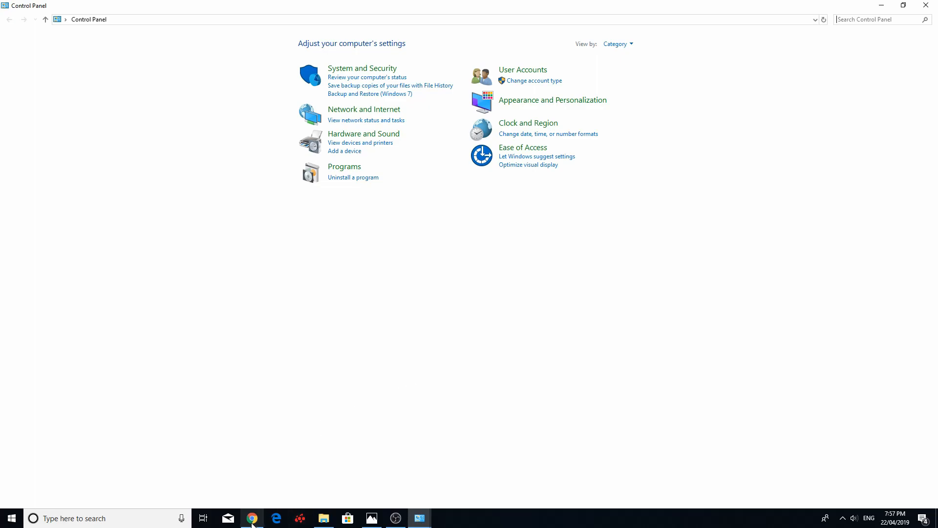
Search Google for 'ccleaner' and open the CCleaner Official Site result.
{"action": "left_click", "coordinate": [252, 518]}
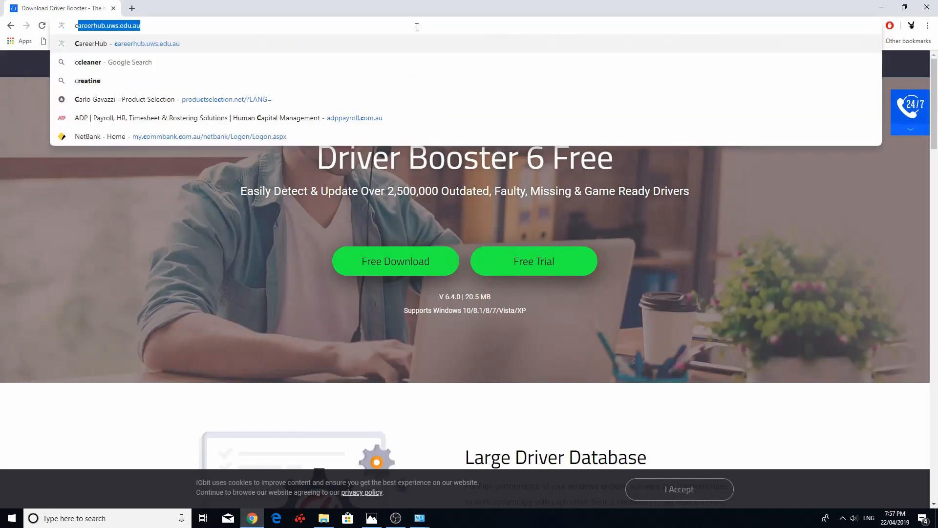
{"action": "left_click", "coordinate": [122, 61]}
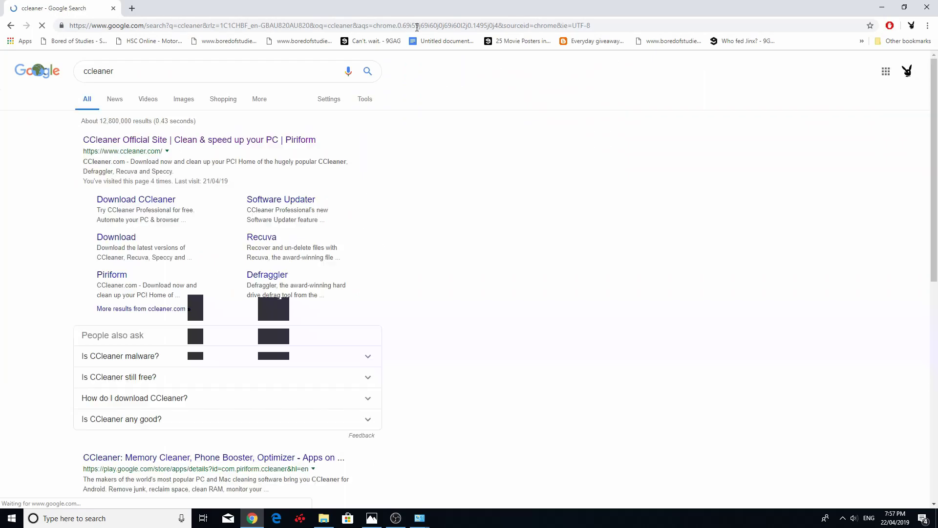
{"action": "left_click", "coordinate": [199, 139]}
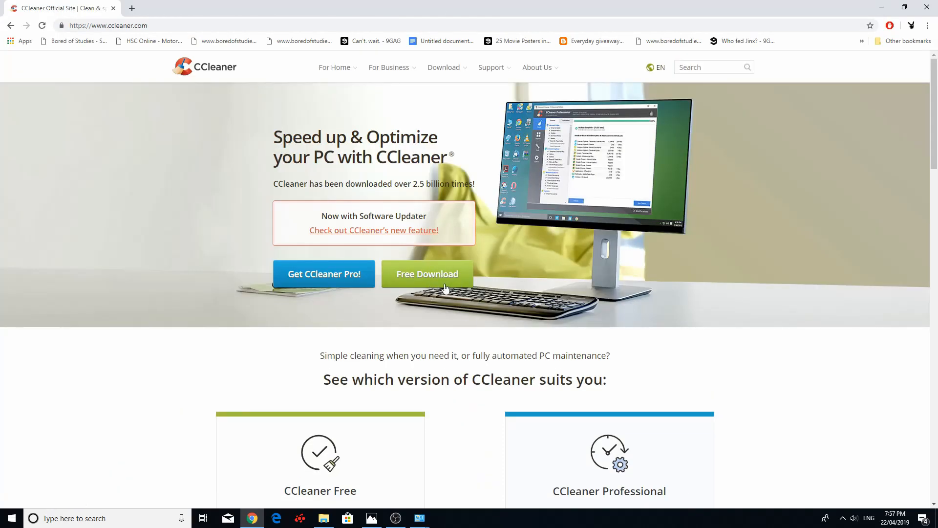
{"action": "mouse_move", "coordinate": [884, 5]}
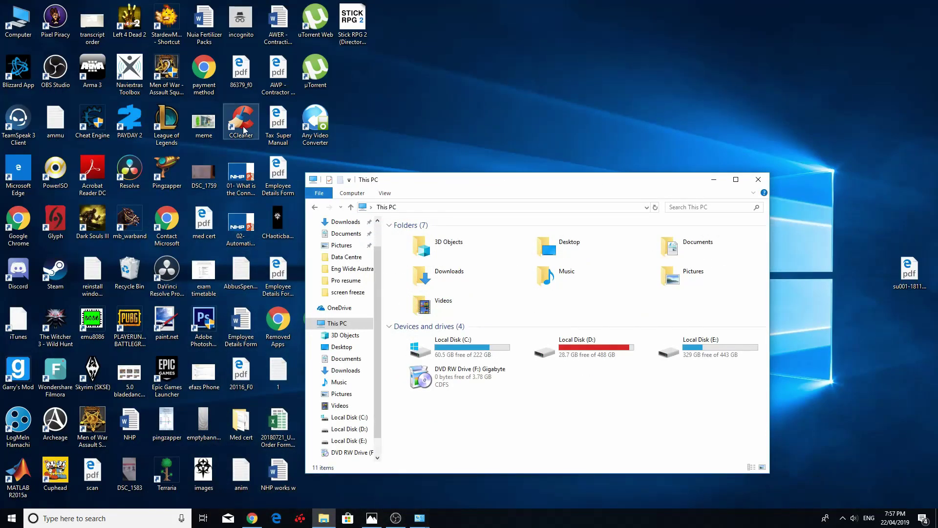
{"action": "double_click", "coordinate": [240, 121]}
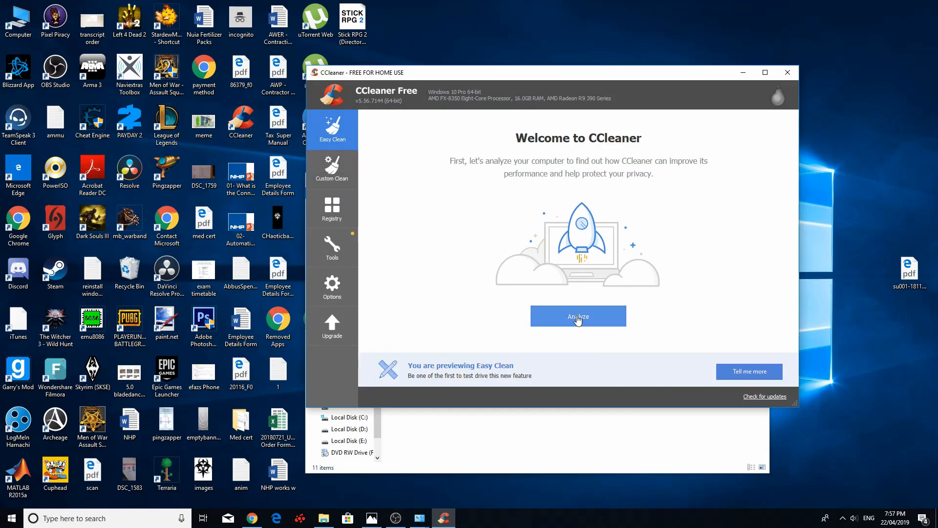
{"action": "mouse_move", "coordinate": [767, 337]}
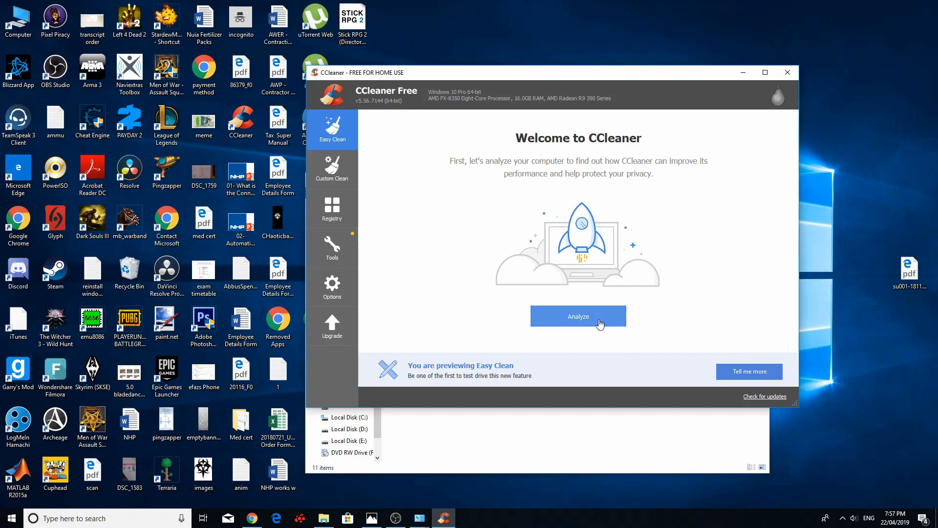
{"action": "mouse_move", "coordinate": [422, 245]}
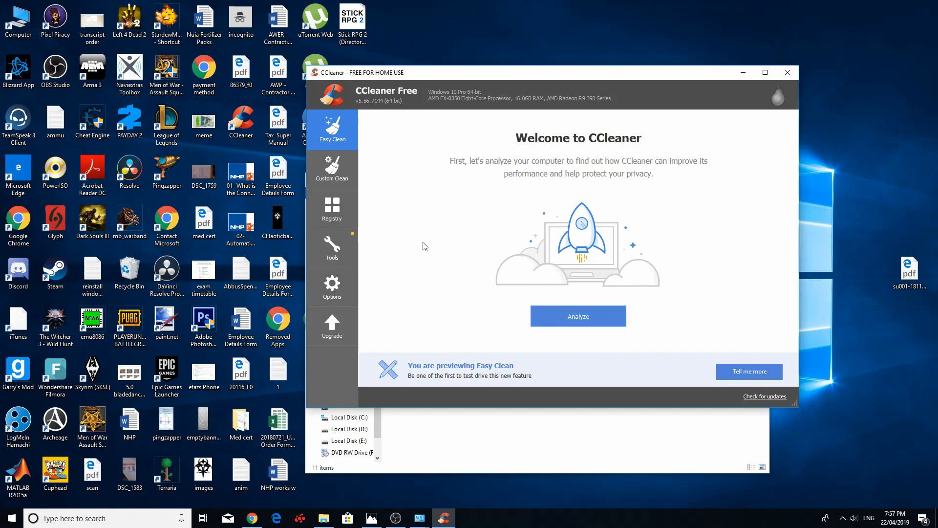
{"action": "mouse_move", "coordinate": [479, 282]}
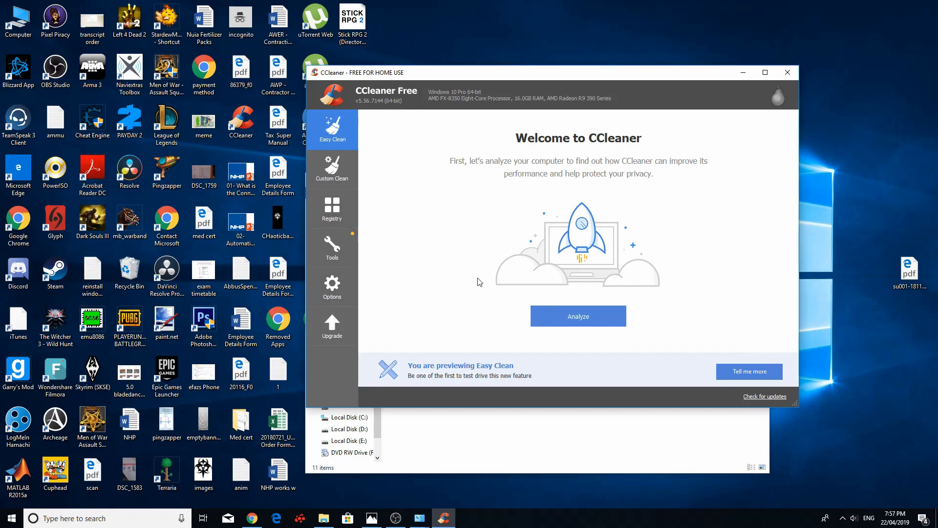
{"action": "mouse_move", "coordinate": [504, 386]}
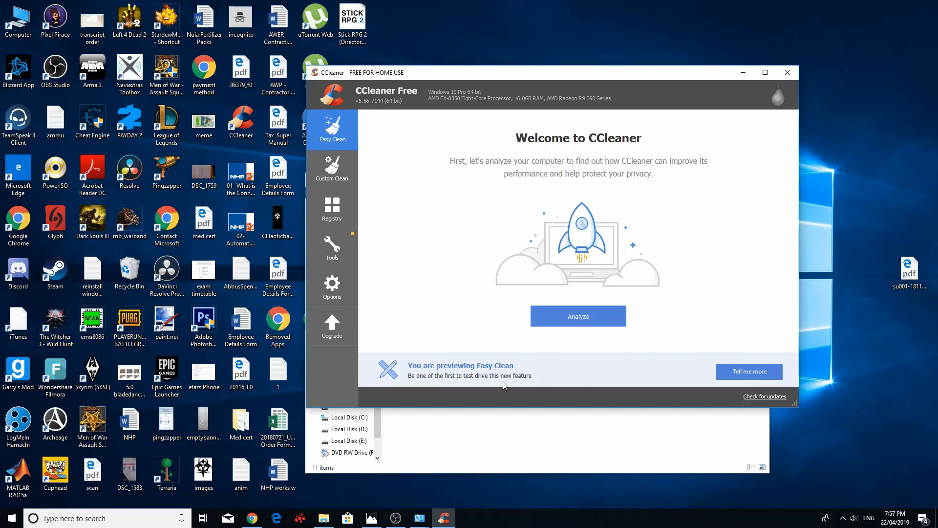
{"action": "mouse_move", "coordinate": [711, 220]}
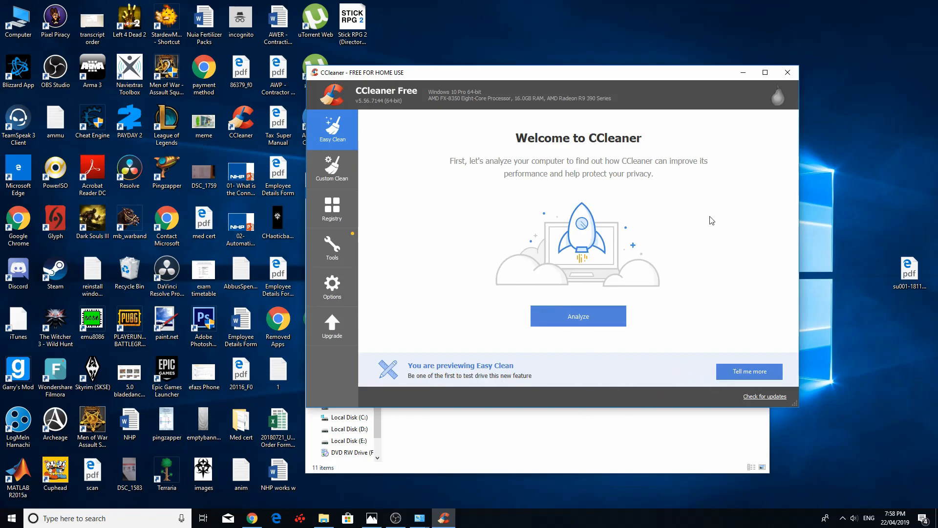
{"action": "mouse_move", "coordinate": [676, 341]}
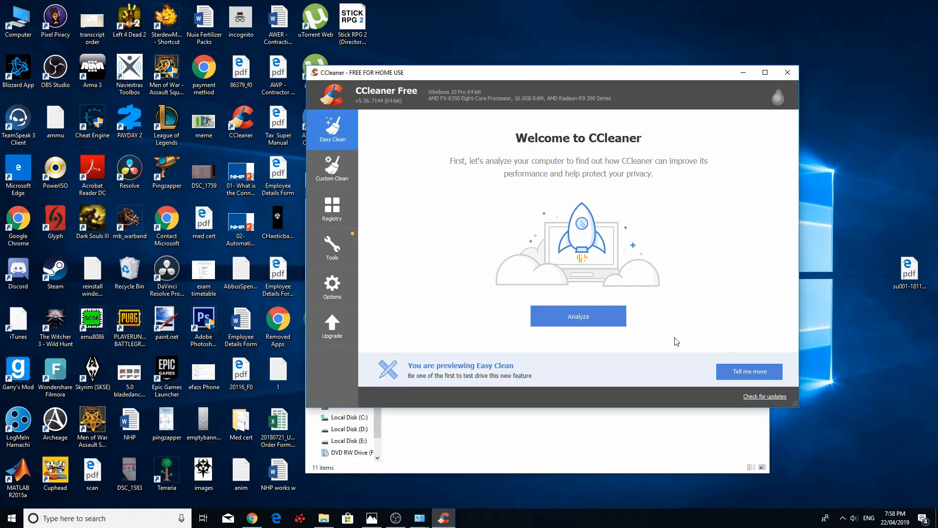
{"action": "mouse_move", "coordinate": [613, 522]}
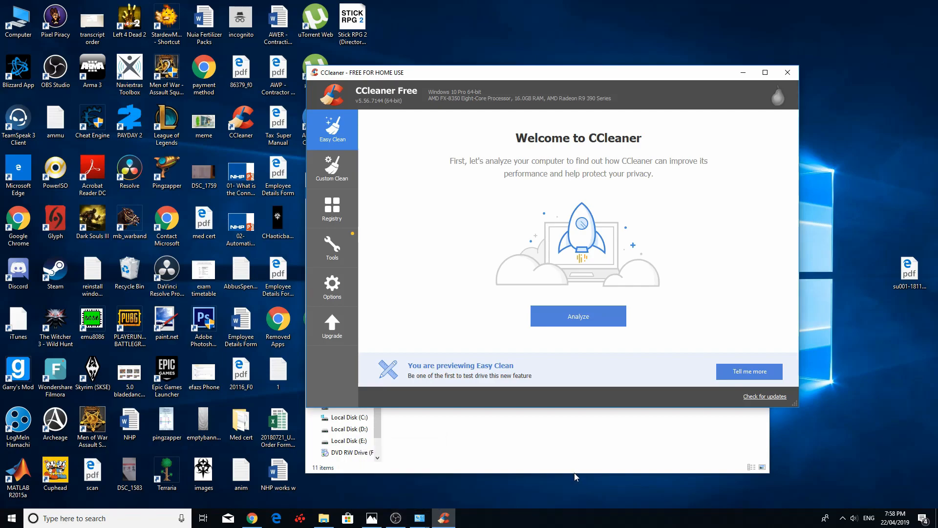
{"action": "mouse_move", "coordinate": [419, 518]}
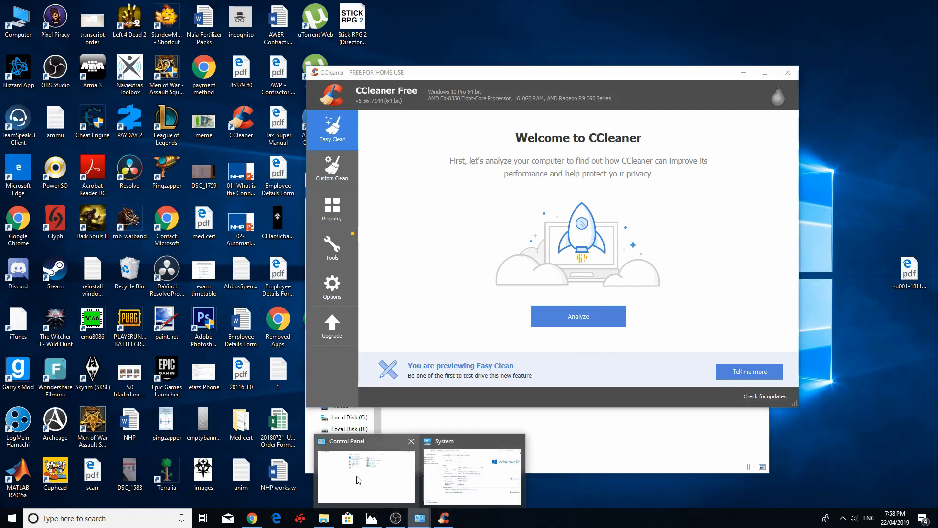
Bring the Control Panel home page back to the front over CCleaner.
{"action": "left_click", "coordinate": [365, 476]}
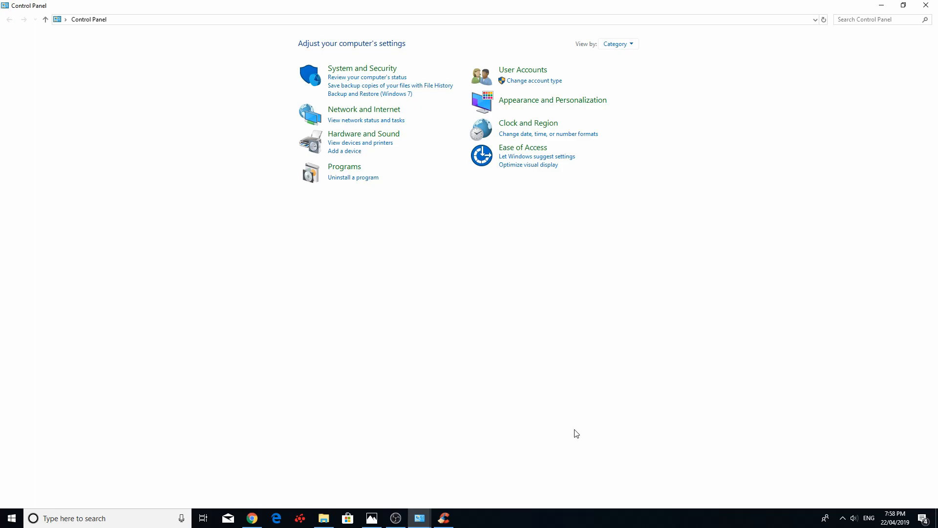
{"action": "mouse_move", "coordinate": [587, 422]}
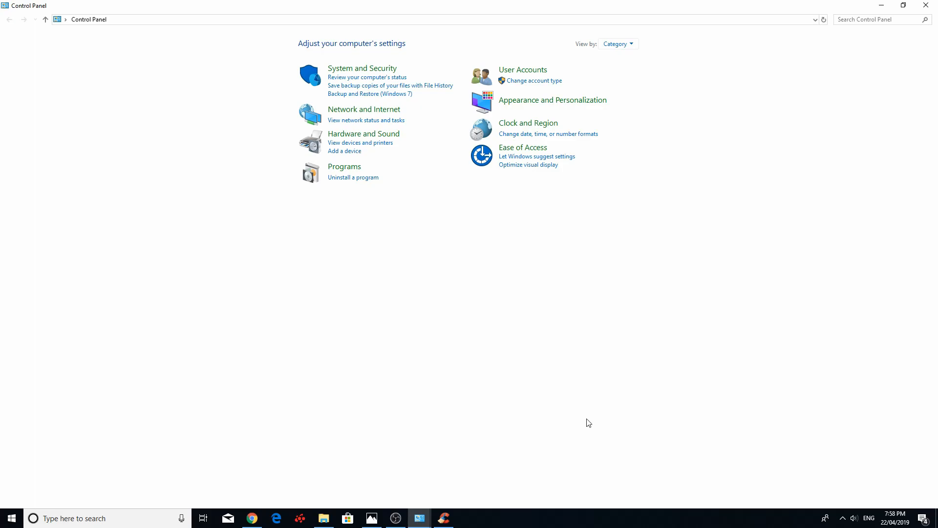
{"action": "mouse_move", "coordinate": [242, 408]}
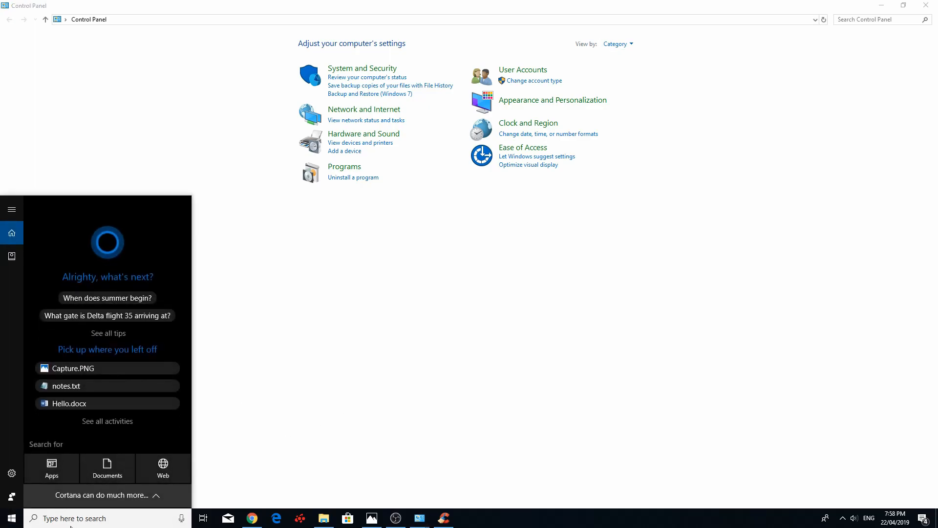
{"action": "type", "text": "windows"}
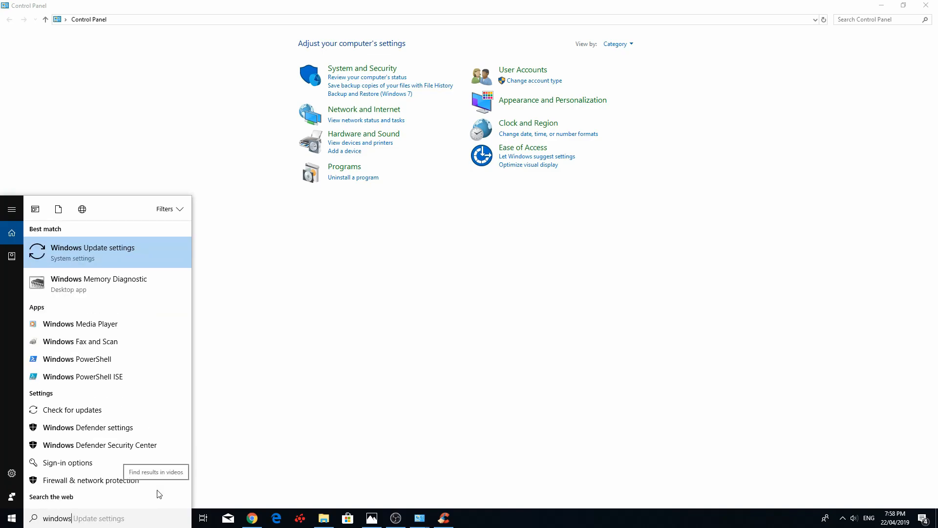
{"action": "type", "text": "m"}
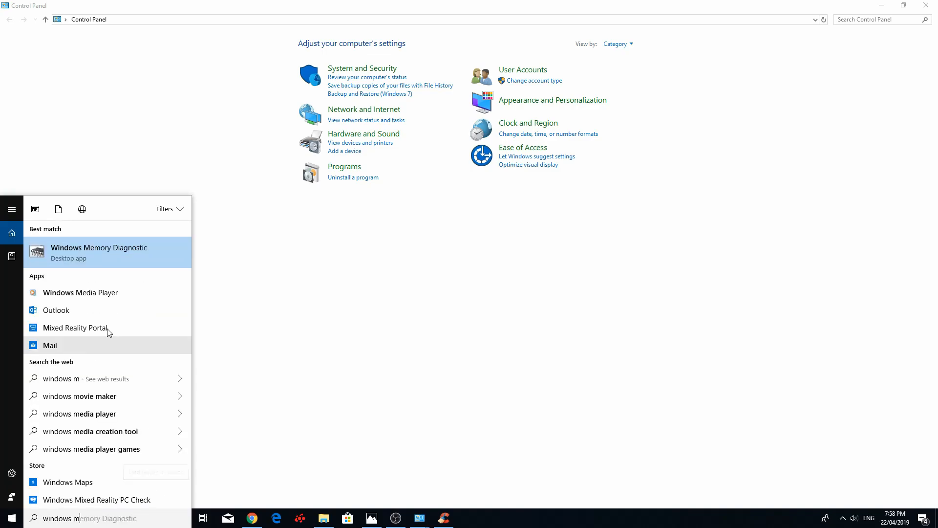
{"action": "mouse_move", "coordinate": [112, 432]}
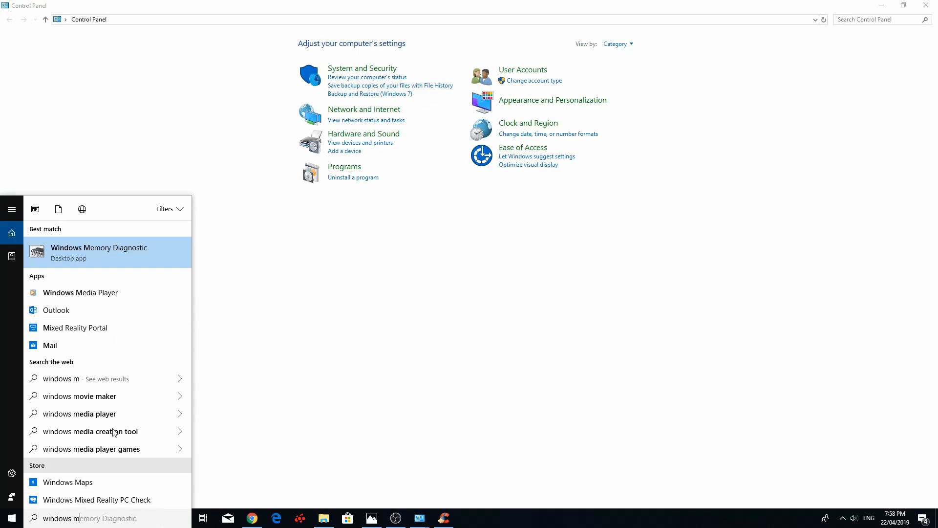
{"action": "left_click", "coordinate": [99, 252]}
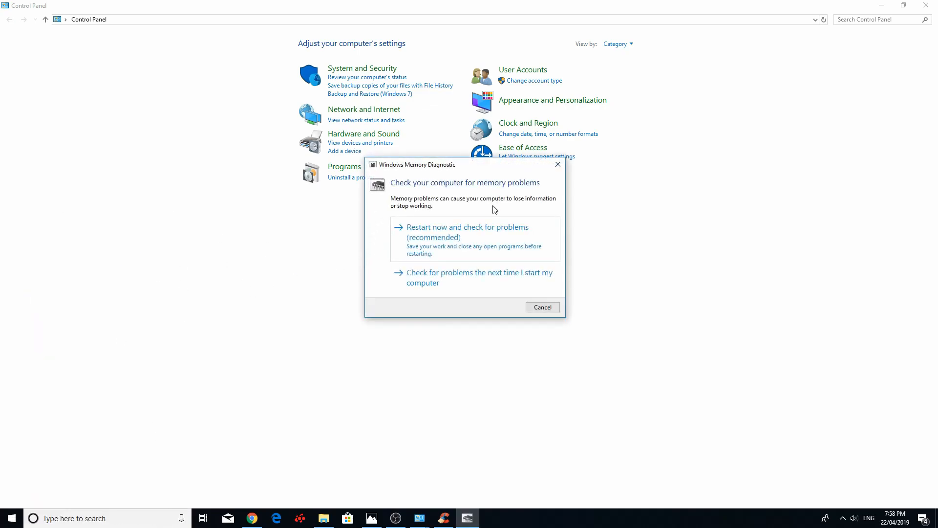
{"action": "mouse_move", "coordinate": [557, 164]}
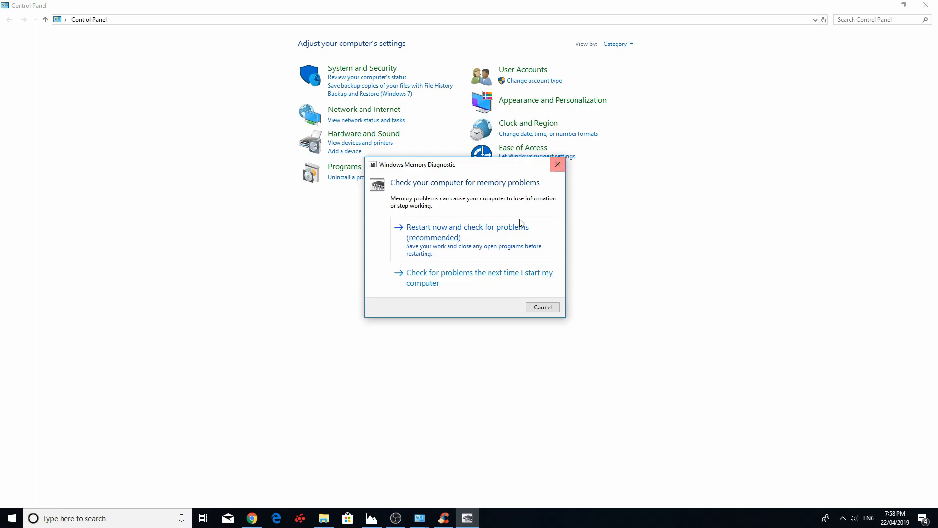
{"action": "left_click", "coordinate": [541, 307]}
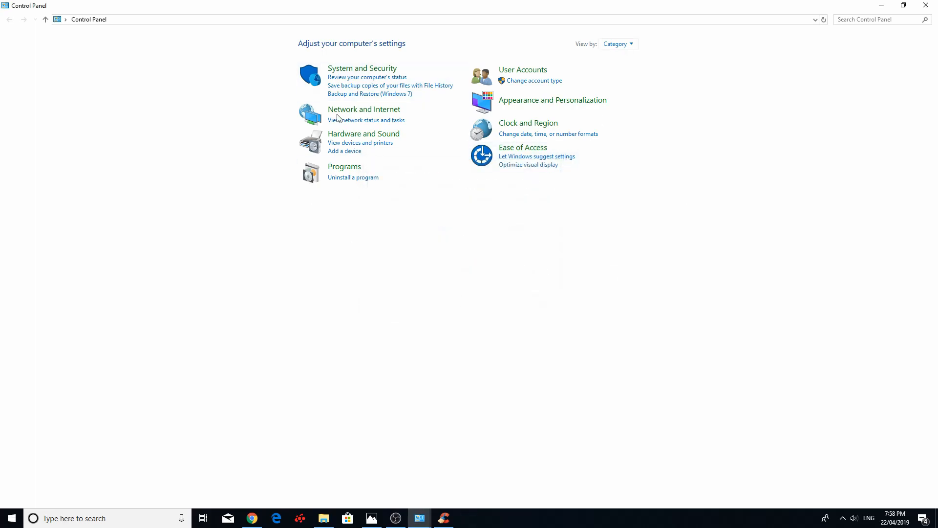
{"action": "mouse_move", "coordinate": [126, 329]}
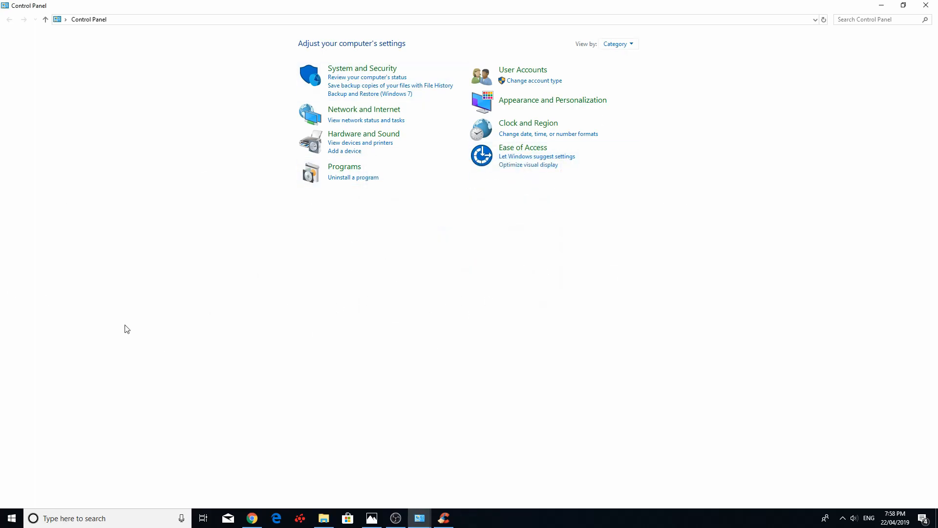
{"action": "mouse_move", "coordinate": [122, 325]}
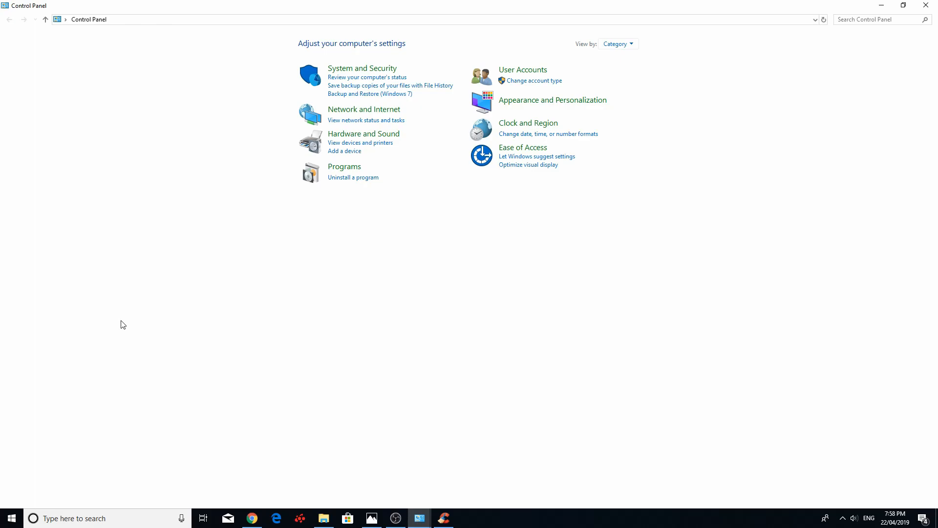
{"action": "mouse_move", "coordinate": [222, 347]}
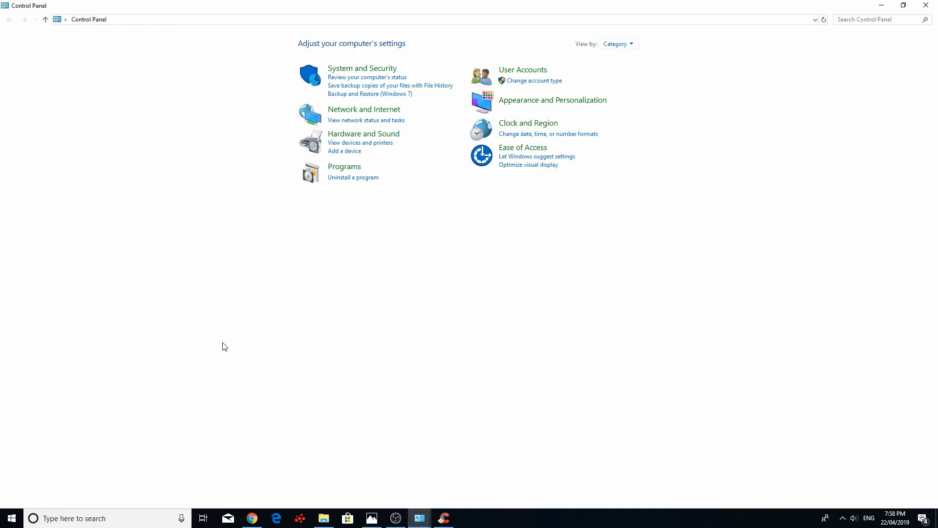
{"action": "mouse_move", "coordinate": [251, 289]}
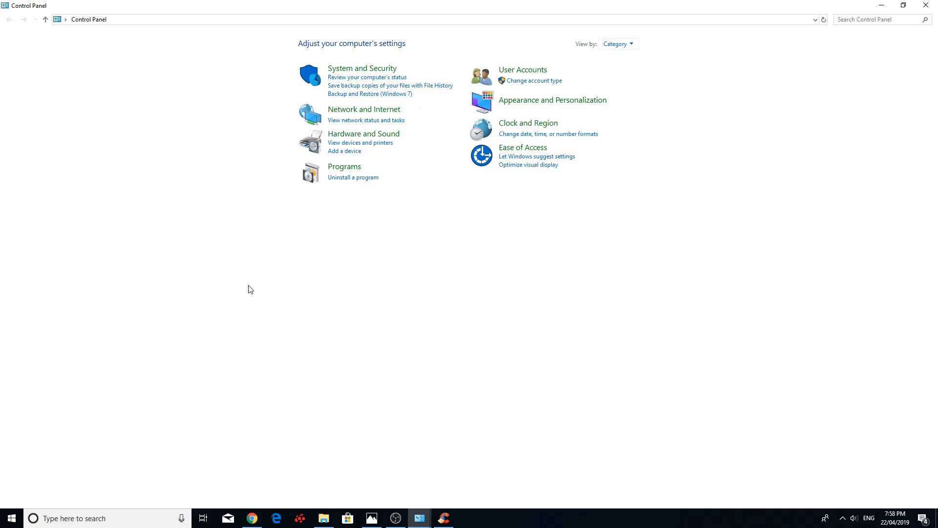
{"action": "mouse_move", "coordinate": [196, 307]}
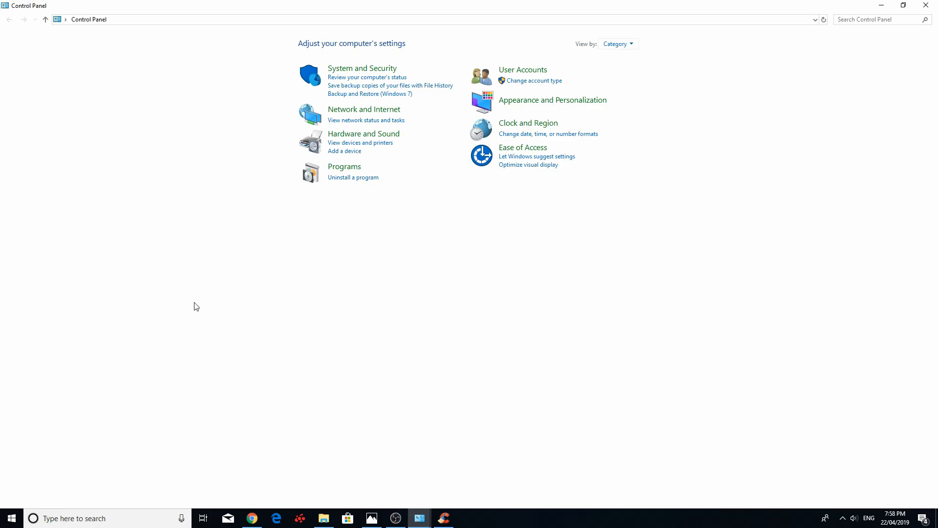
Search Windows for 'power and s' and open Power & sleep settings.
{"action": "left_click", "coordinate": [90, 518]}
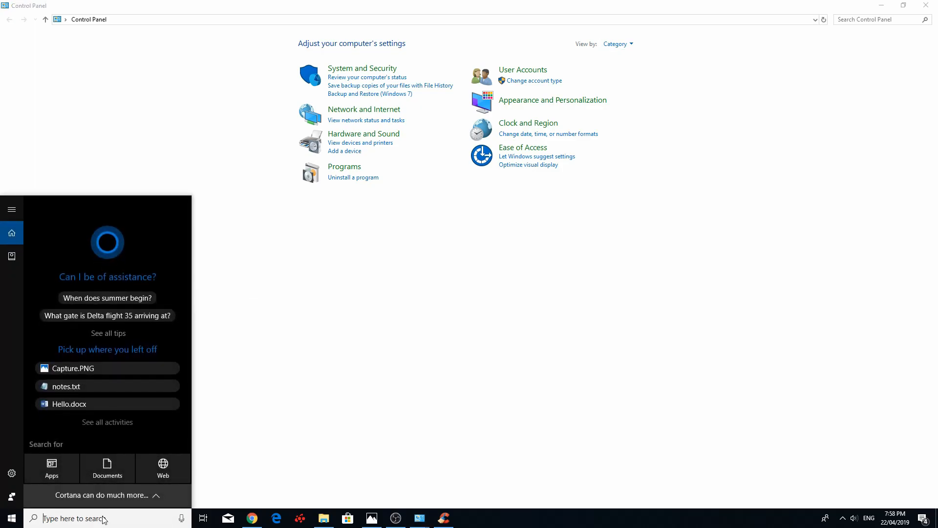
{"action": "mouse_move", "coordinate": [381, 379]}
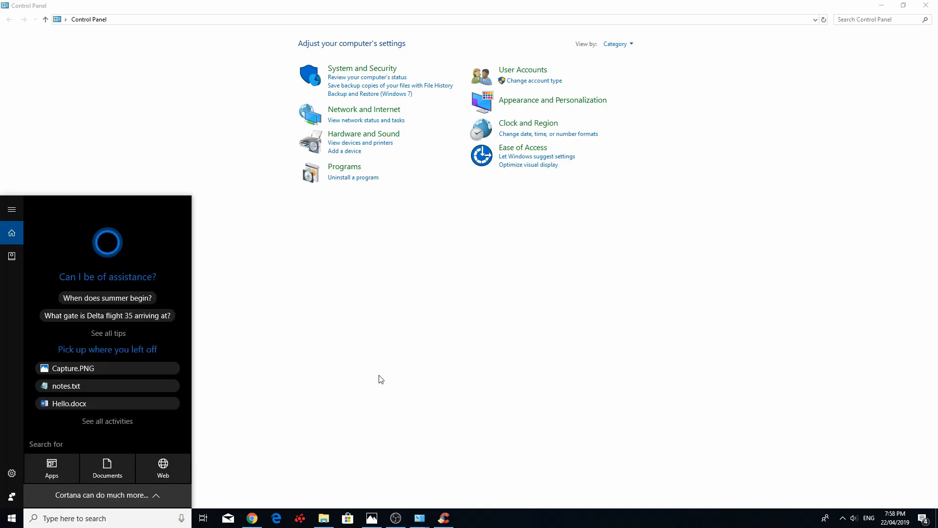
{"action": "mouse_move", "coordinate": [423, 341]}
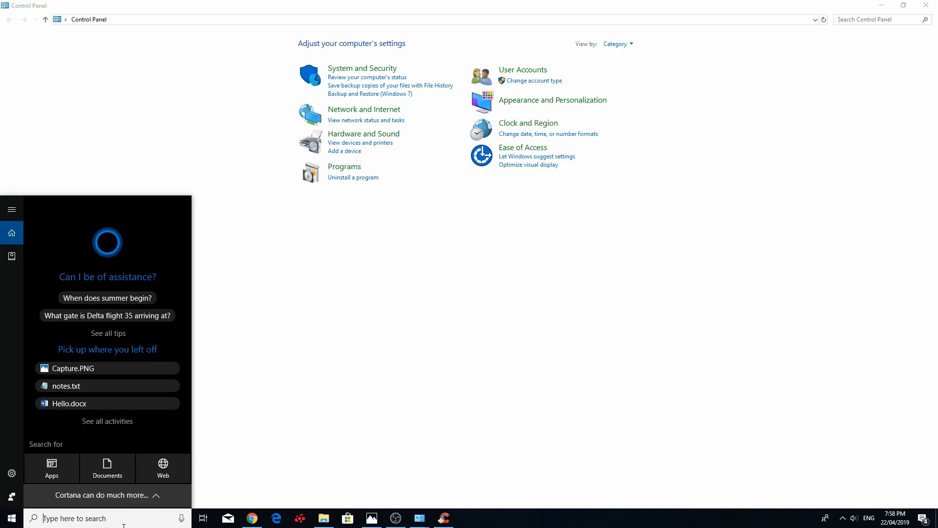
{"action": "type", "text": "power"}
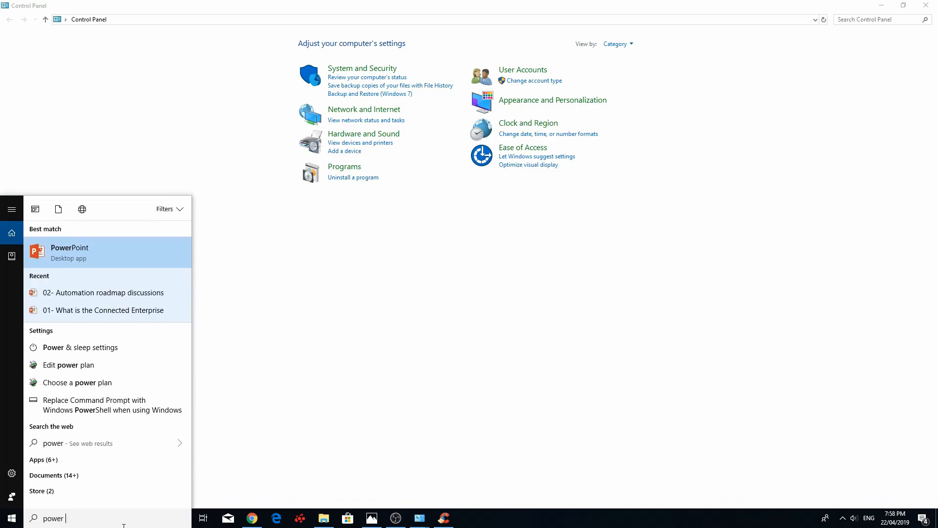
{"action": "type", "text": "and s"}
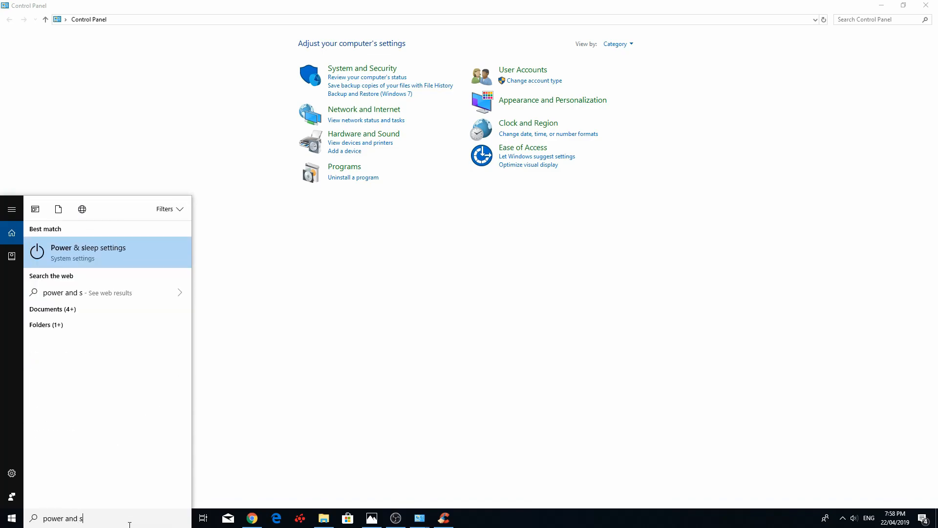
{"action": "left_click", "coordinate": [87, 253]}
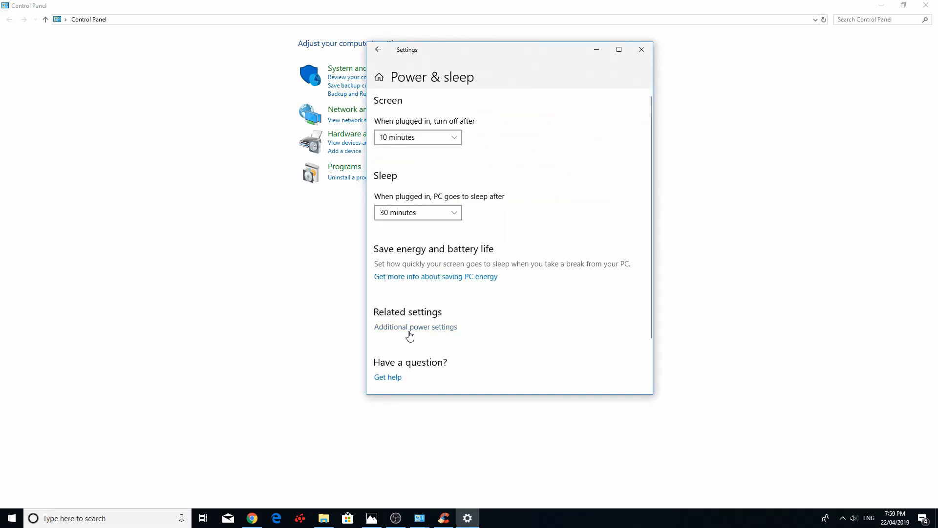
Go to Additional power settings and edit the Balanced plan's display and sleep settings.
{"action": "left_click", "coordinate": [414, 327]}
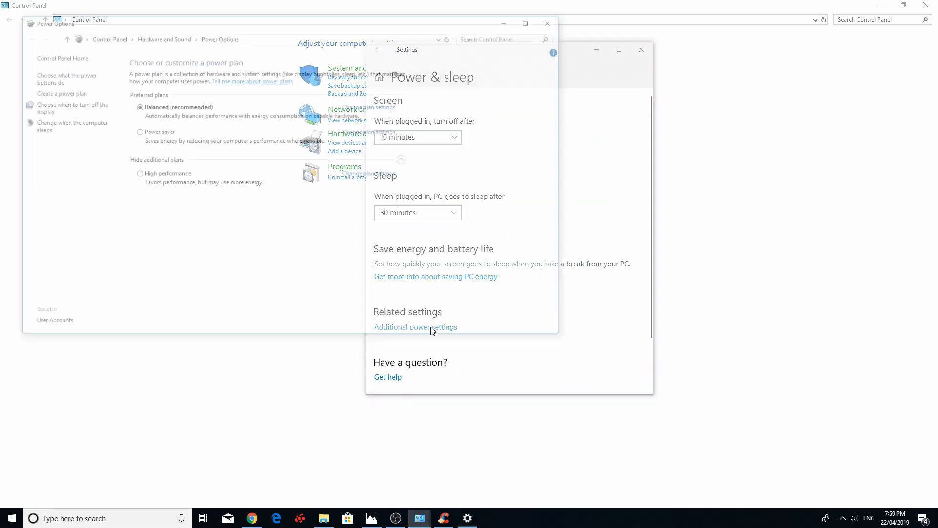
{"action": "left_click", "coordinate": [415, 327]}
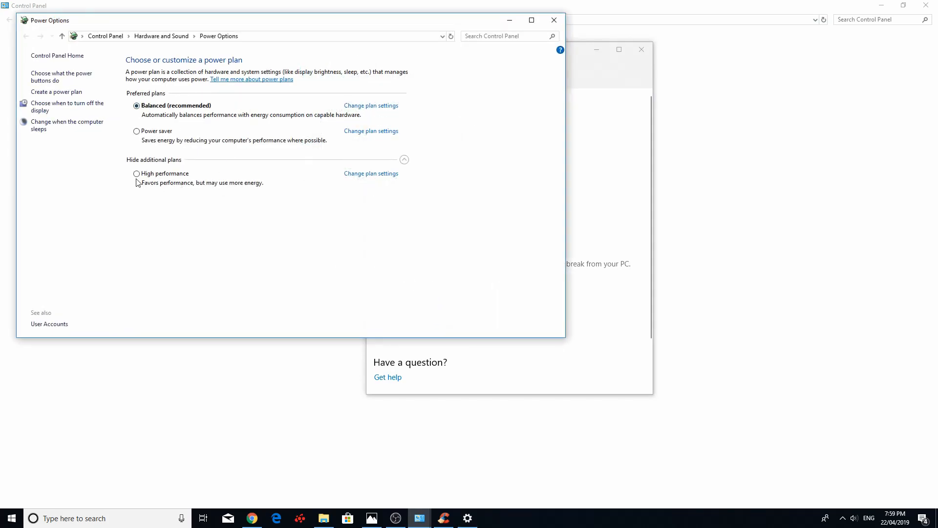
{"action": "mouse_move", "coordinate": [138, 182]}
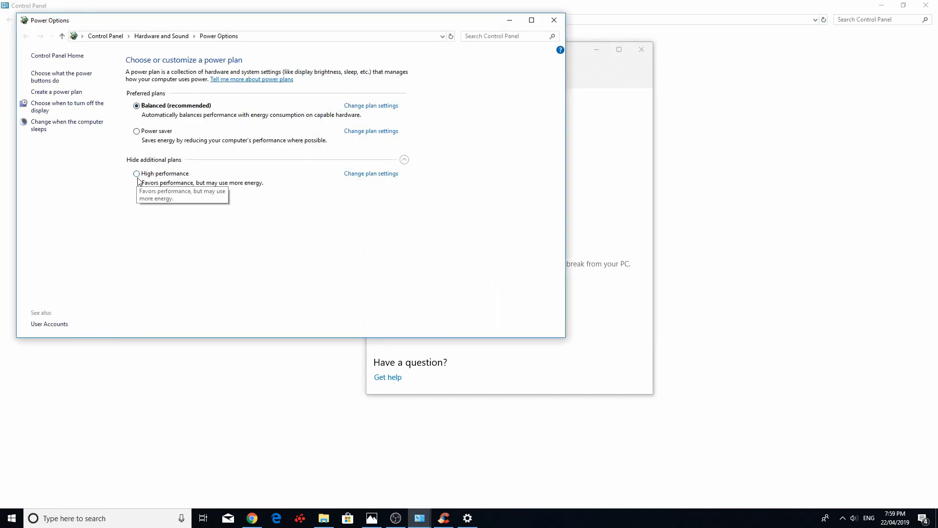
{"action": "mouse_move", "coordinate": [843, 313]}
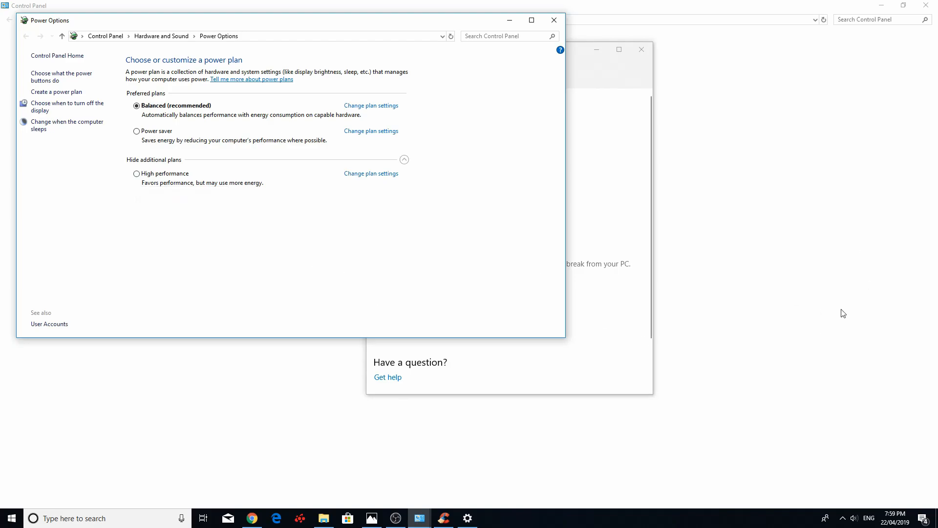
{"action": "mouse_move", "coordinate": [450, 292]}
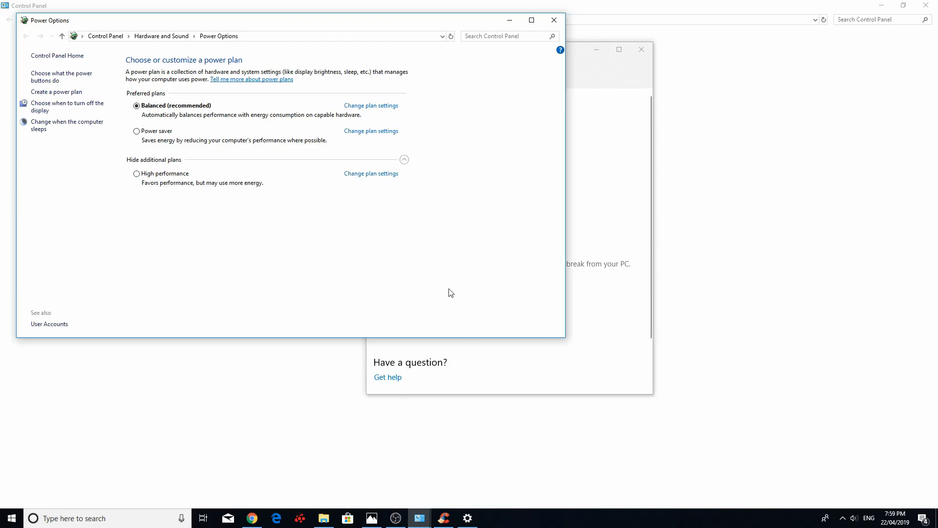
{"action": "mouse_move", "coordinate": [382, 113]}
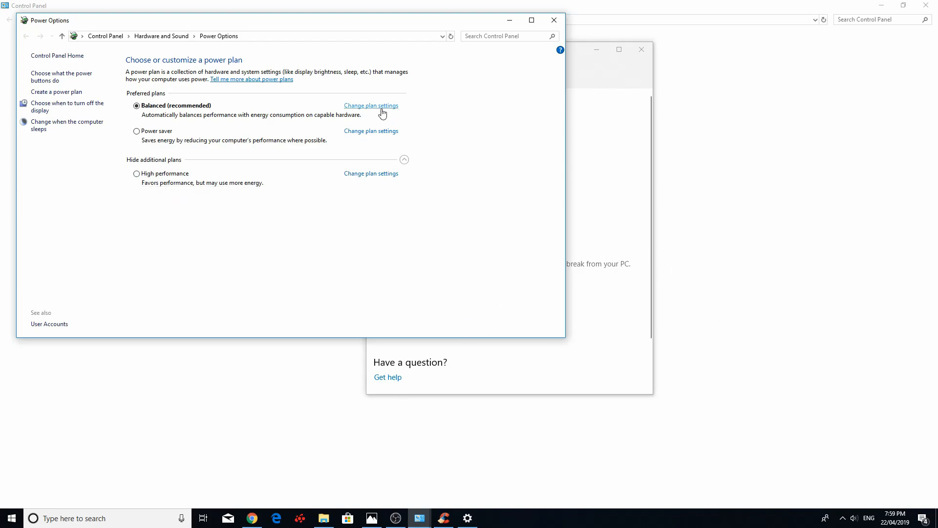
{"action": "left_click", "coordinate": [371, 106]}
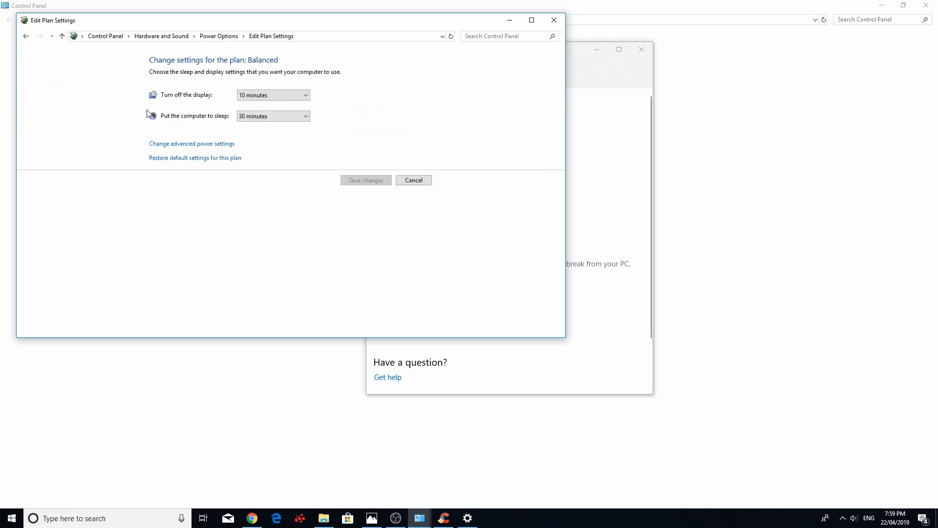
{"action": "mouse_move", "coordinate": [192, 144]}
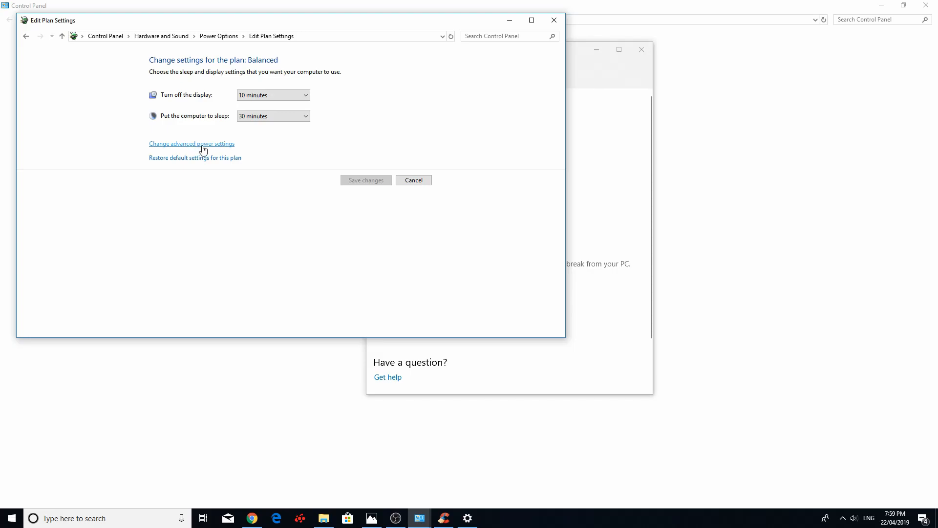
{"action": "left_click", "coordinate": [192, 143]}
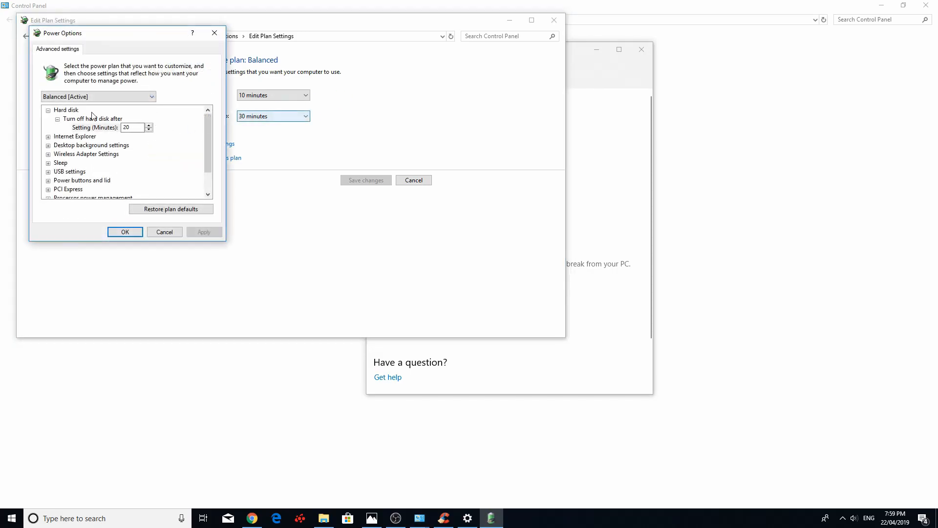
{"action": "mouse_move", "coordinate": [93, 127]}
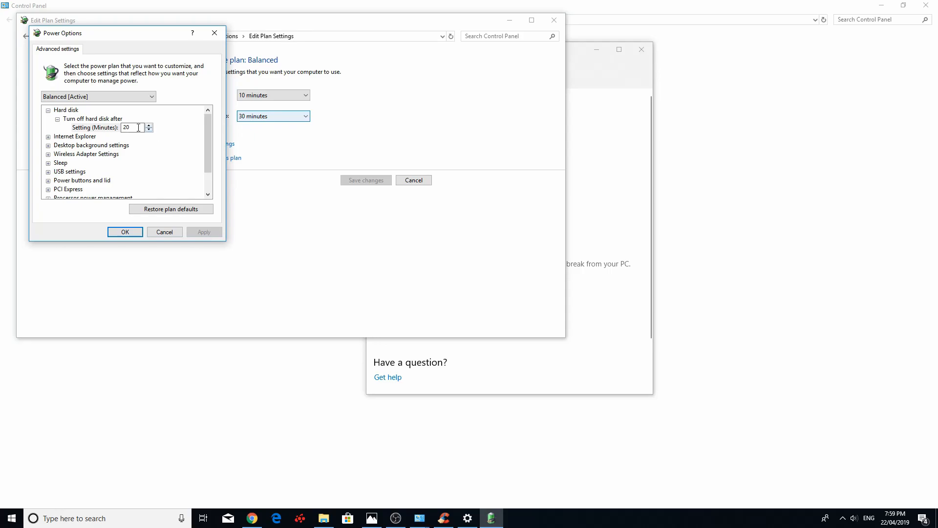
{"action": "mouse_move", "coordinate": [197, 90]}
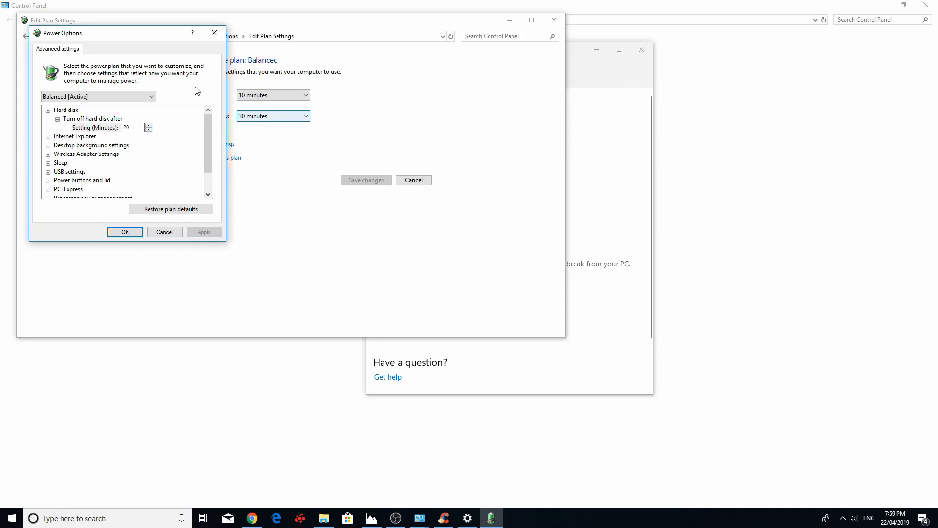
{"action": "mouse_move", "coordinate": [266, 187]}
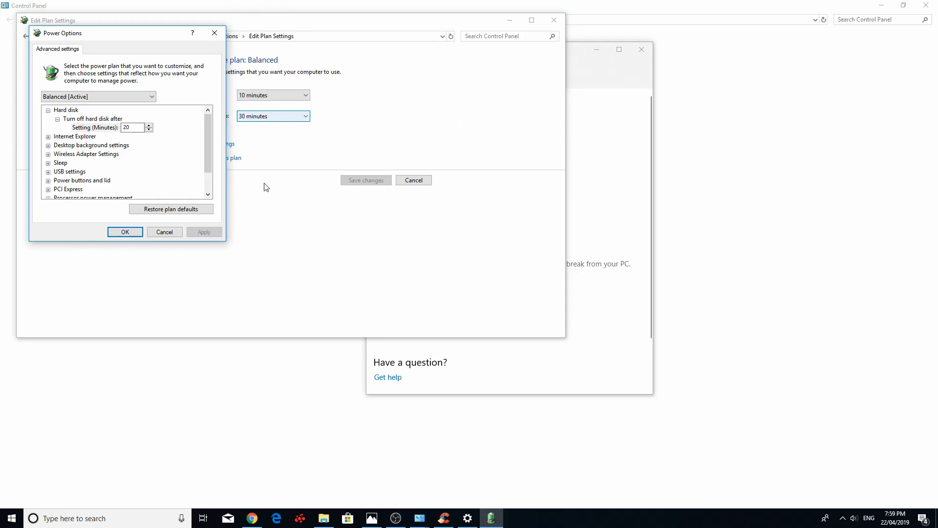
{"action": "scroll", "scroll_direction": "down", "scroll_amount": 3}
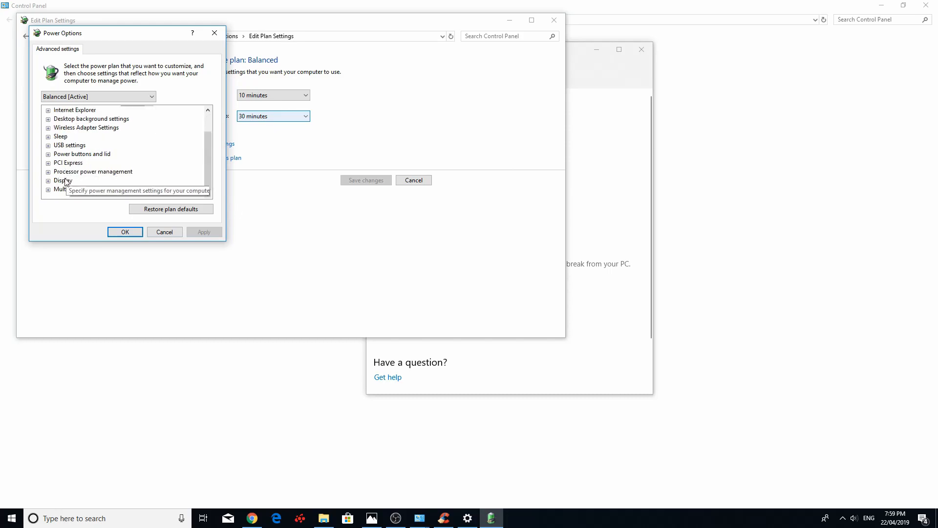
{"action": "mouse_move", "coordinate": [73, 178]}
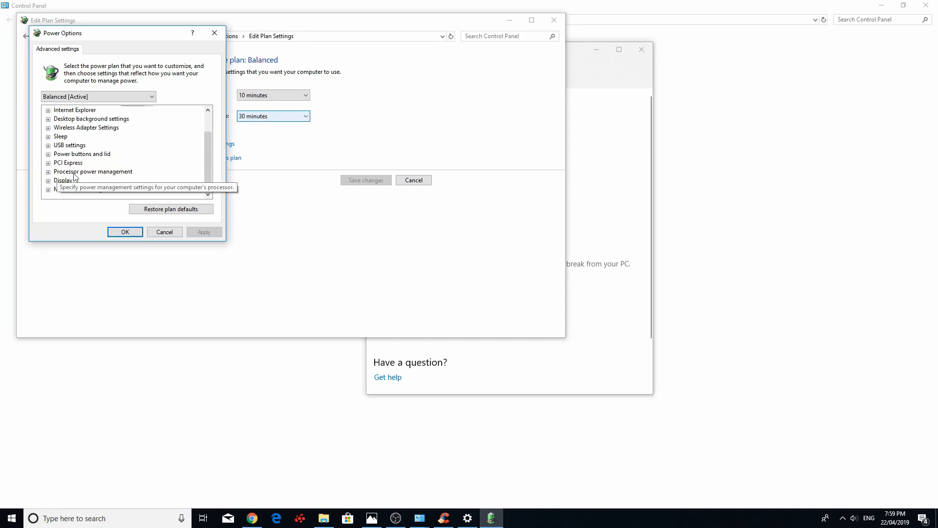
{"action": "left_click", "coordinate": [48, 172]}
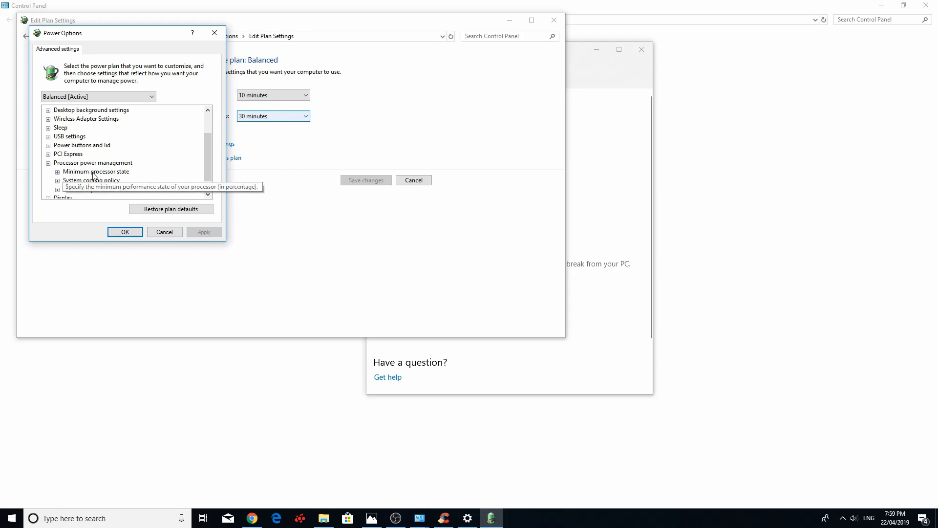
{"action": "left_click", "coordinate": [57, 171]}
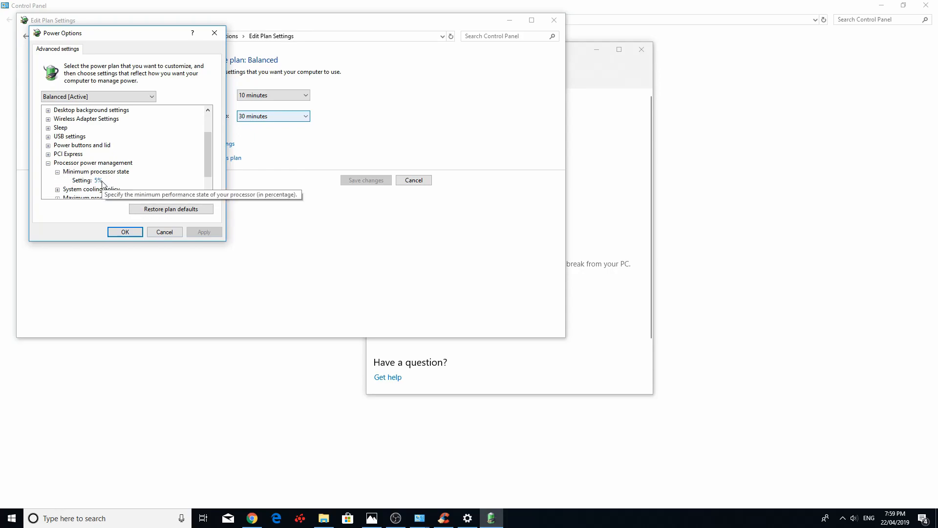
{"action": "scroll", "scroll_direction": "down", "scroll_amount": 3}
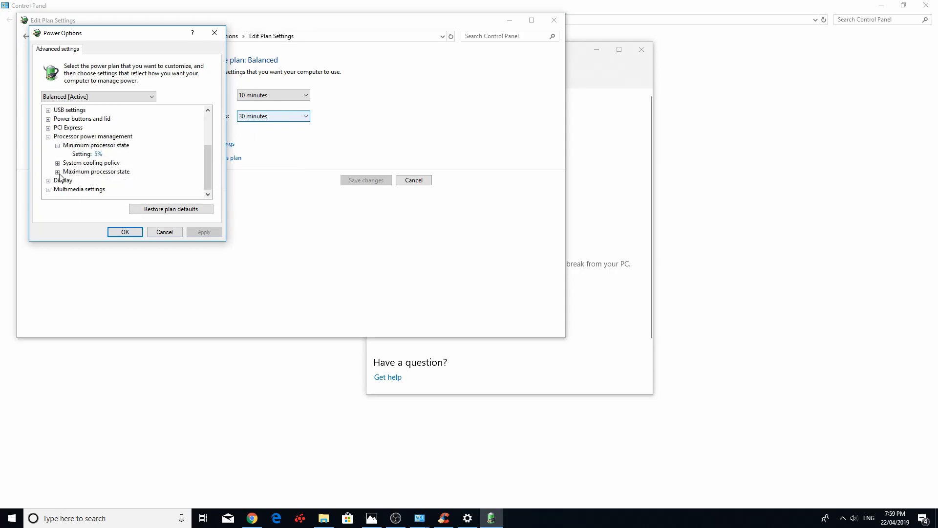
{"action": "left_click", "coordinate": [58, 171]}
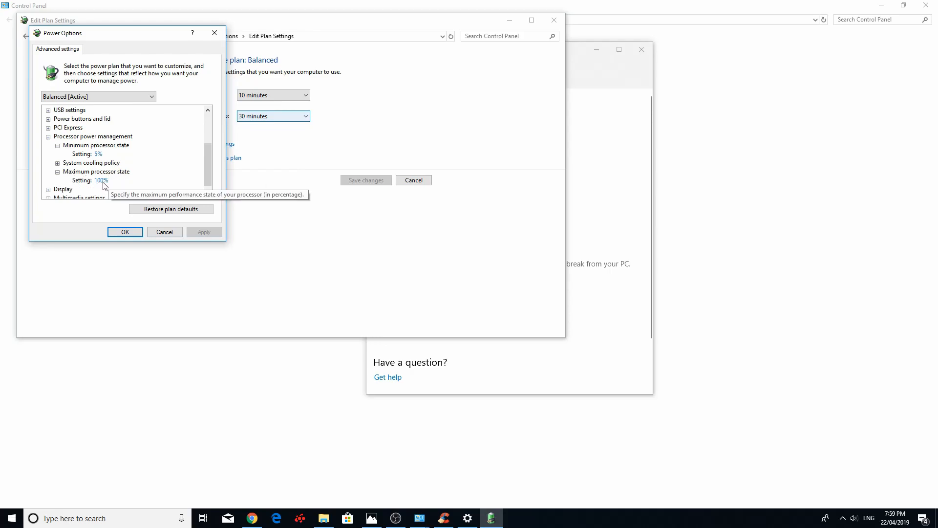
{"action": "mouse_move", "coordinate": [214, 32]}
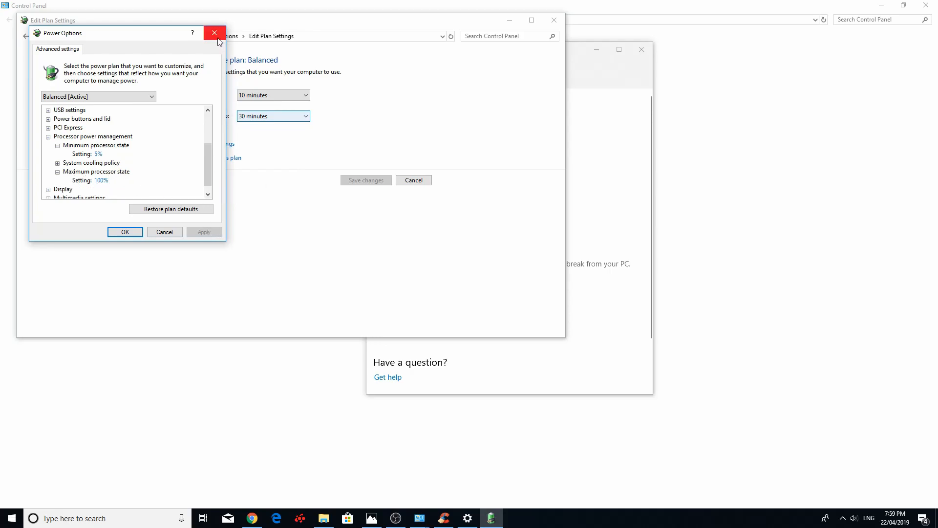
{"action": "left_click", "coordinate": [214, 32]}
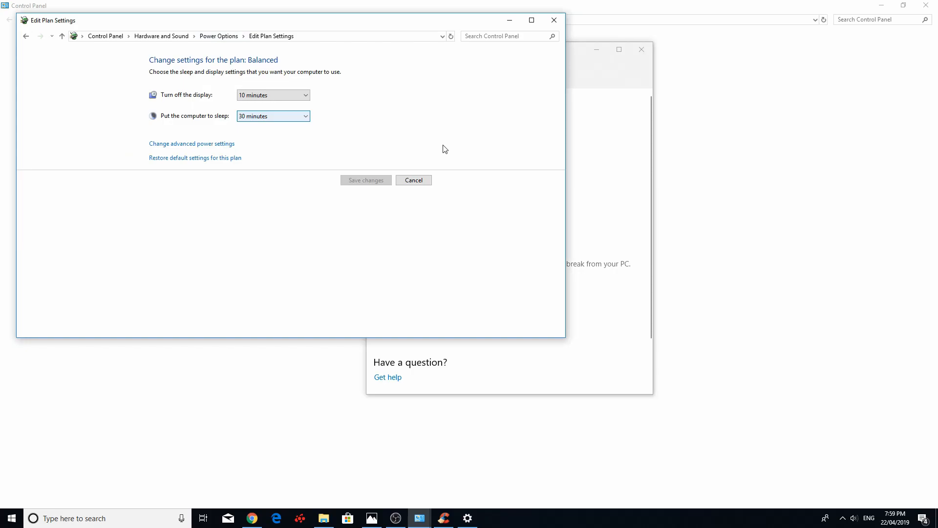
Return to the power plan list and reopen the Balanced plan's settings.
{"action": "left_click", "coordinate": [413, 181]}
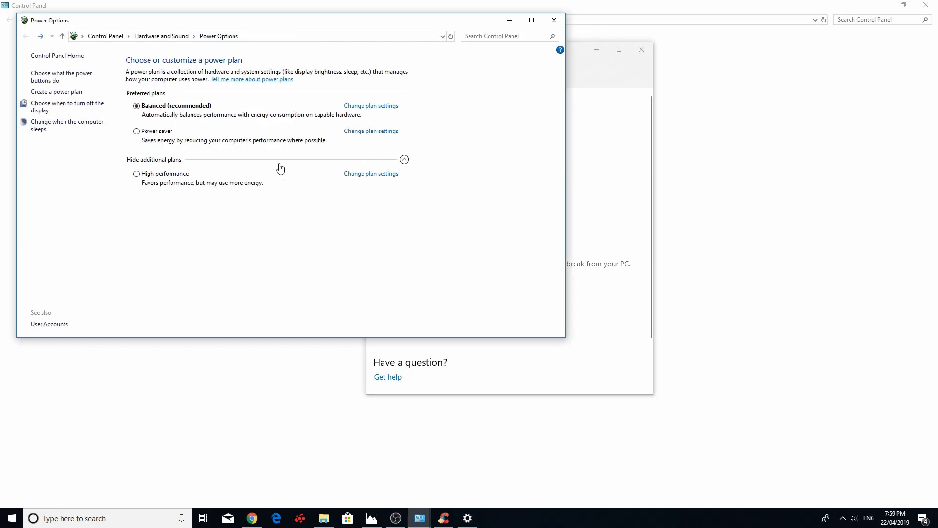
{"action": "mouse_move", "coordinate": [640, 175]}
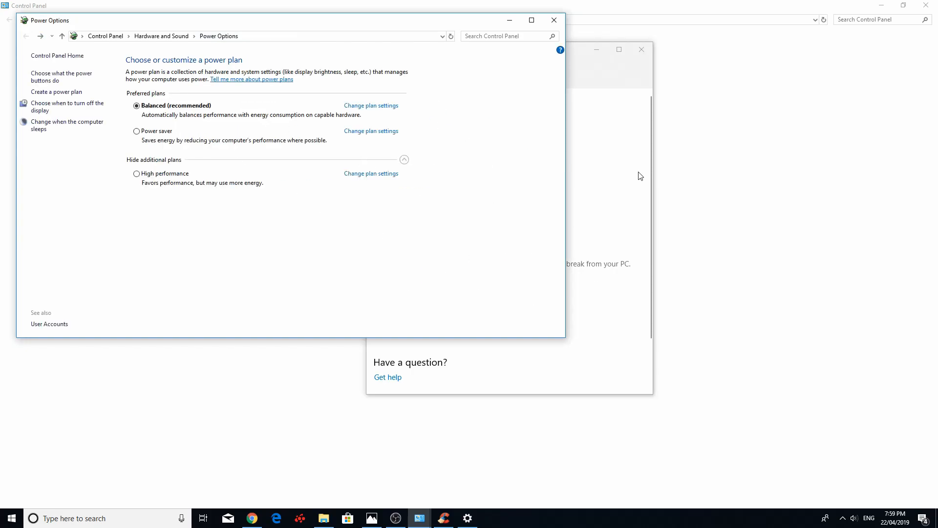
{"action": "mouse_move", "coordinate": [371, 105]}
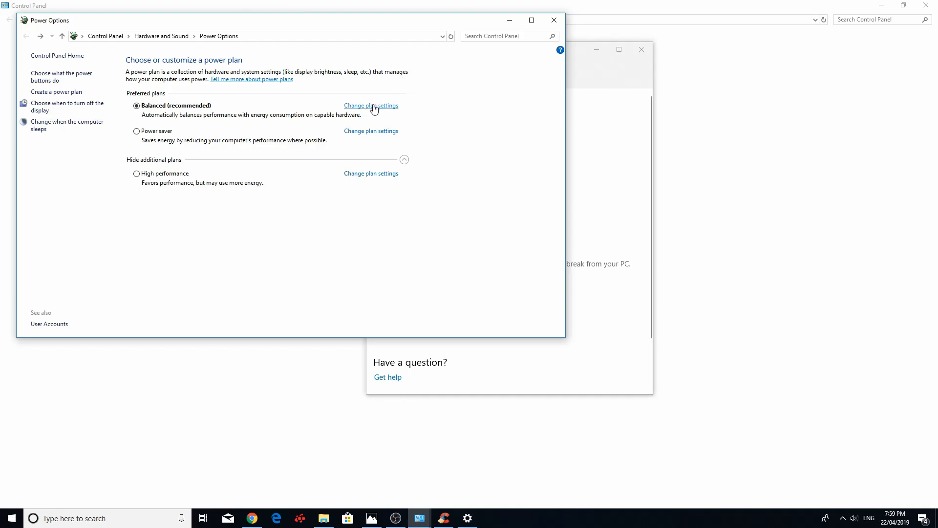
{"action": "mouse_move", "coordinate": [379, 110]}
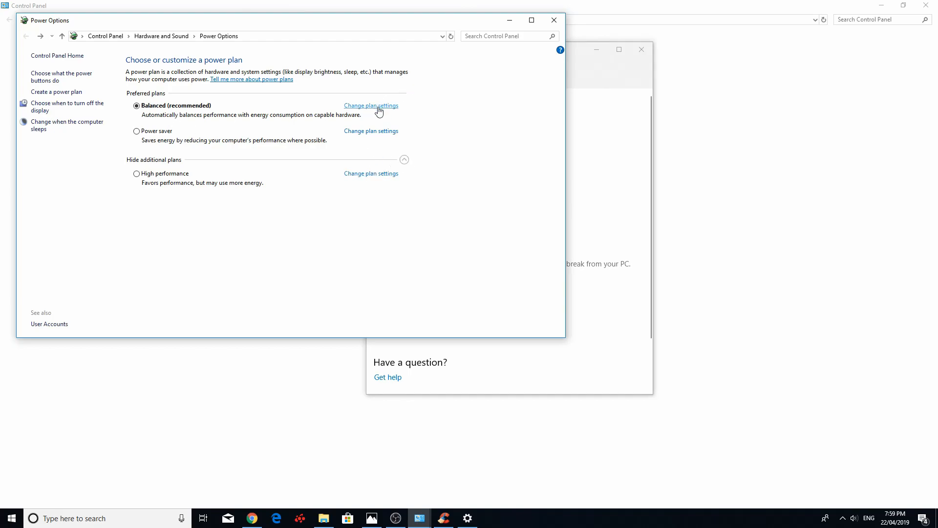
{"action": "left_click", "coordinate": [370, 105]}
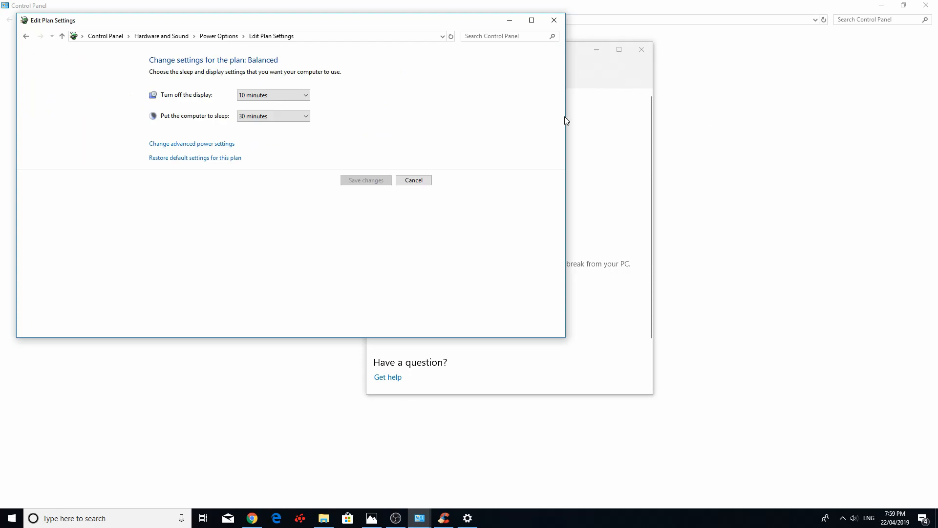
{"action": "mouse_move", "coordinate": [194, 158]}
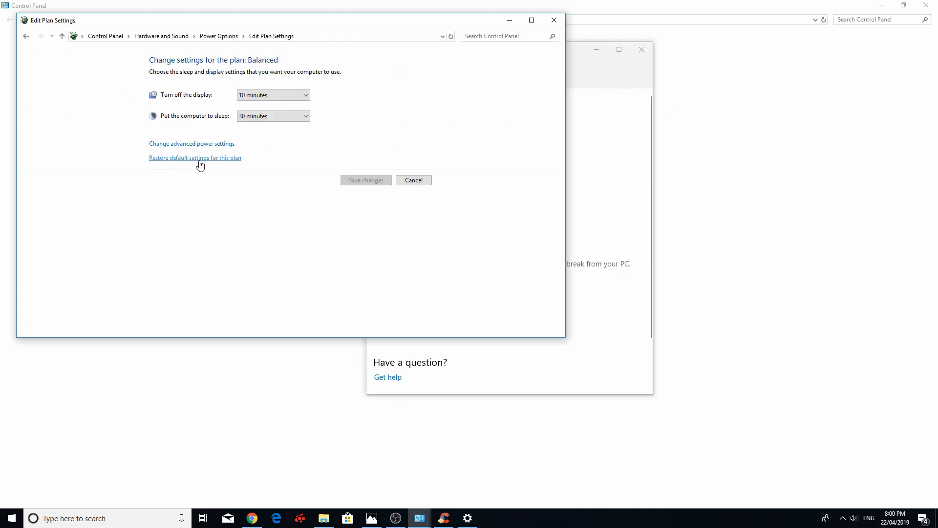
{"action": "mouse_move", "coordinate": [210, 173]}
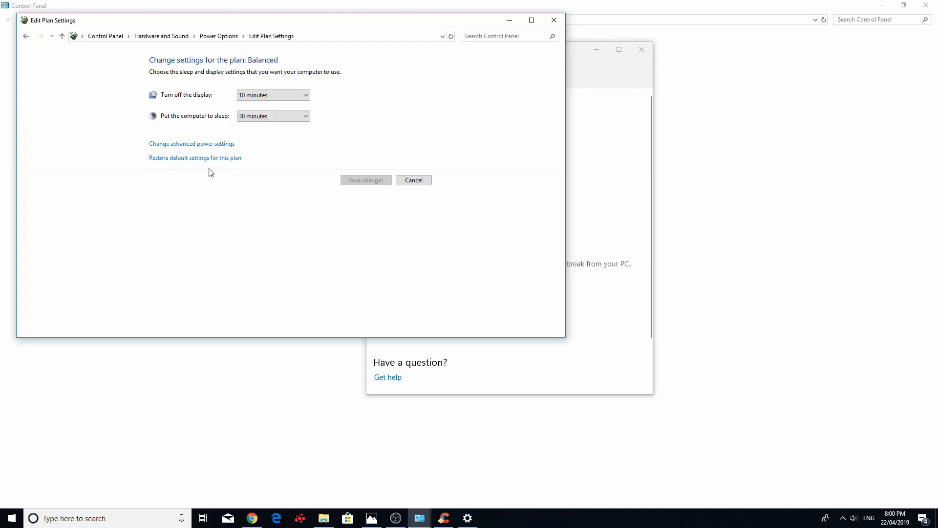
{"action": "mouse_move", "coordinate": [226, 198]}
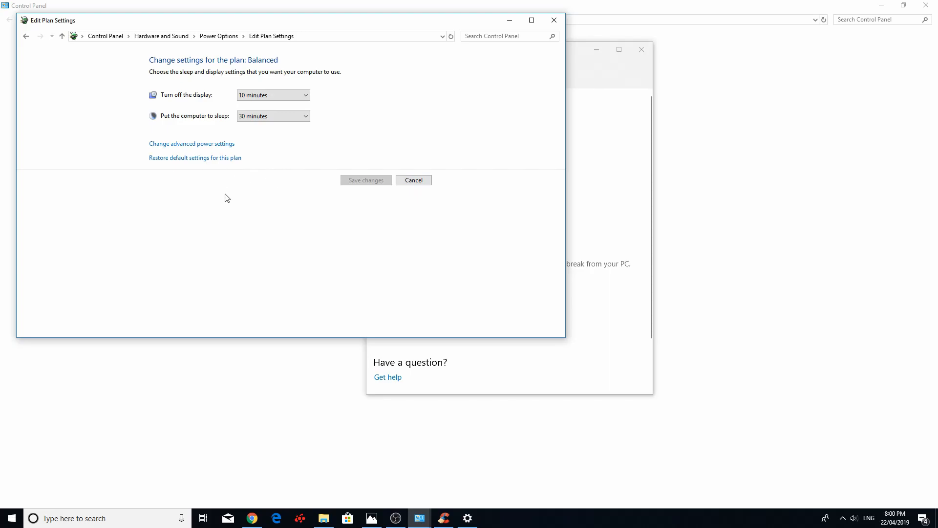
{"action": "mouse_move", "coordinate": [762, 366]}
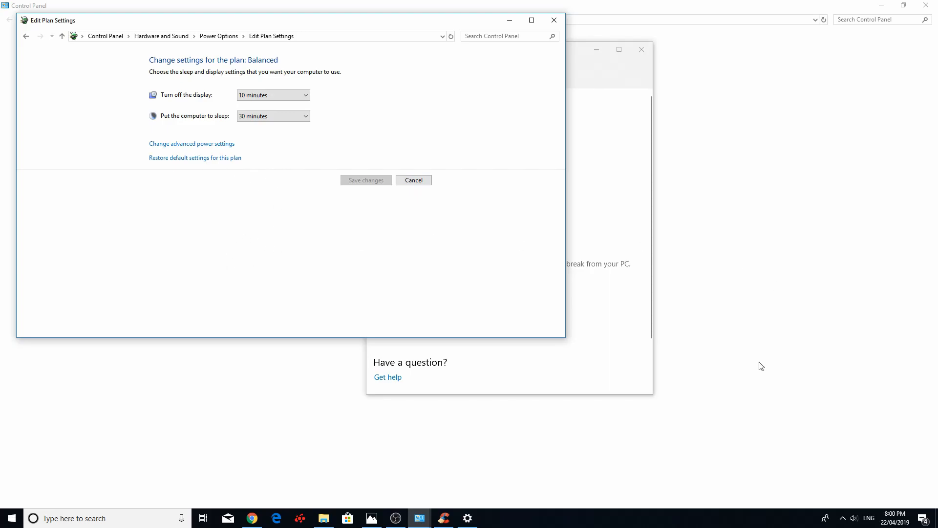
{"action": "mouse_move", "coordinate": [684, 400]}
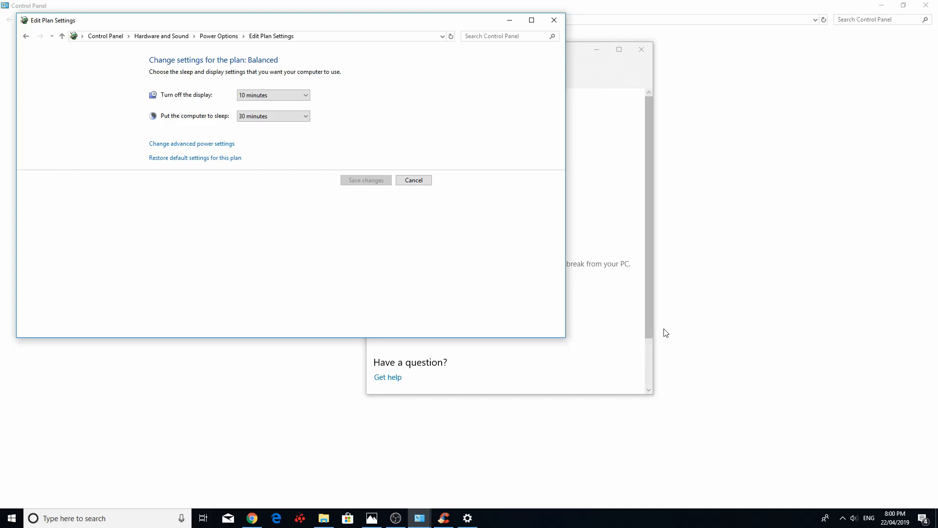
{"action": "mouse_move", "coordinate": [571, 431]}
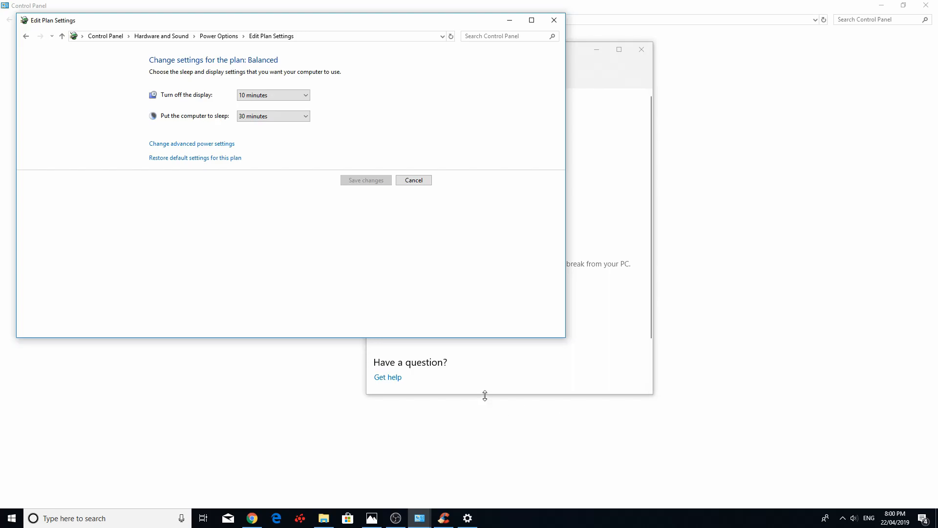
{"action": "mouse_move", "coordinate": [439, 326]}
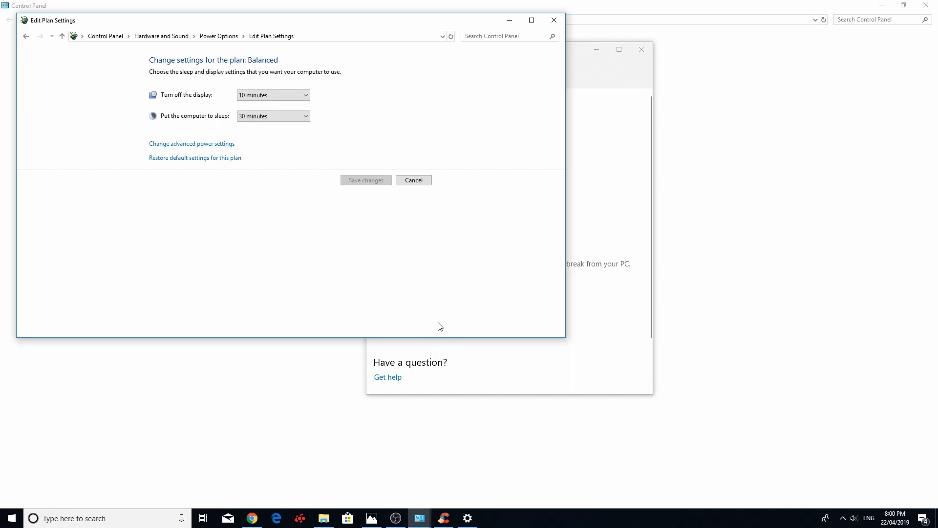
{"action": "mouse_move", "coordinate": [444, 316]}
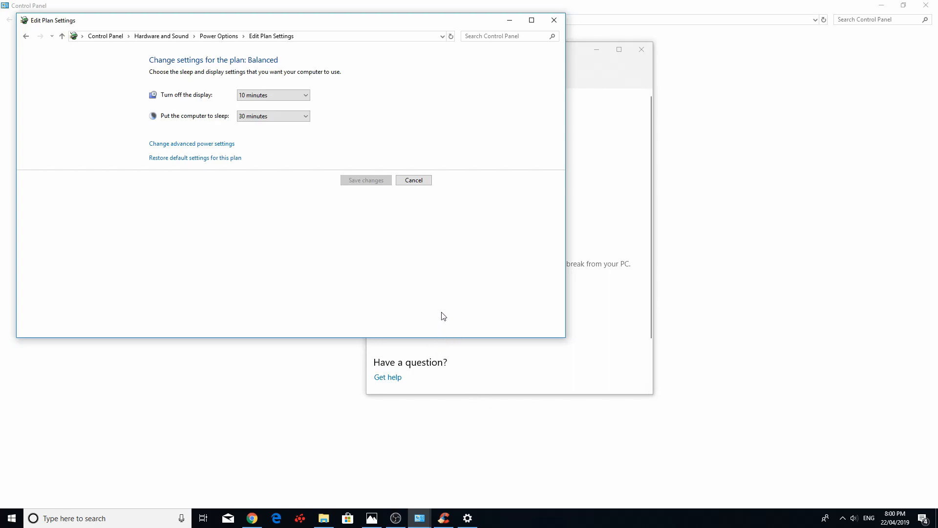
{"action": "mouse_move", "coordinate": [427, 311]}
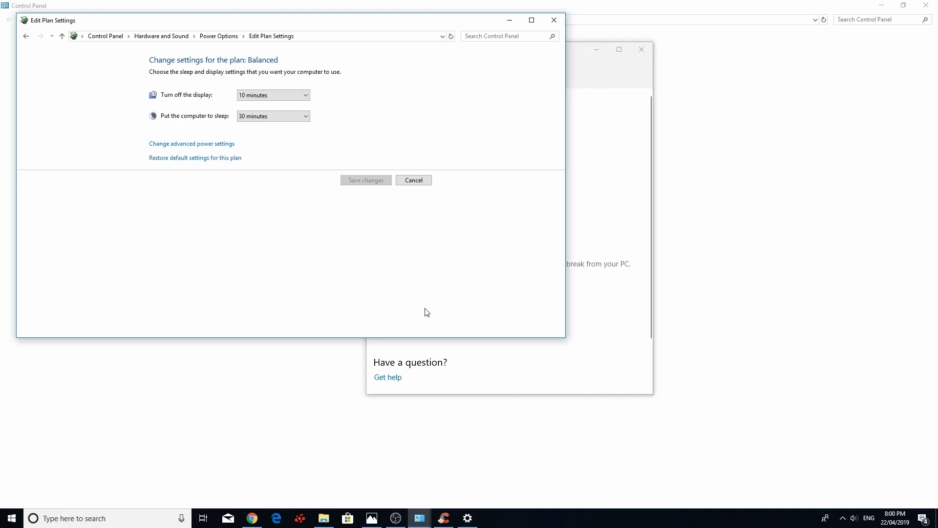
{"action": "mouse_move", "coordinate": [398, 308]}
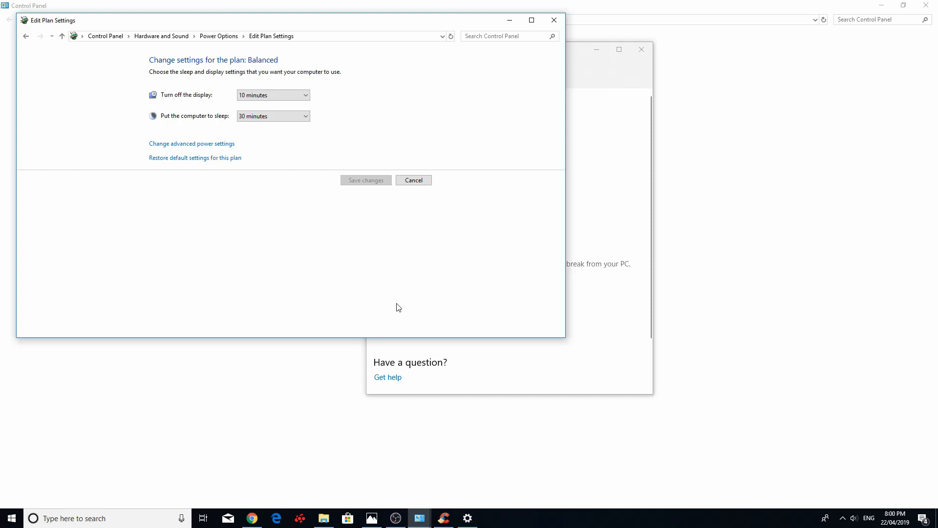
{"action": "mouse_move", "coordinate": [399, 298]}
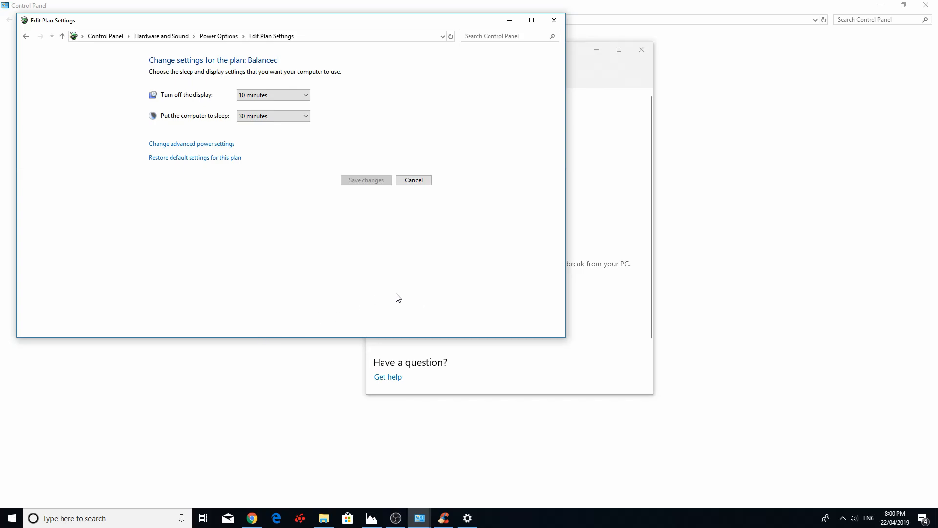
{"action": "mouse_move", "coordinate": [406, 331]}
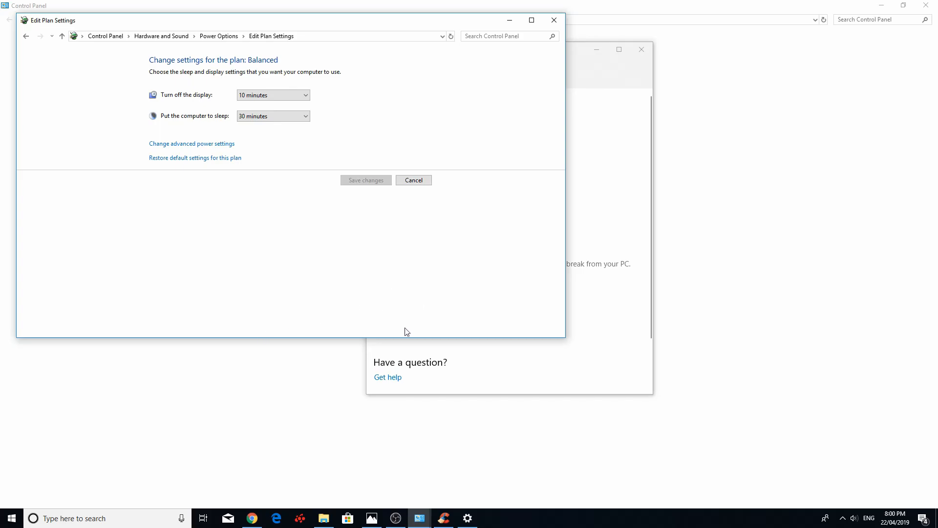
Search Google for 'windows customer support' and open the Contact Us – Microsoft Support result.
{"action": "left_click", "coordinate": [251, 518]}
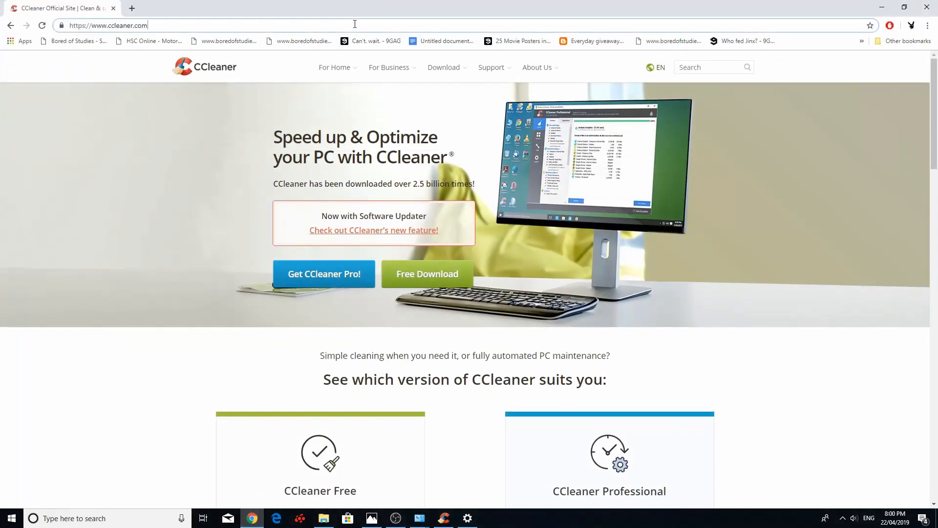
{"action": "type", "text": "windows customer support"}
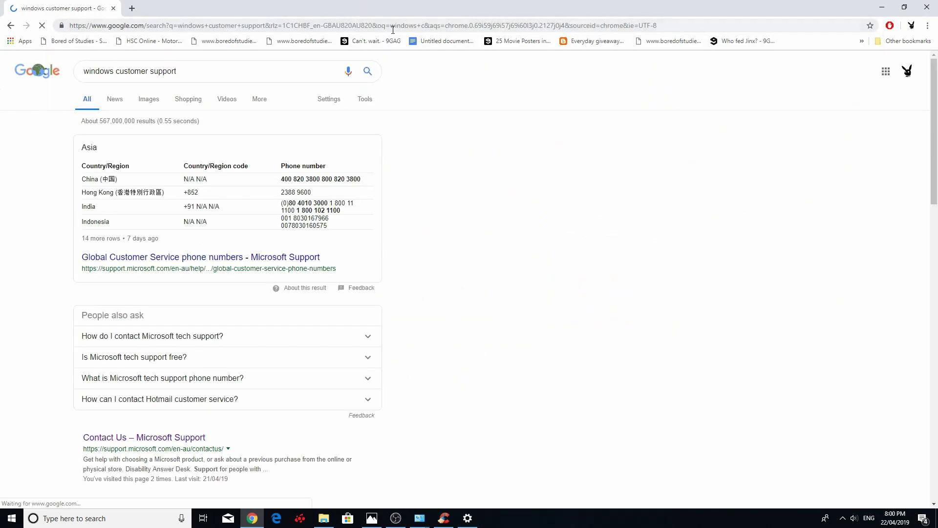
{"action": "scroll", "scroll_direction": "down", "scroll_amount": 3}
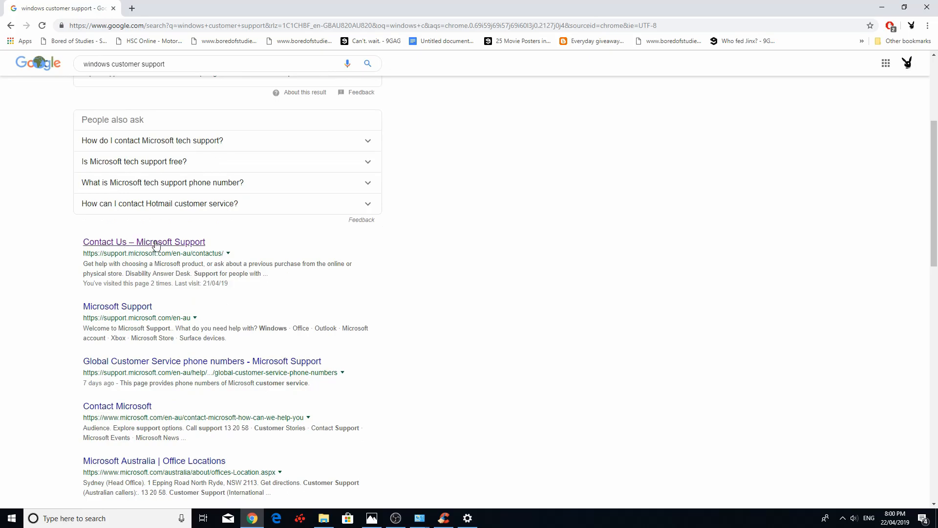
{"action": "left_click", "coordinate": [144, 241]}
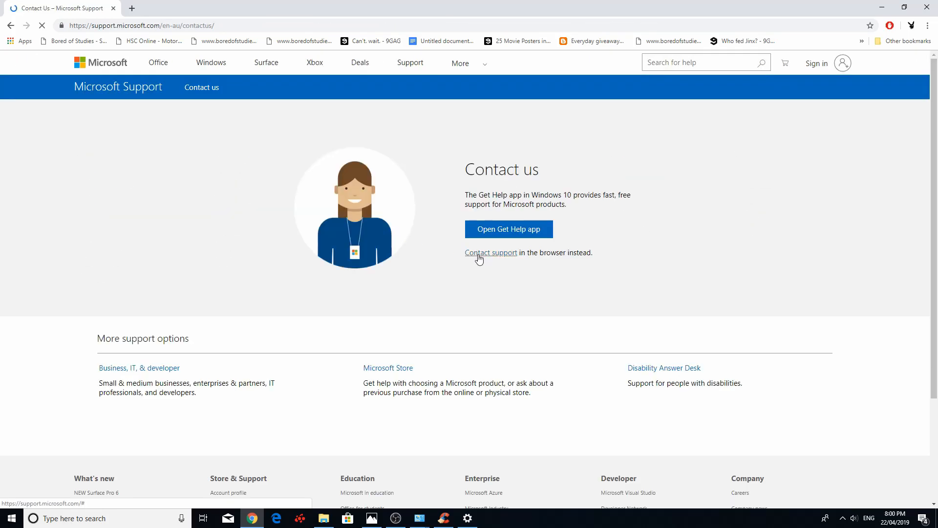
Start the Virtual Agent chat using the Contact support link on Microsoft's Contact us page.
{"action": "left_click", "coordinate": [490, 252]}
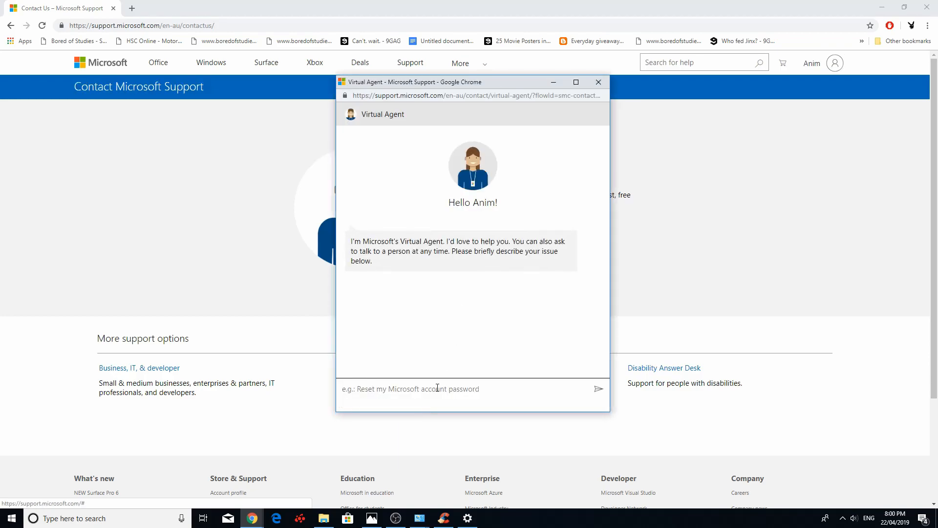
{"action": "mouse_move", "coordinate": [807, 304]}
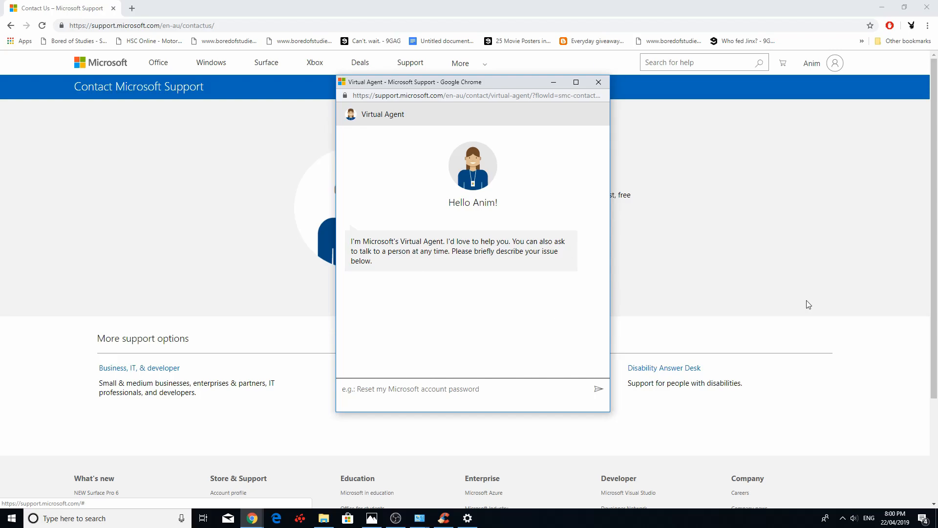
{"action": "mouse_move", "coordinate": [741, 254]}
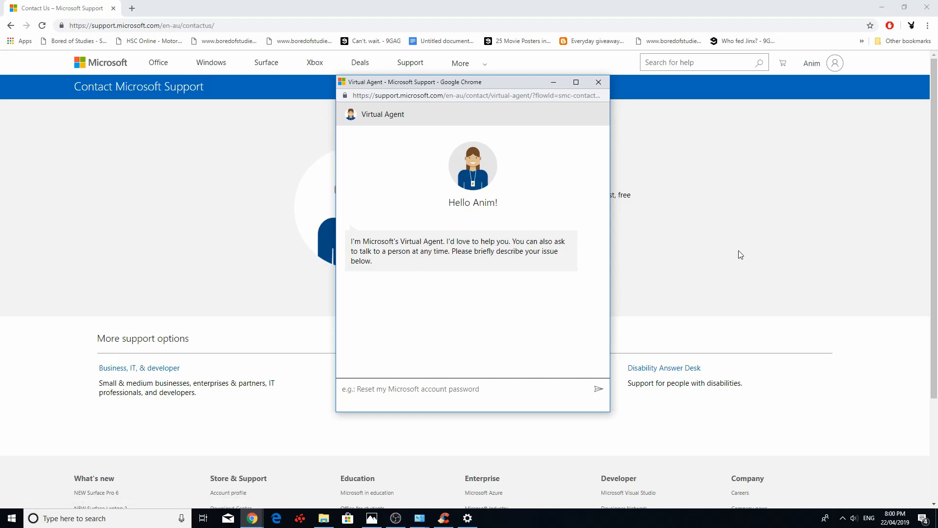
{"action": "mouse_move", "coordinate": [501, 254]}
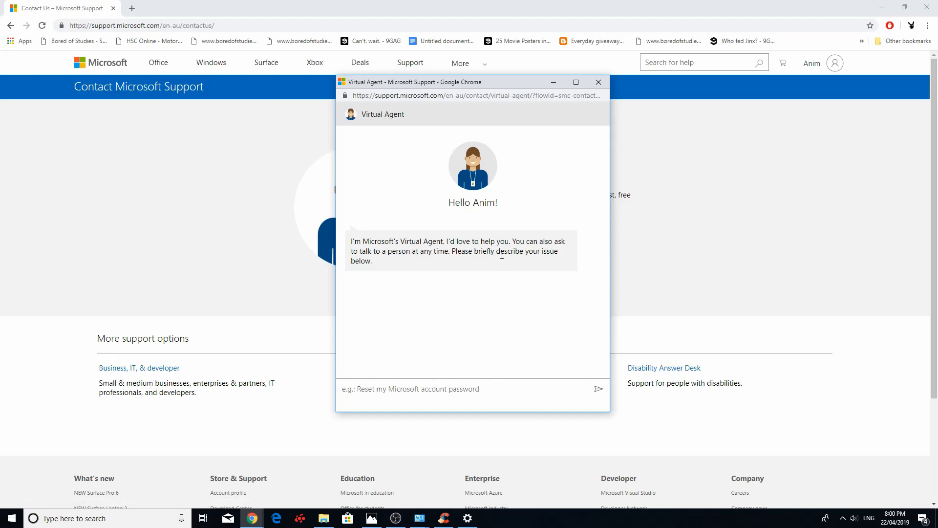
{"action": "mouse_move", "coordinate": [528, 241]}
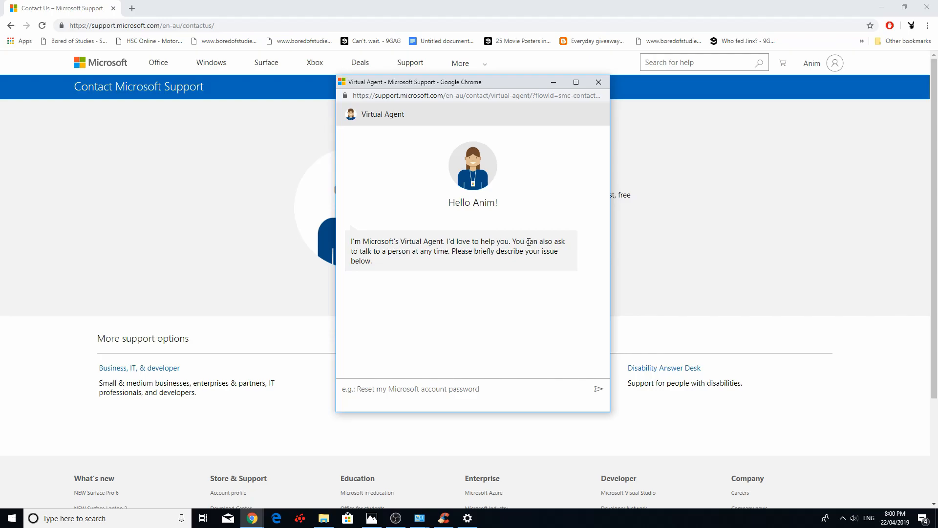
{"action": "mouse_move", "coordinate": [545, 210]}
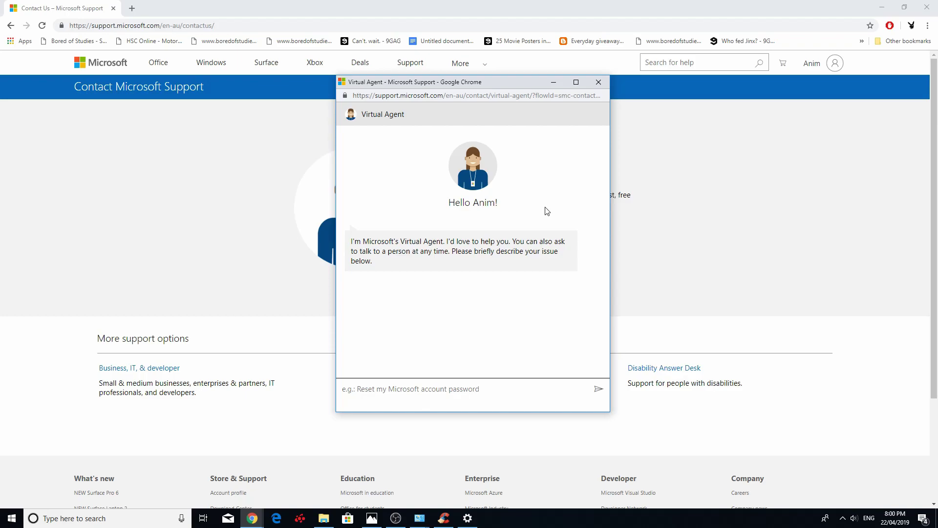
{"action": "mouse_move", "coordinate": [520, 211]}
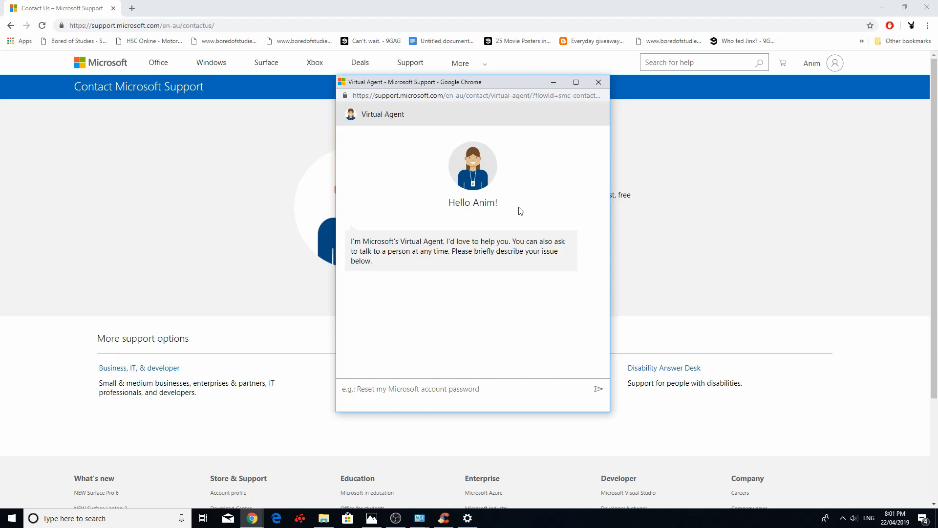
{"action": "mouse_move", "coordinate": [592, 94]}
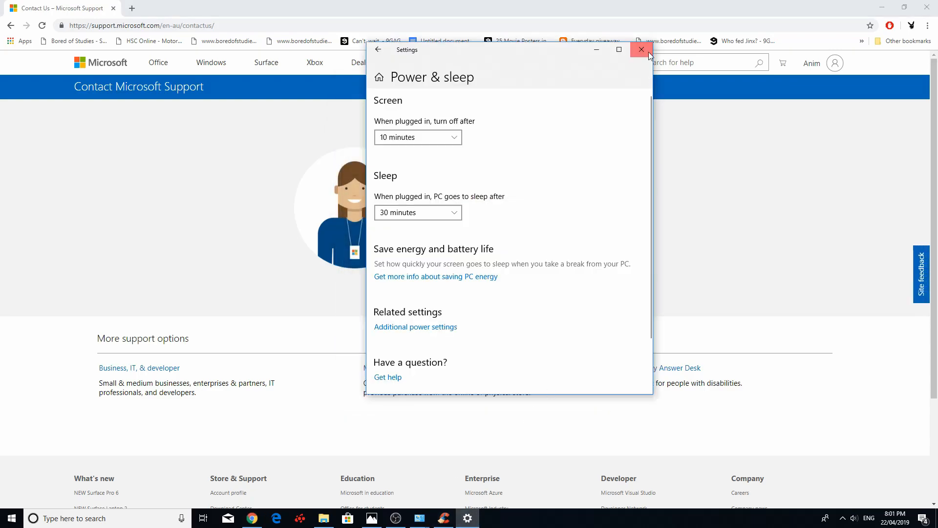
Search for and launch Settings, then go to Update & Security > Recovery.
{"action": "left_click", "coordinate": [640, 49]}
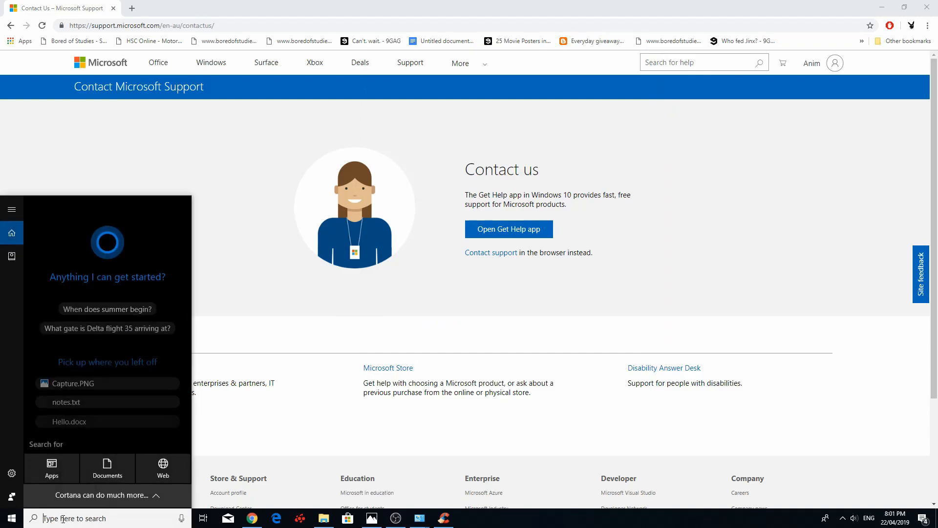
{"action": "type", "text": "settings"}
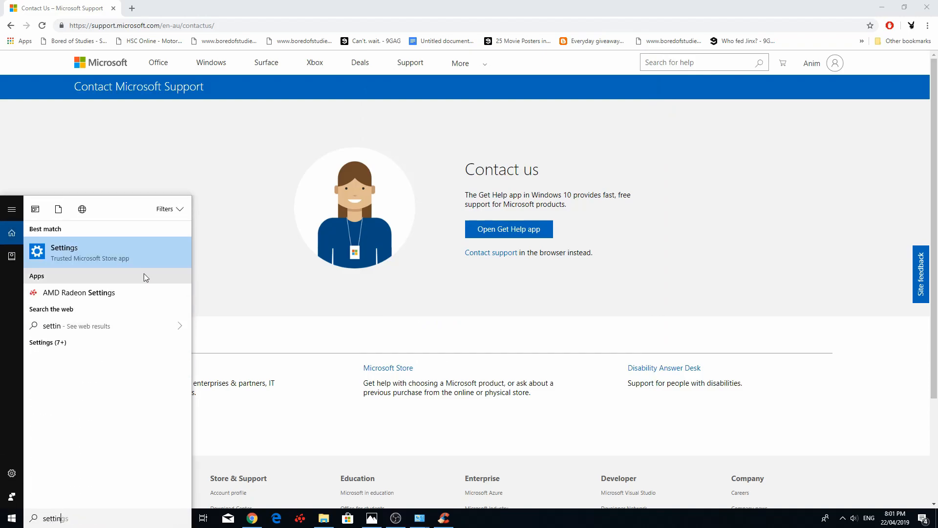
{"action": "left_click", "coordinate": [64, 252]}
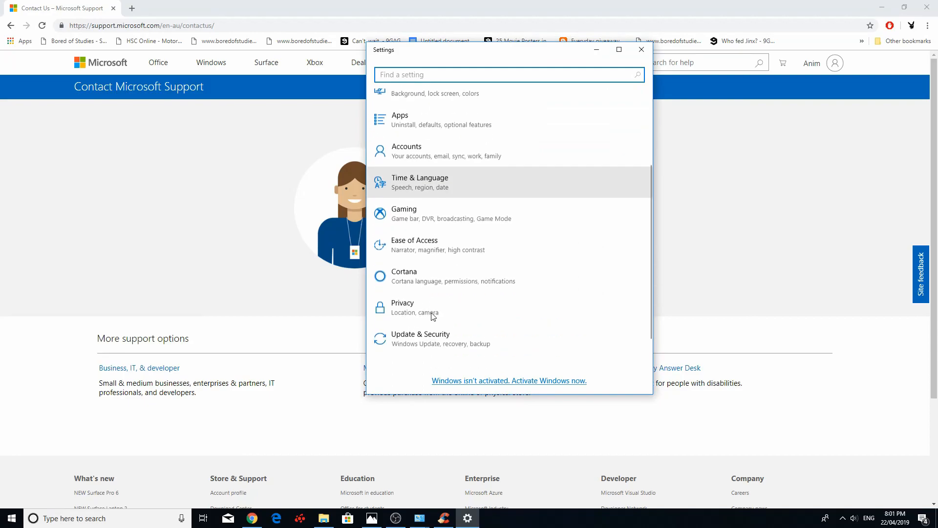
{"action": "left_click", "coordinate": [420, 338]}
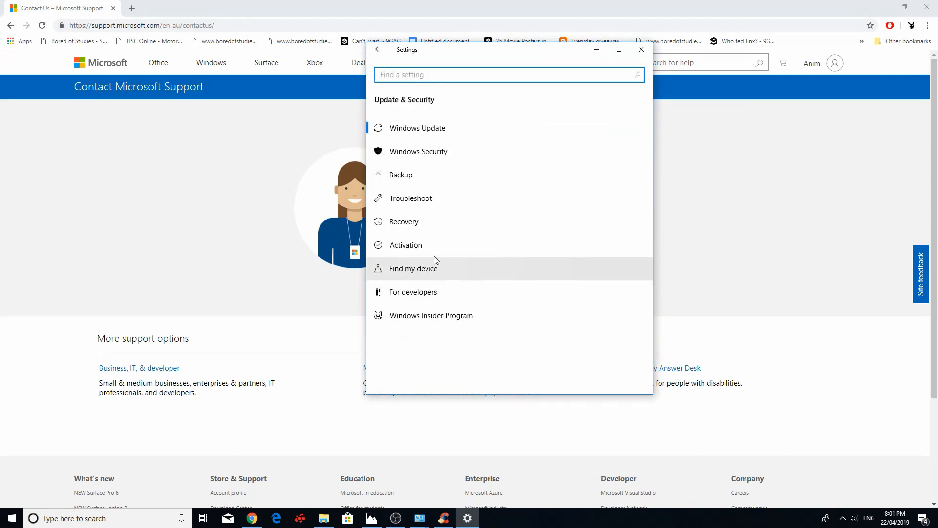
{"action": "left_click", "coordinate": [405, 221]}
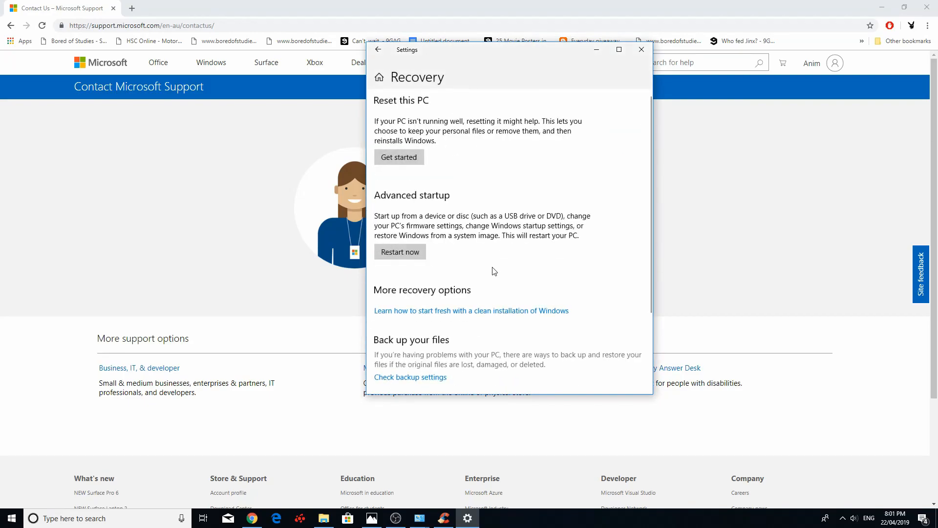
{"action": "mouse_move", "coordinate": [438, 204]}
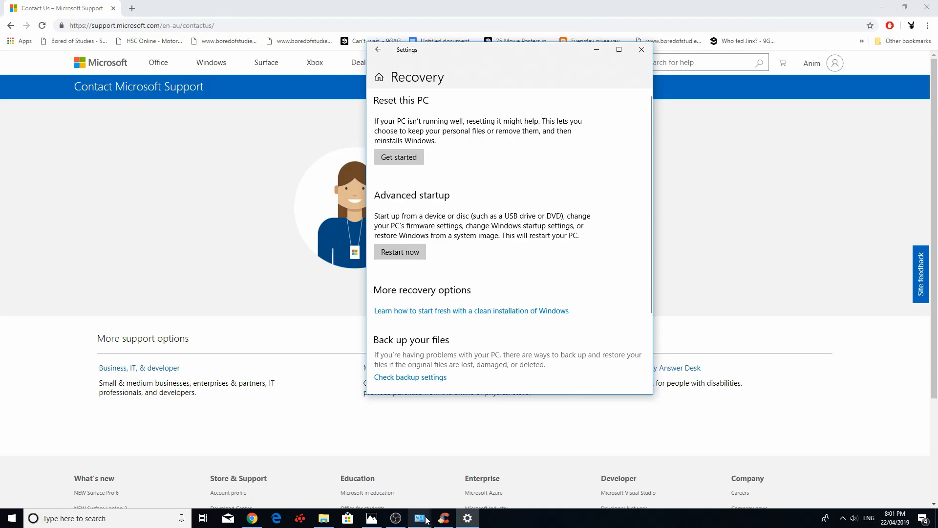
{"action": "mouse_move", "coordinate": [371, 516]}
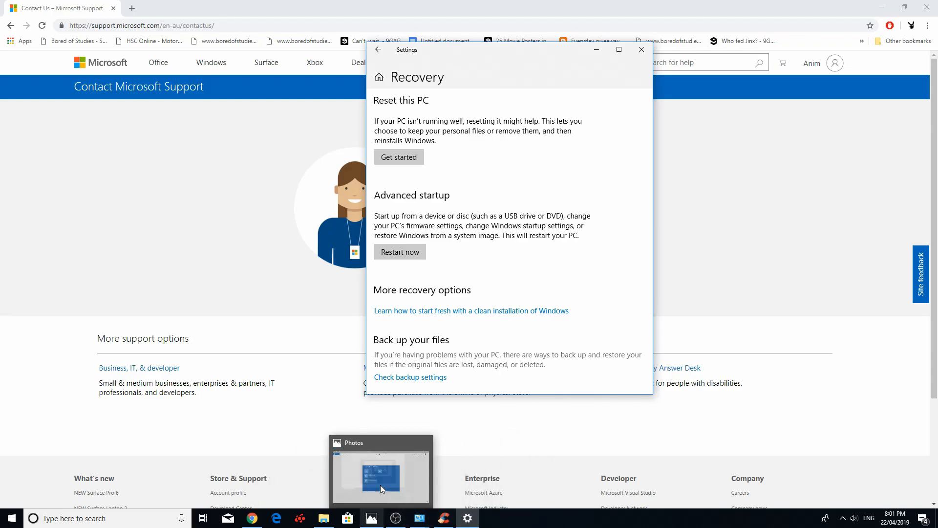
Open Capture3.PNG in Photos and advance to the Advanced options recovery screenshot.
{"action": "left_click", "coordinate": [381, 473]}
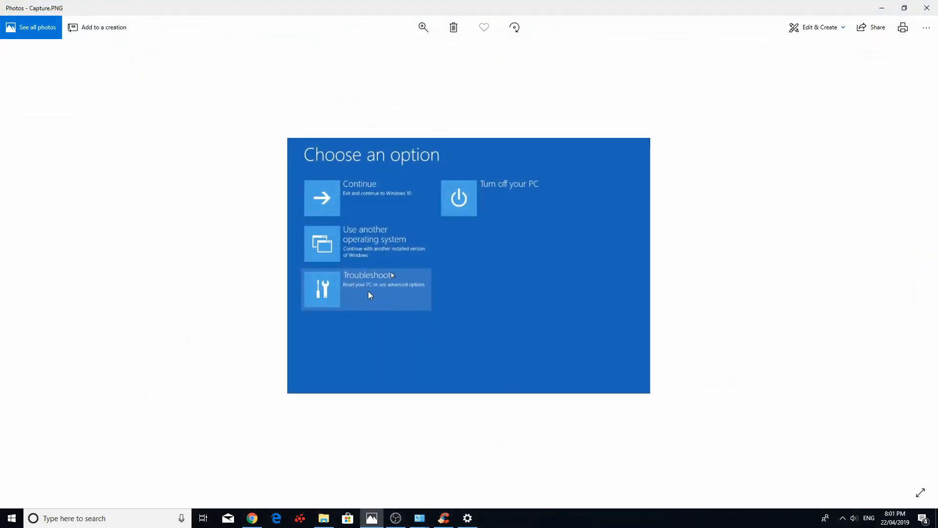
{"action": "mouse_move", "coordinate": [920, 266]}
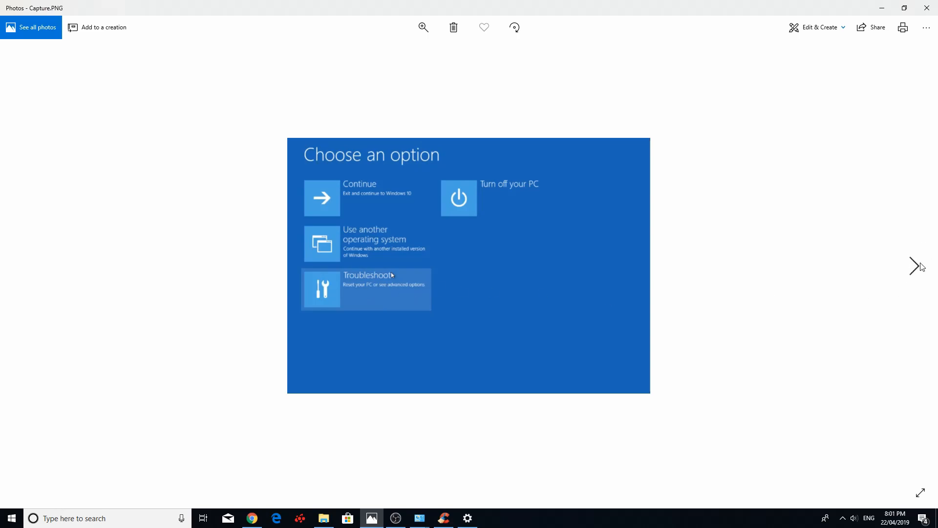
{"action": "left_click", "coordinate": [918, 266]}
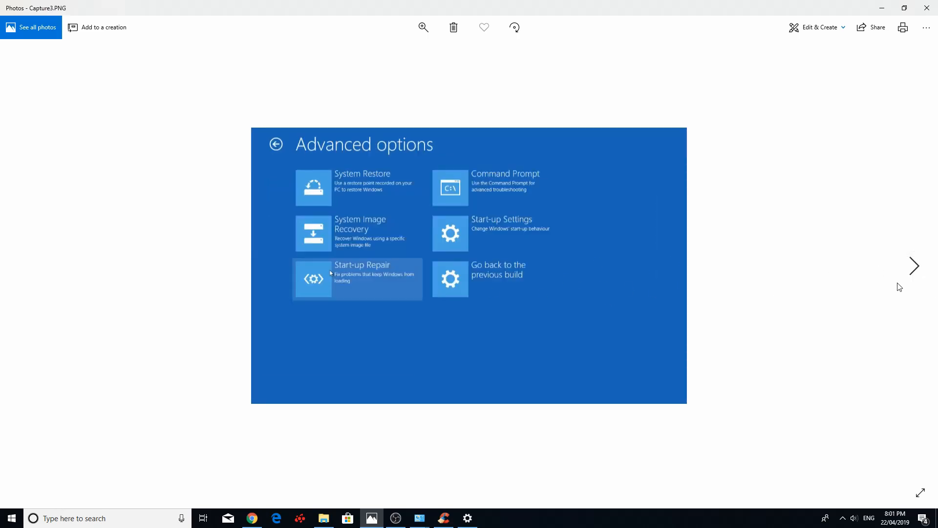
{"action": "mouse_move", "coordinate": [386, 286]}
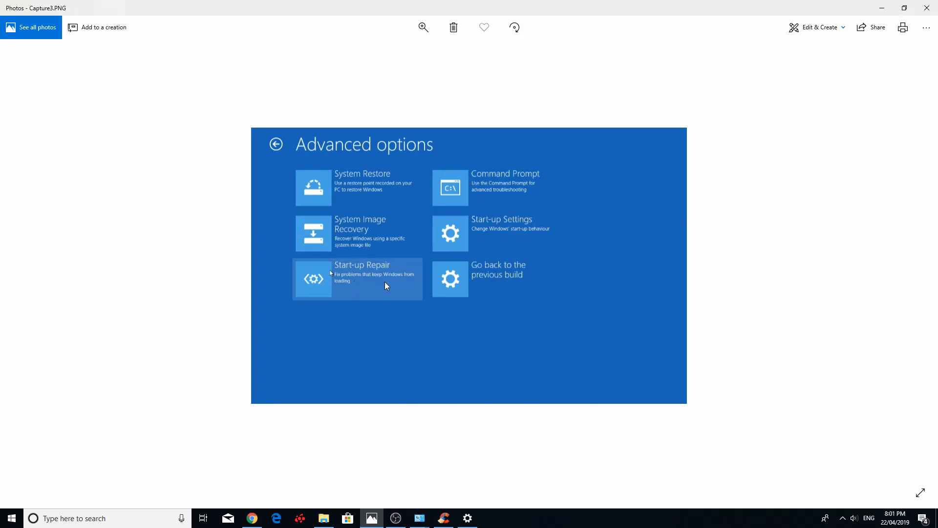
{"action": "mouse_move", "coordinate": [368, 368]}
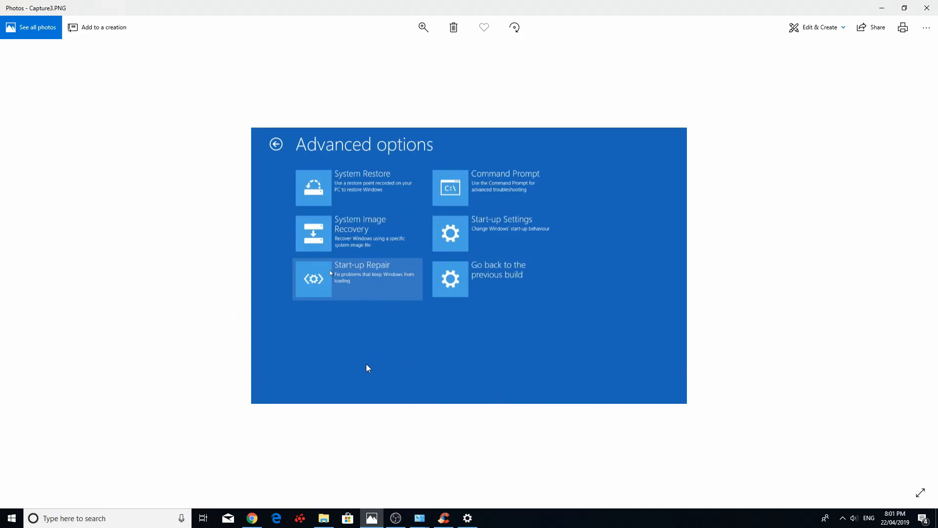
{"action": "mouse_move", "coordinate": [362, 357]}
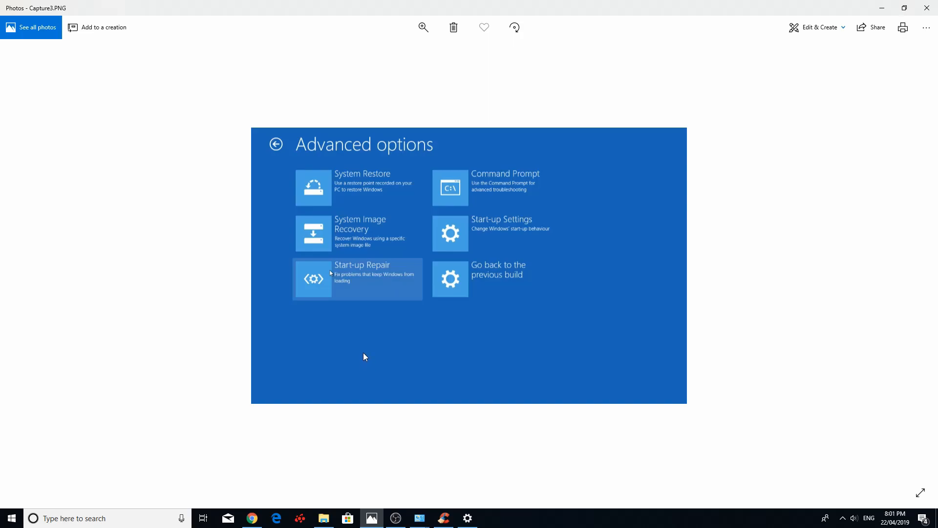
{"action": "mouse_move", "coordinate": [311, 344]}
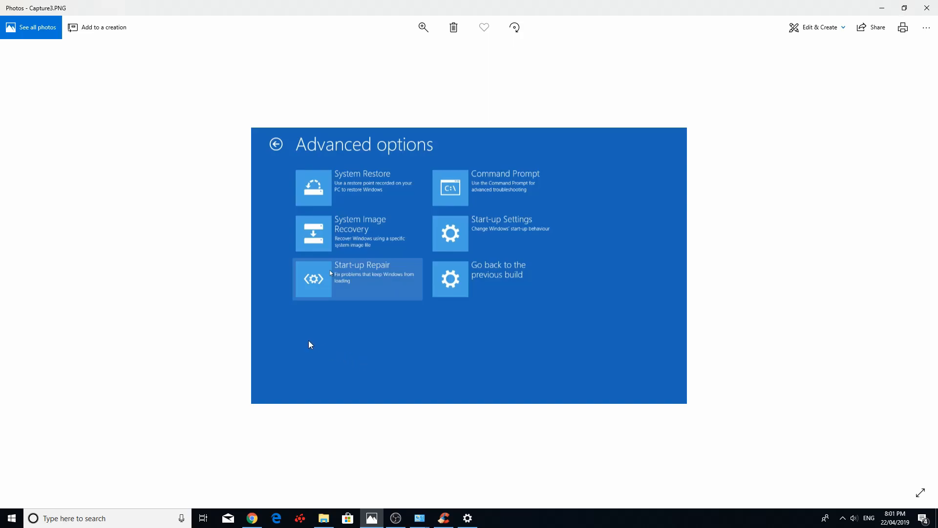
{"action": "mouse_move", "coordinate": [372, 190]}
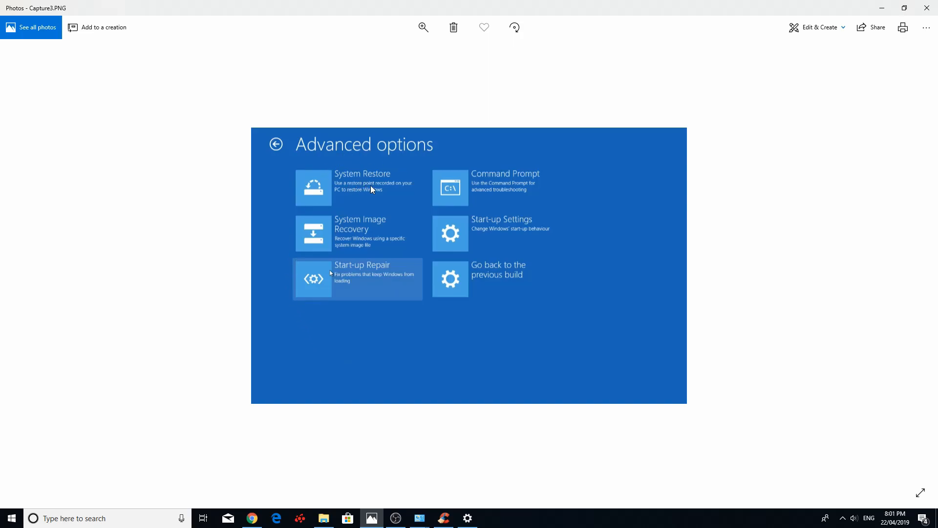
{"action": "mouse_move", "coordinate": [362, 190]}
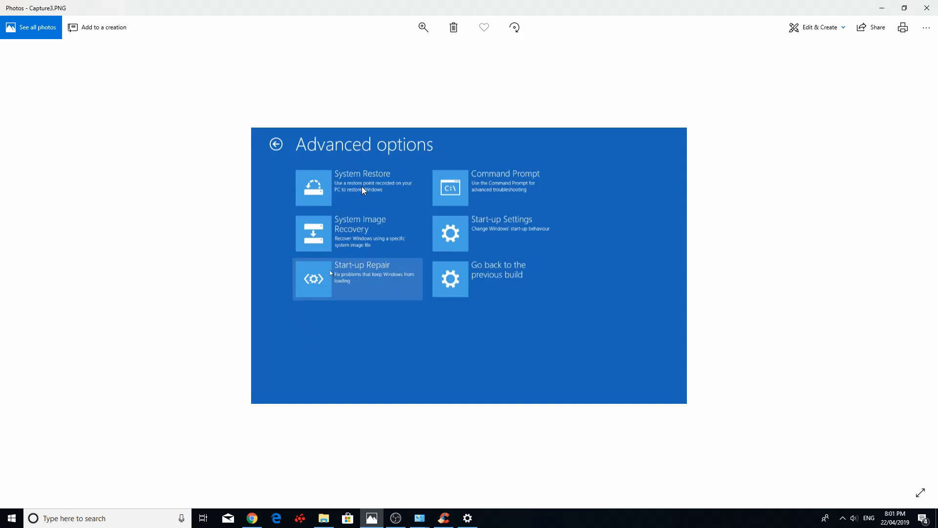
{"action": "mouse_move", "coordinate": [354, 178]}
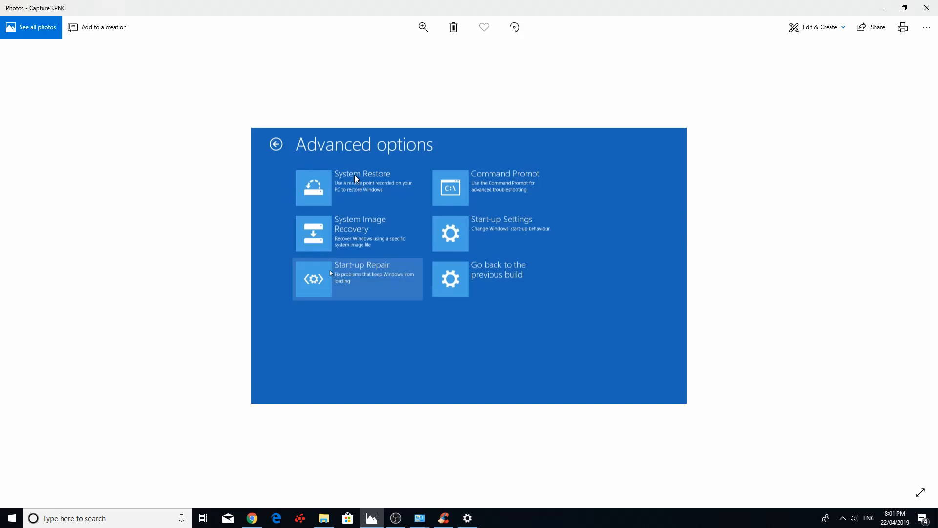
{"action": "mouse_move", "coordinate": [358, 189]}
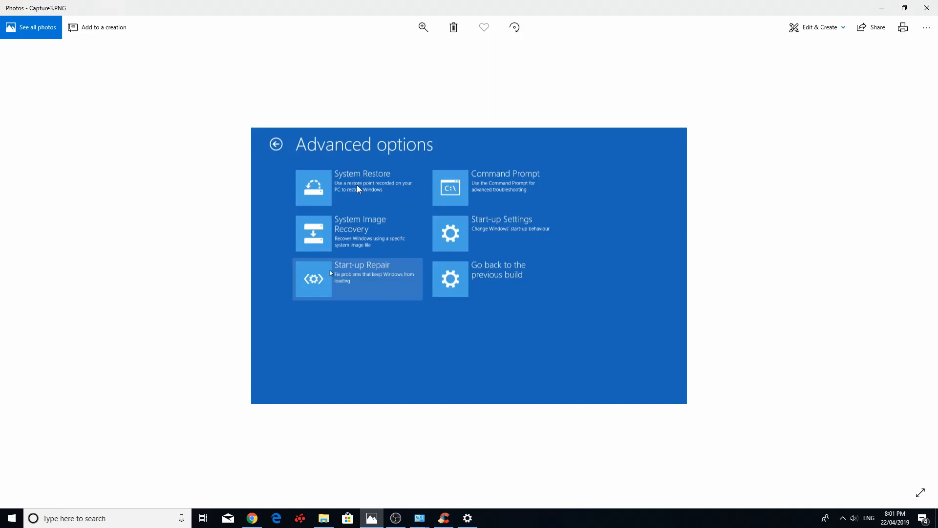
{"action": "mouse_move", "coordinate": [334, 199]}
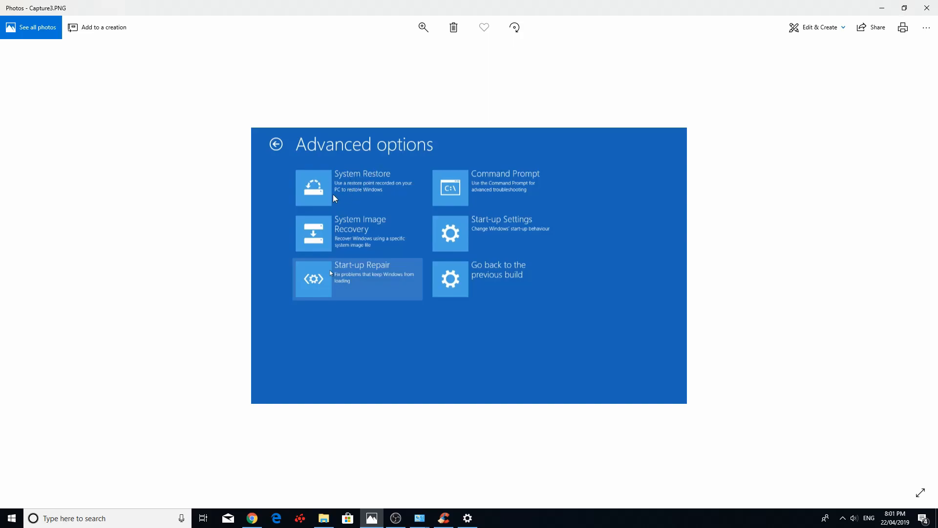
{"action": "mouse_move", "coordinate": [400, 159]}
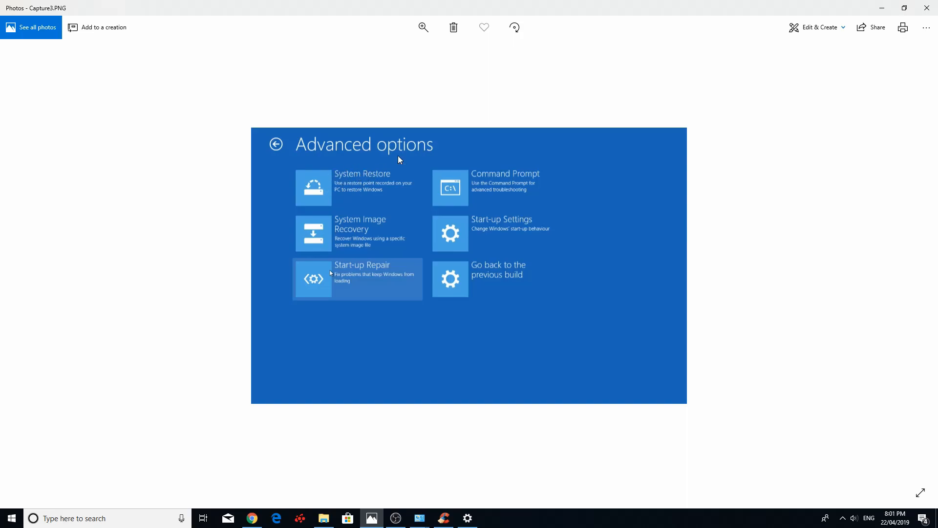
{"action": "mouse_move", "coordinate": [353, 181]}
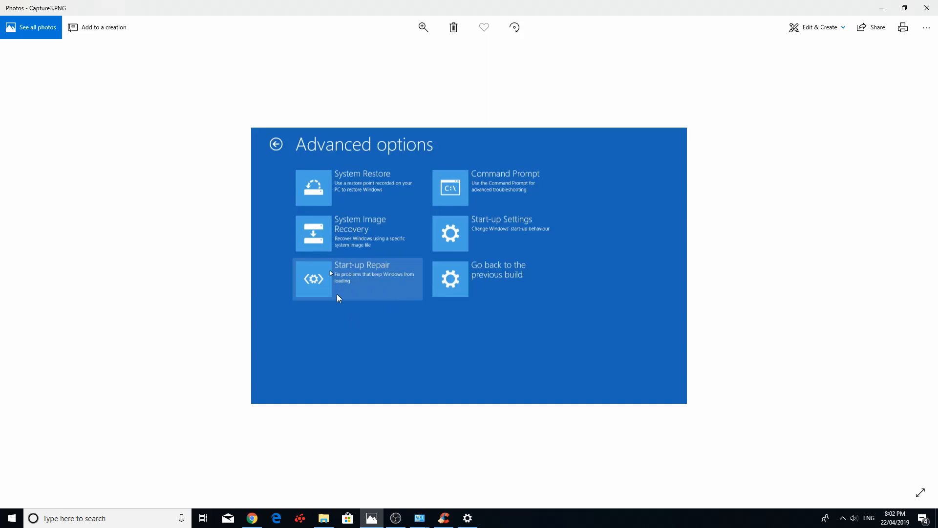
{"action": "mouse_move", "coordinate": [349, 291]}
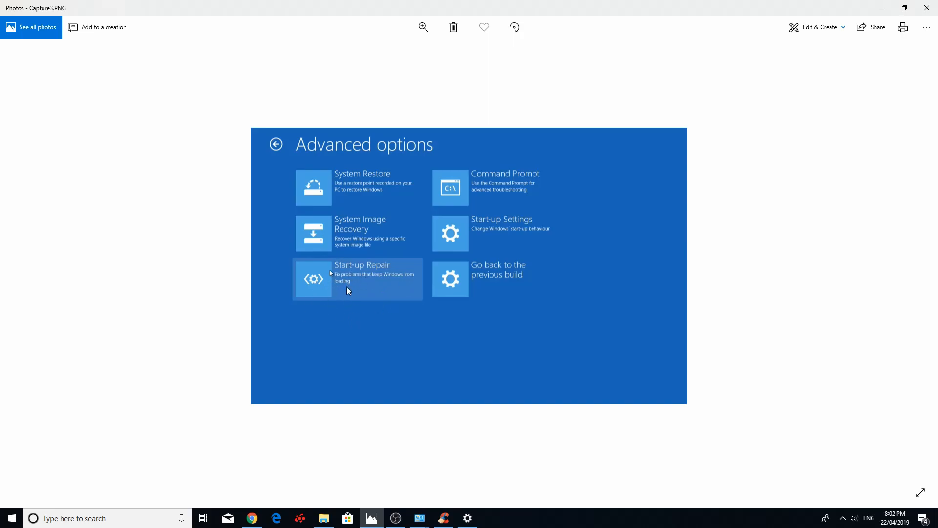
{"action": "mouse_move", "coordinate": [362, 177]}
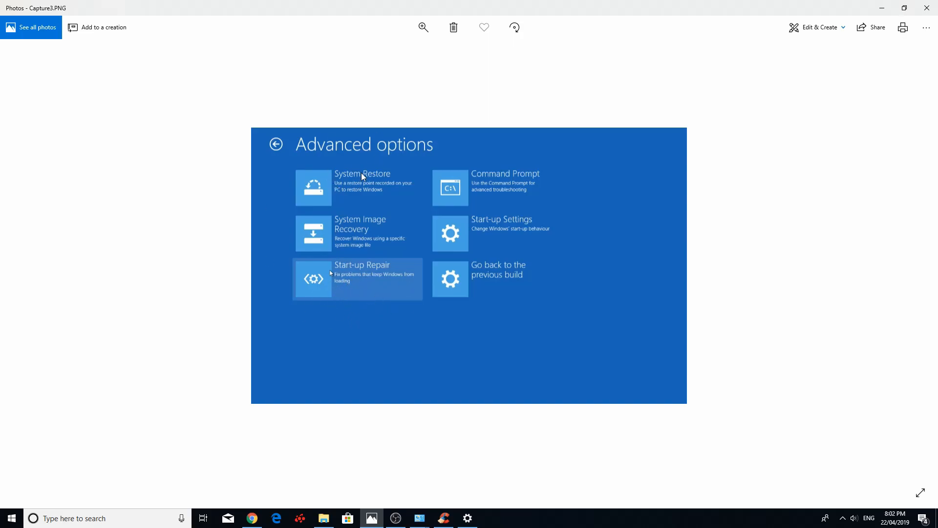
{"action": "mouse_move", "coordinate": [360, 205]}
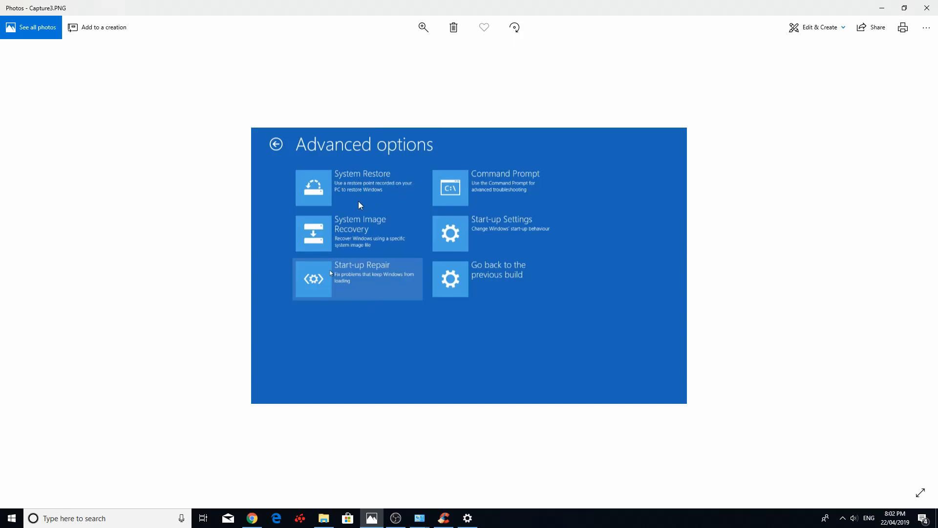
{"action": "mouse_move", "coordinate": [366, 197]}
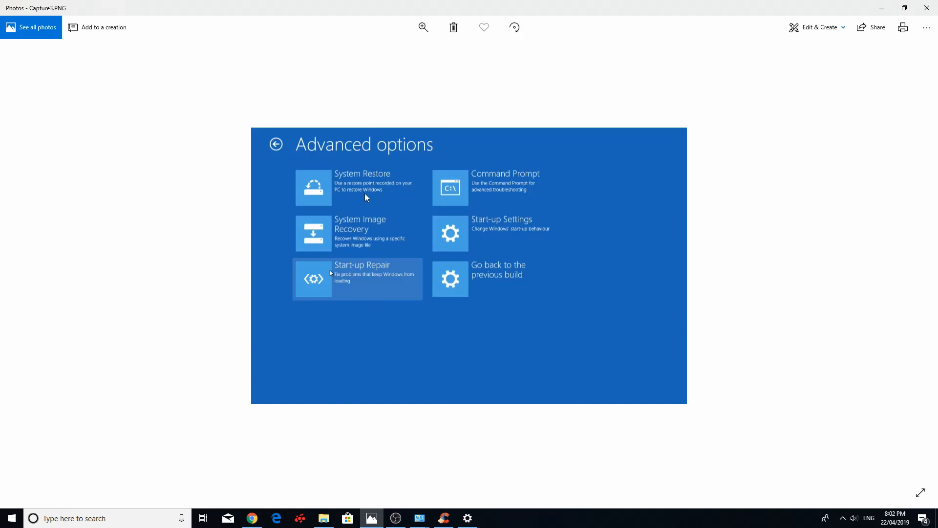
{"action": "mouse_move", "coordinate": [375, 193]}
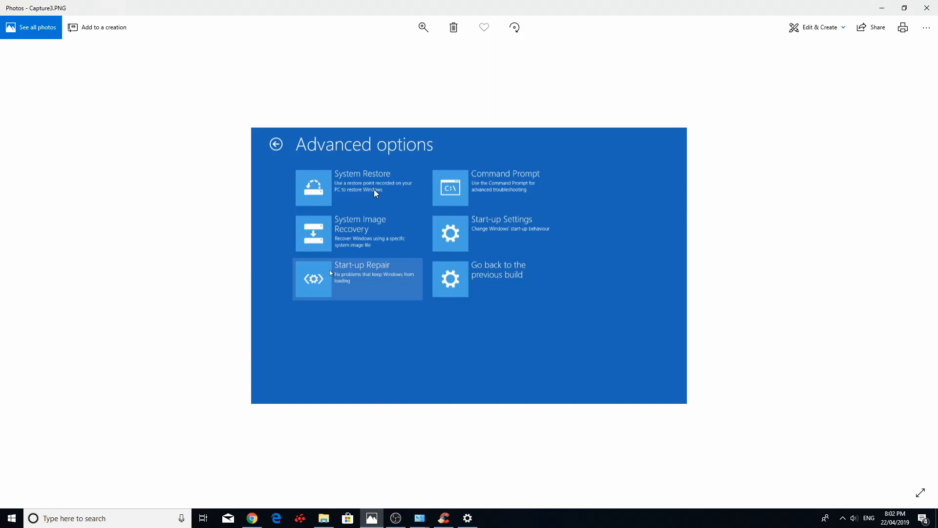
{"action": "mouse_move", "coordinate": [594, 278]}
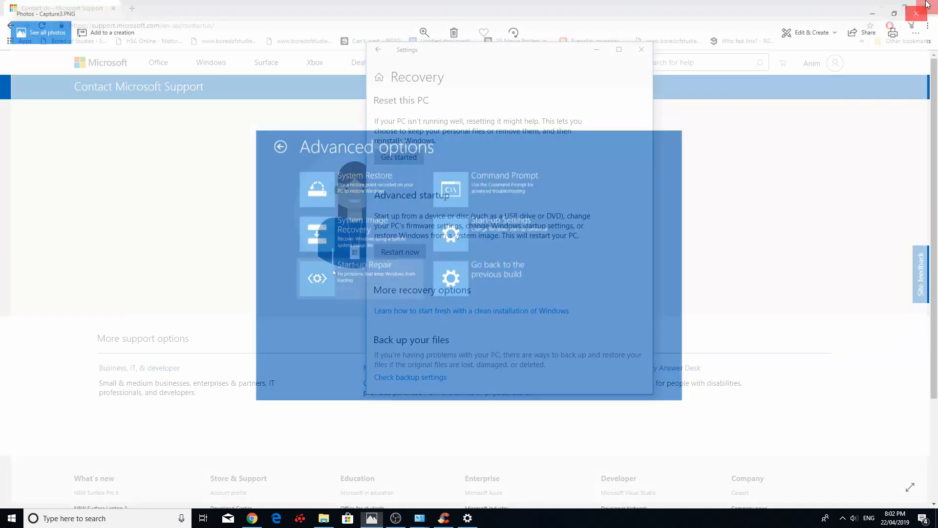
Search 'sett', open Update & Security > Recovery, and start Reset this PC.
{"action": "left_click", "coordinate": [642, 49]}
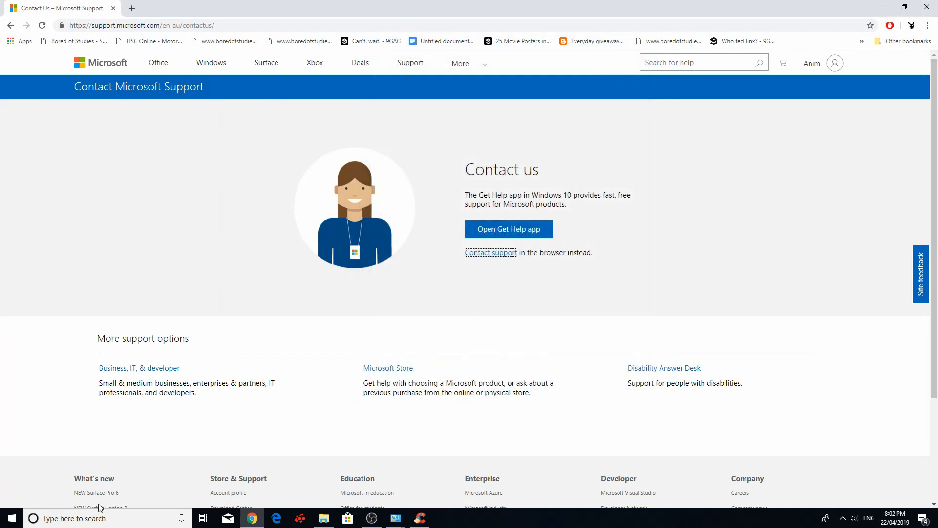
{"action": "type", "text": "sett"}
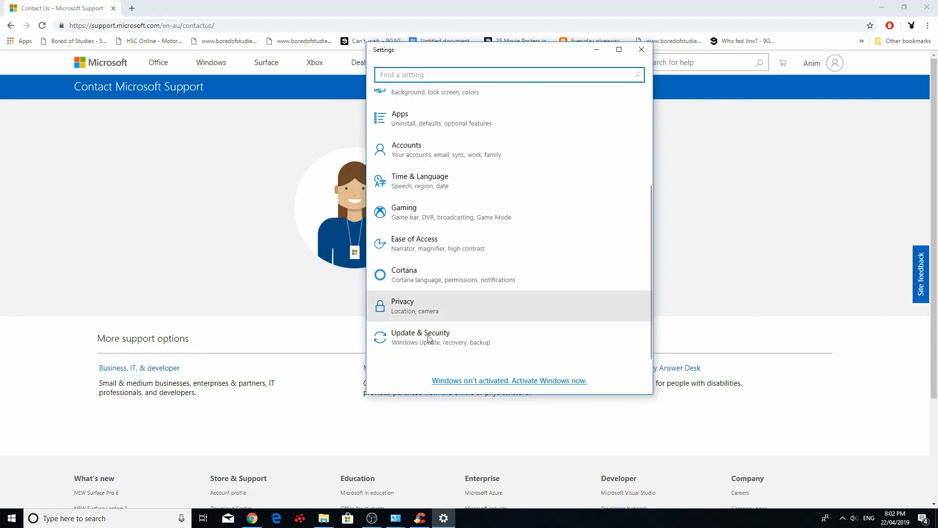
{"action": "left_click", "coordinate": [421, 337]}
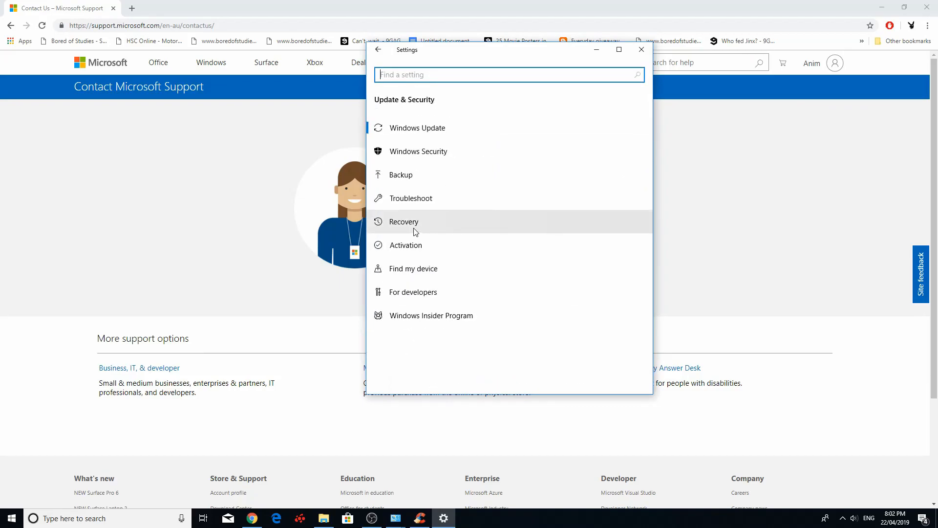
{"action": "left_click", "coordinate": [404, 221]}
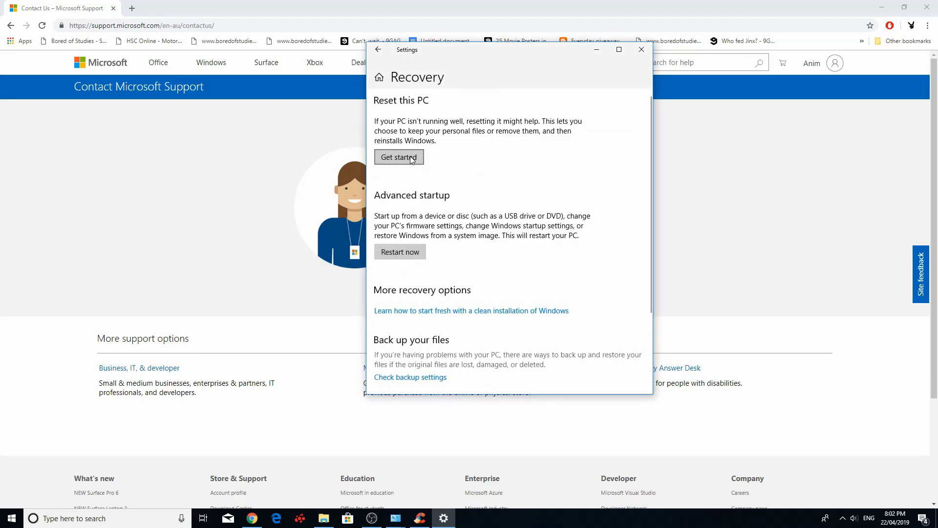
{"action": "left_click", "coordinate": [399, 157]}
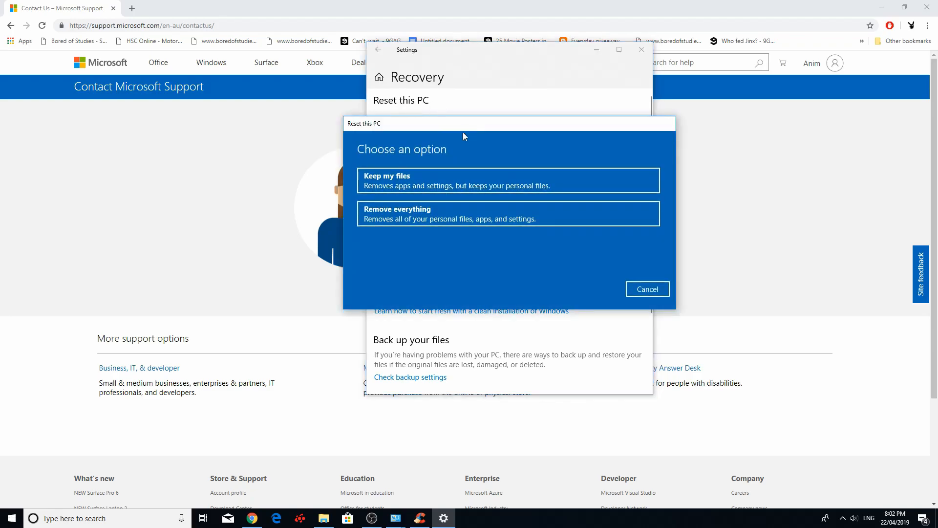
{"action": "mouse_move", "coordinate": [435, 182]}
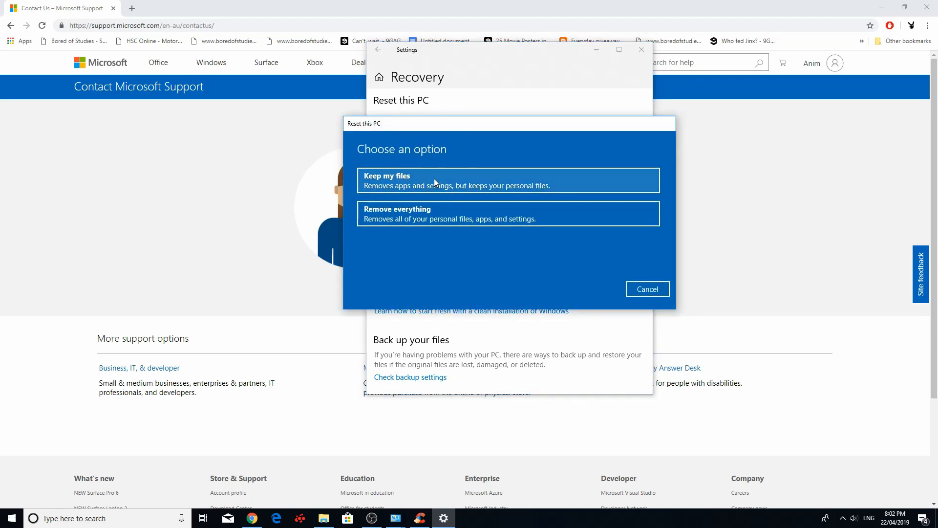
{"action": "mouse_move", "coordinate": [420, 185]}
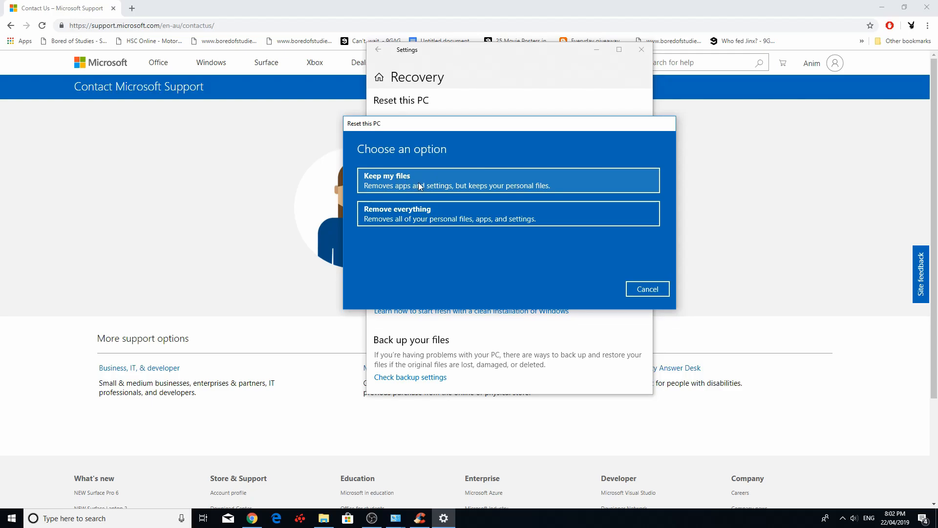
{"action": "mouse_move", "coordinate": [345, 224]}
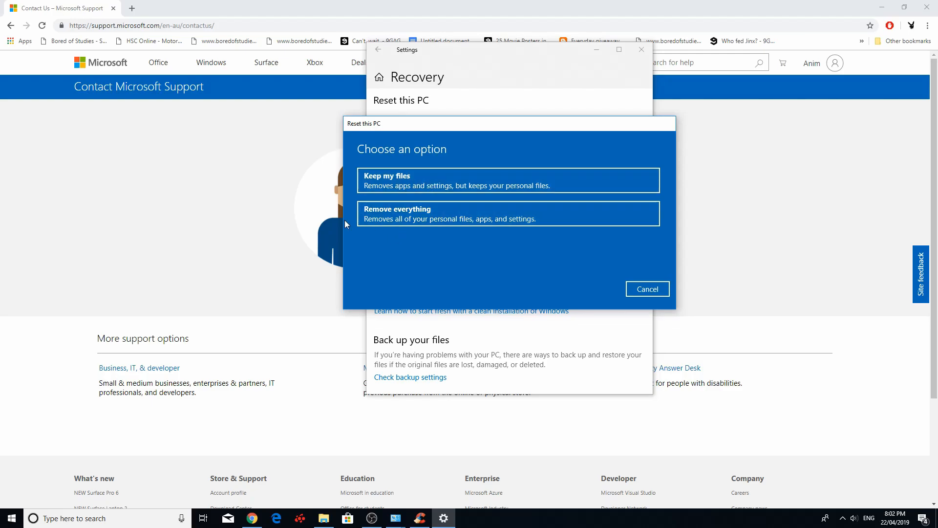
{"action": "mouse_move", "coordinate": [445, 219]}
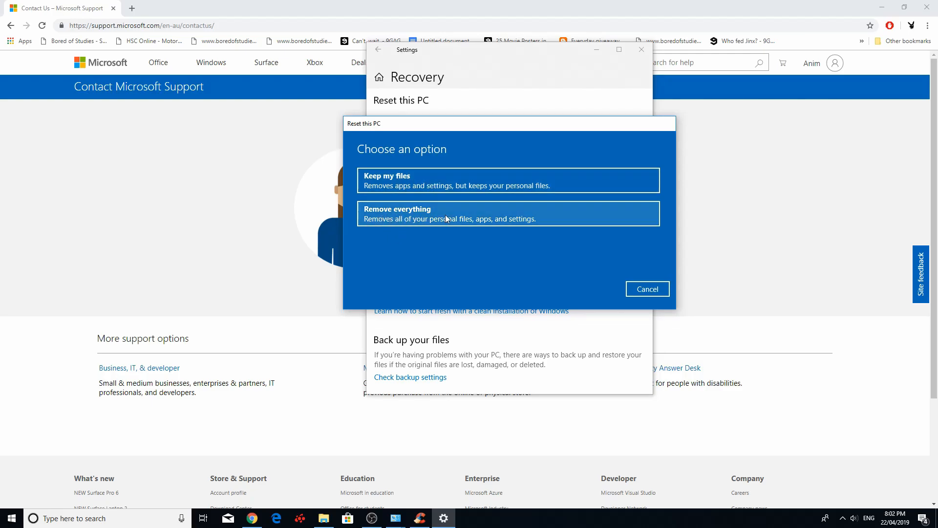
{"action": "mouse_move", "coordinate": [416, 233]}
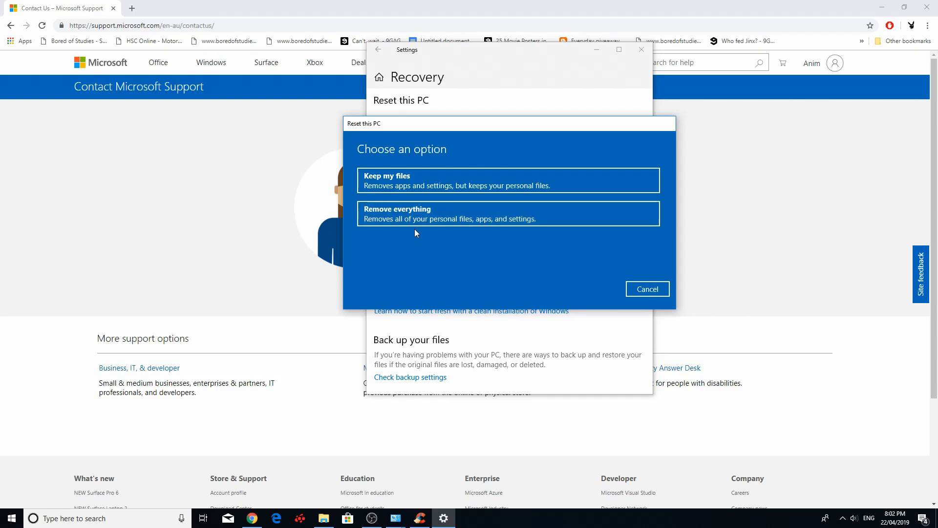
{"action": "mouse_move", "coordinate": [704, 310]}
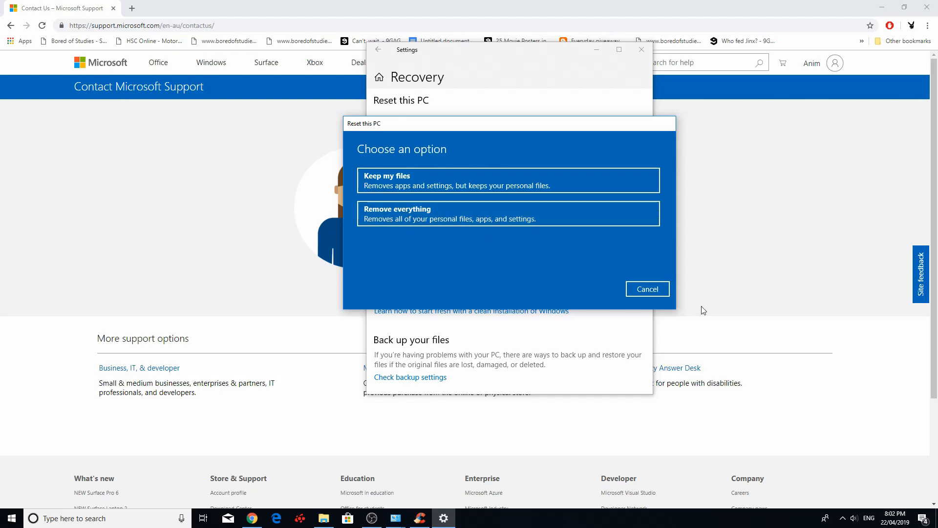
Dismiss the Reset this PC dialog without choosing Keep my files or Remove everything.
{"action": "left_click", "coordinate": [647, 289]}
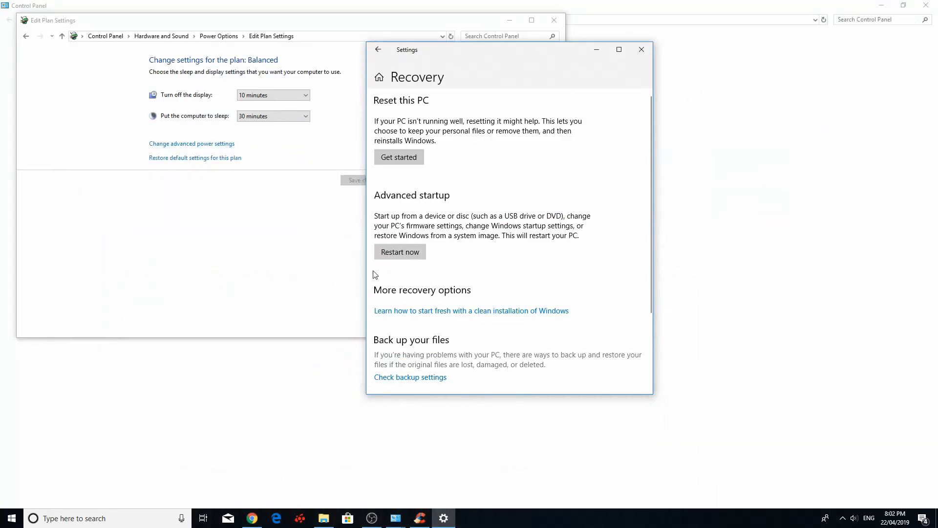
{"action": "mouse_move", "coordinate": [517, 311]}
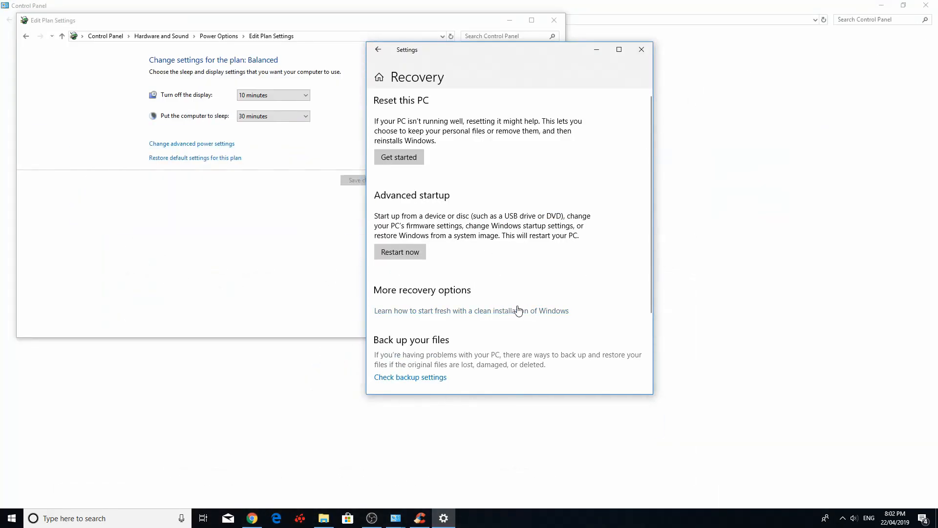
{"action": "mouse_move", "coordinate": [400, 251]}
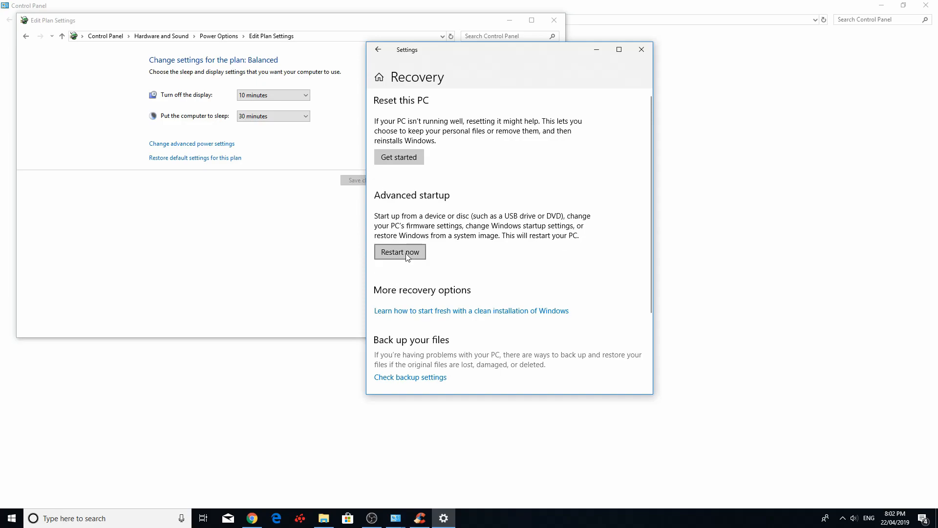
{"action": "mouse_move", "coordinate": [378, 258]}
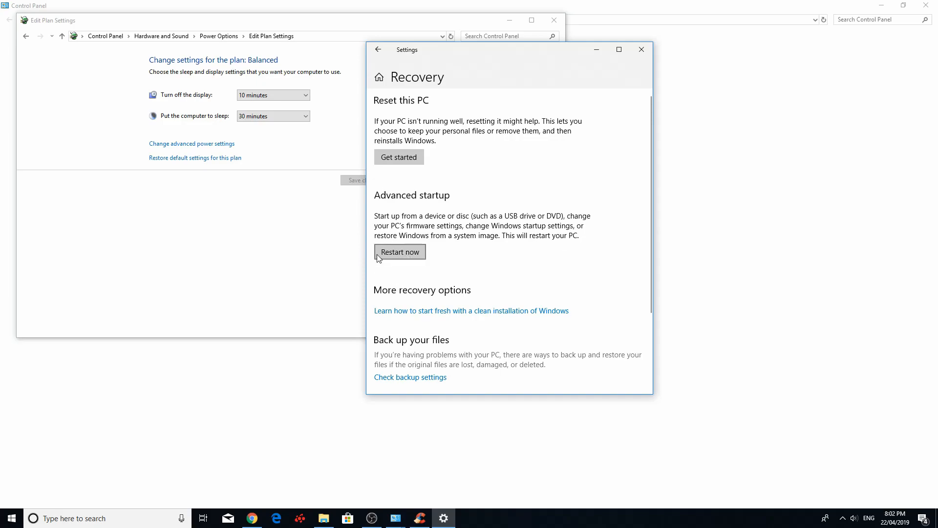
{"action": "mouse_move", "coordinate": [333, 354]}
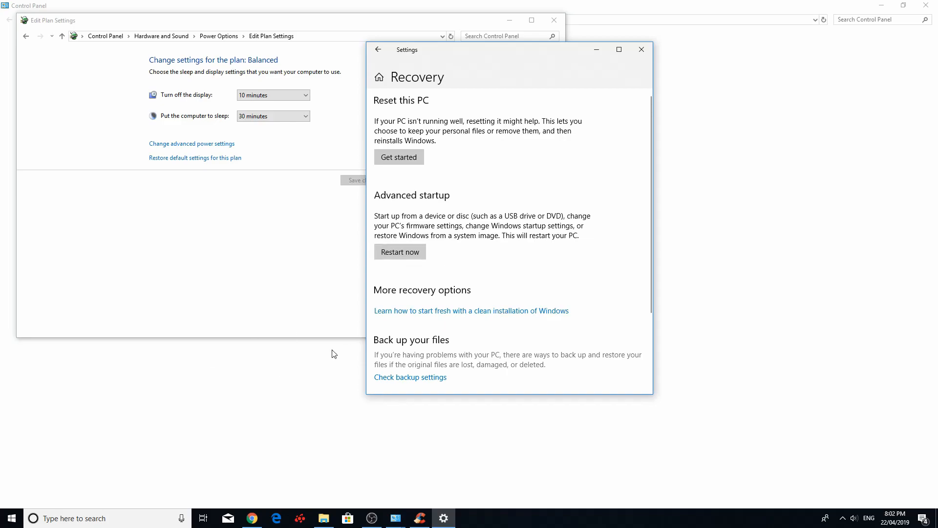
{"action": "mouse_move", "coordinate": [520, 404]}
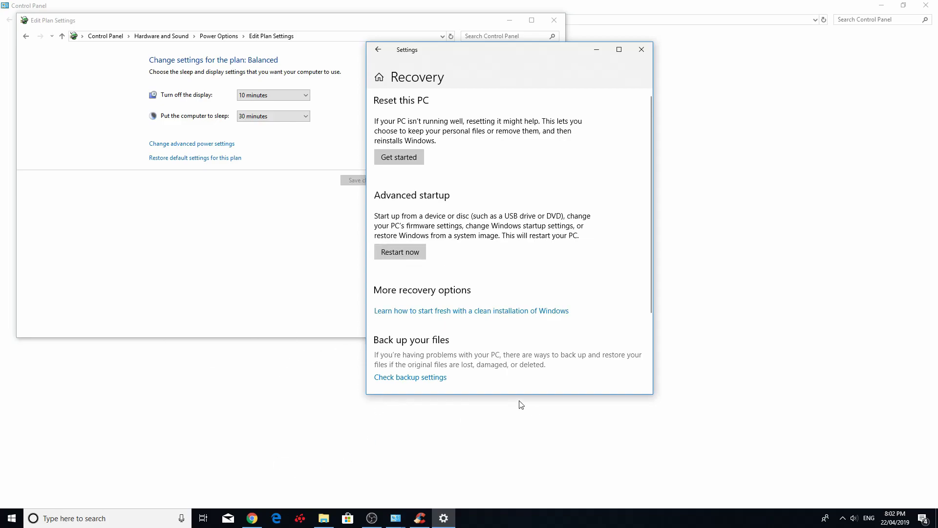
{"action": "mouse_move", "coordinate": [507, 428]}
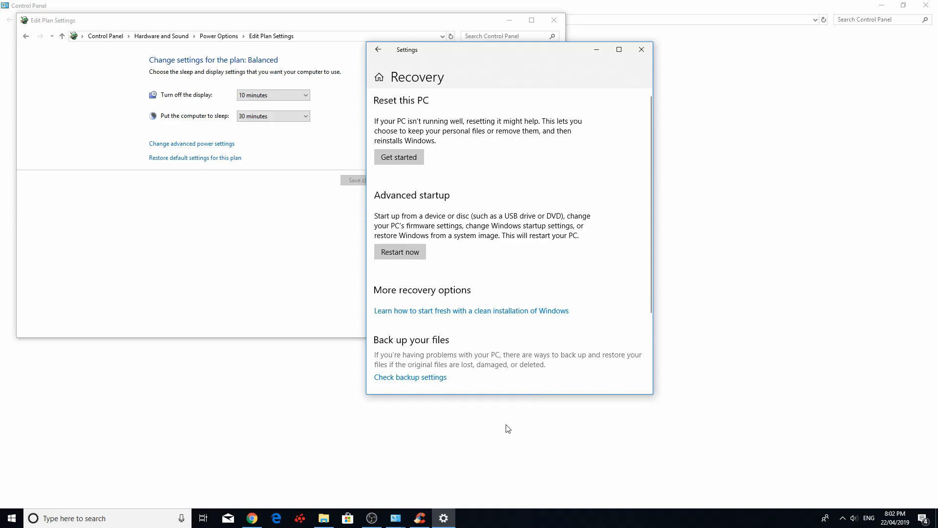
{"action": "mouse_move", "coordinate": [458, 435]}
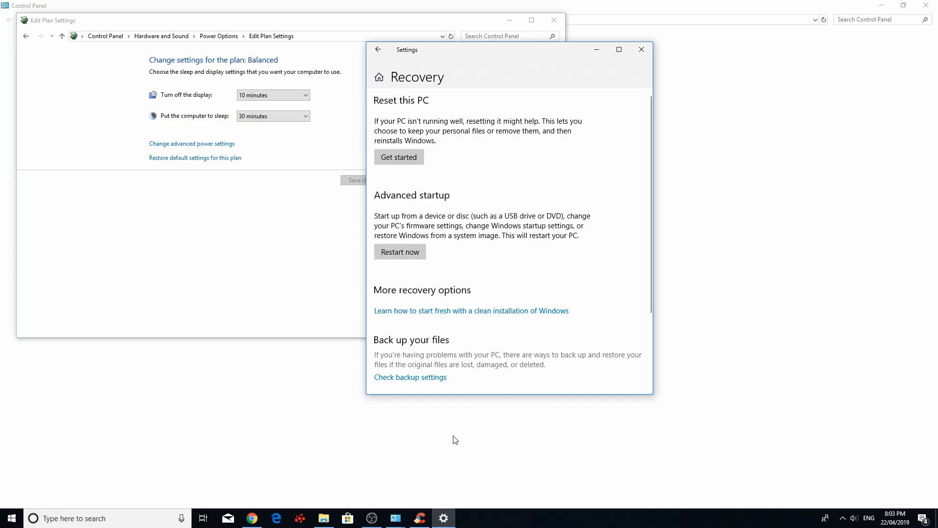
{"action": "mouse_move", "coordinate": [395, 518]}
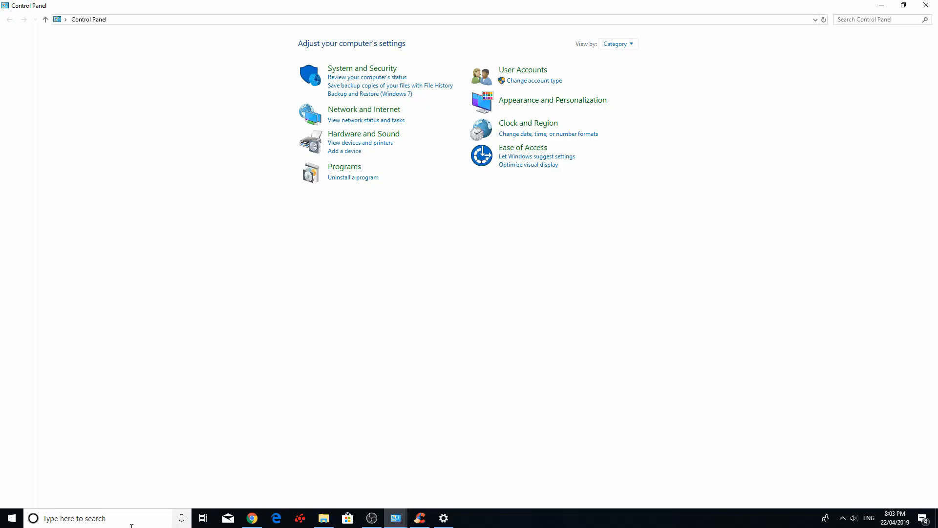
Run 'perfmon /report' from search and restore the diagnostics report window.
{"action": "type", "text": "p"}
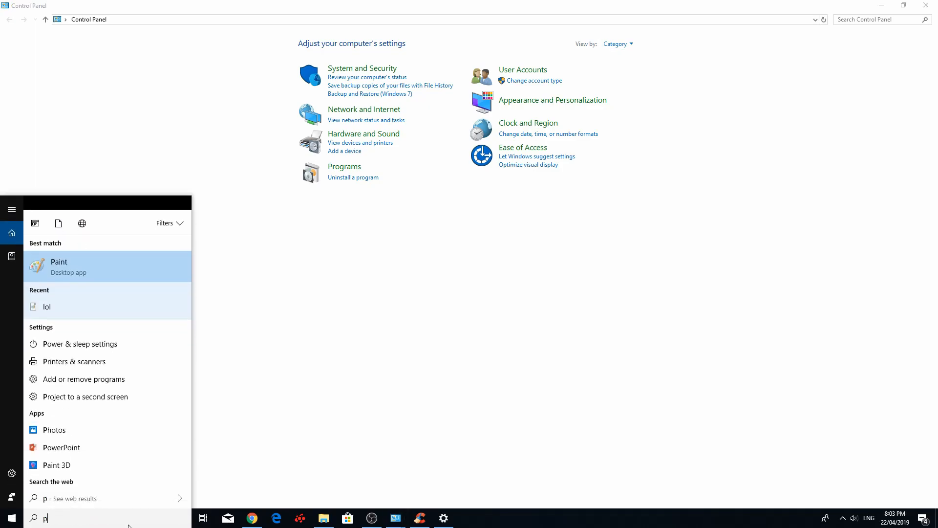
{"action": "type", "text": "erf"}
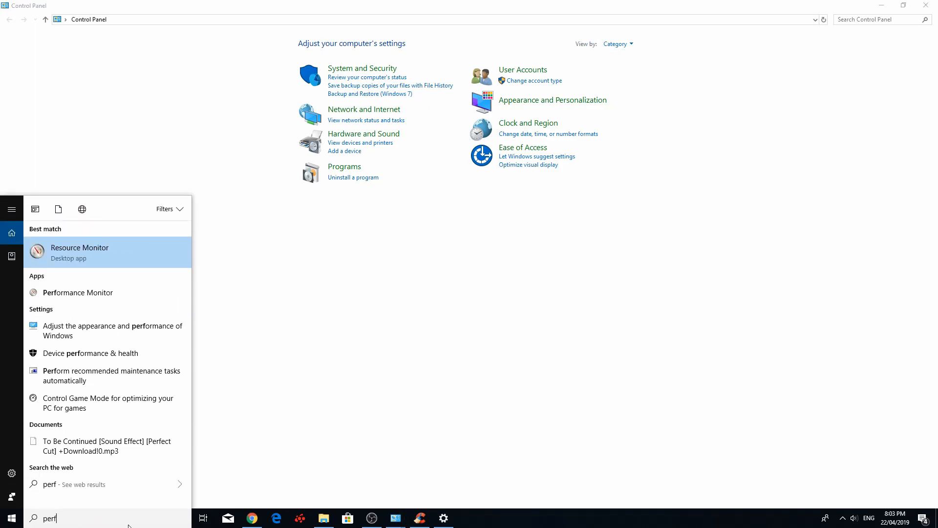
{"action": "type", "text": "mon"}
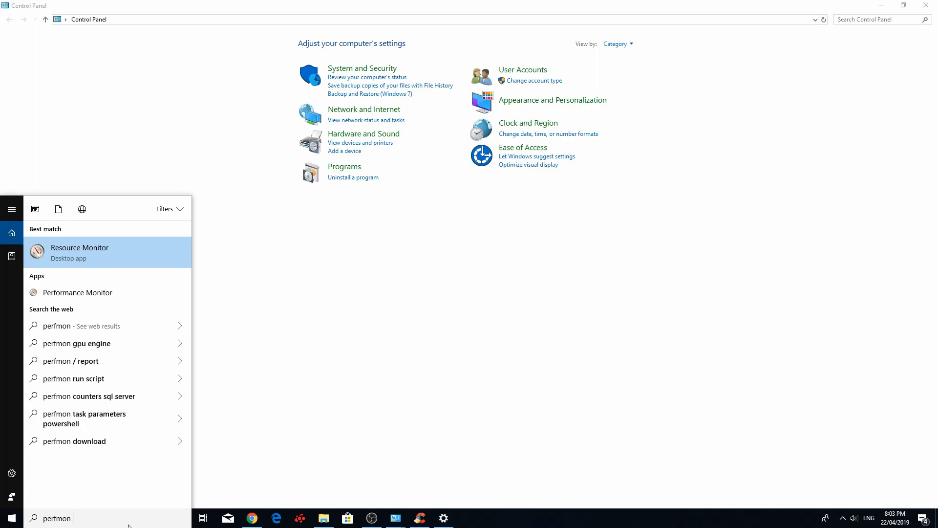
{"action": "type", "text": "/report"}
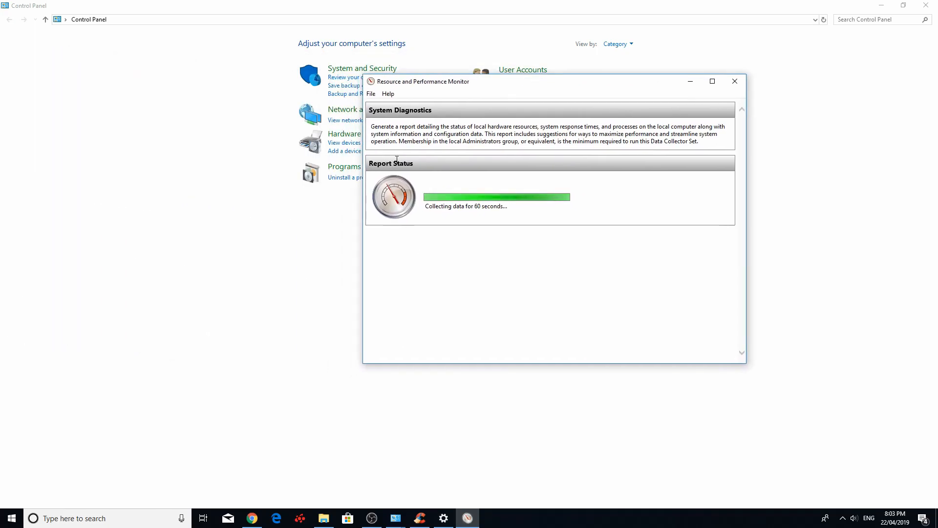
{"action": "left_click", "coordinate": [33, 518]}
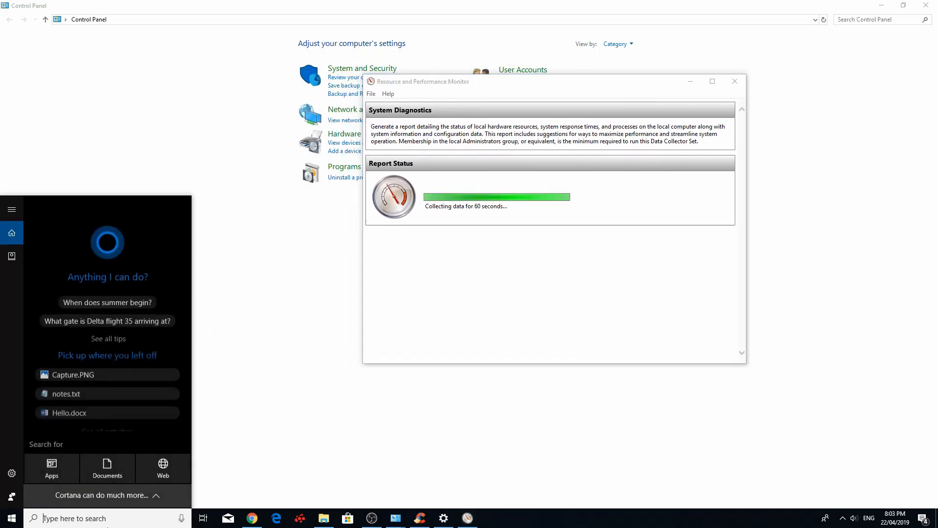
{"action": "type", "text": "run"}
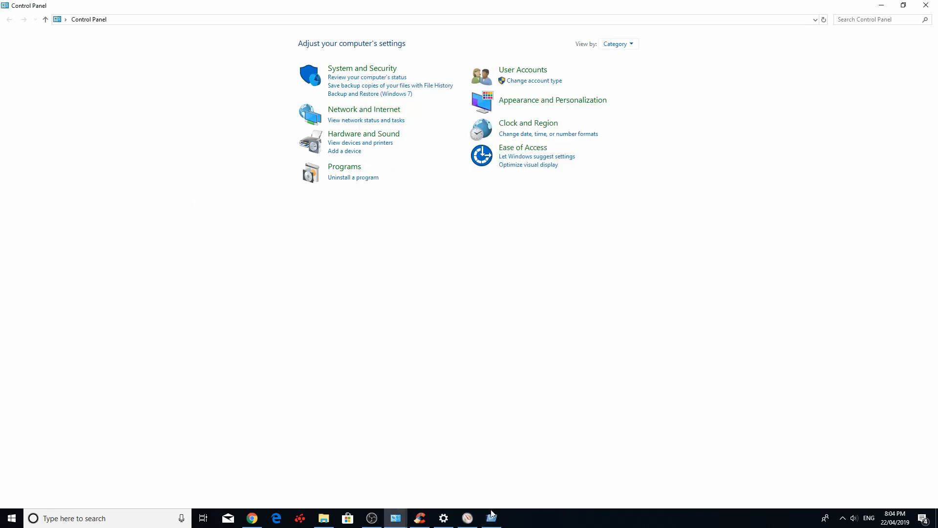
{"action": "left_click", "coordinate": [491, 517]}
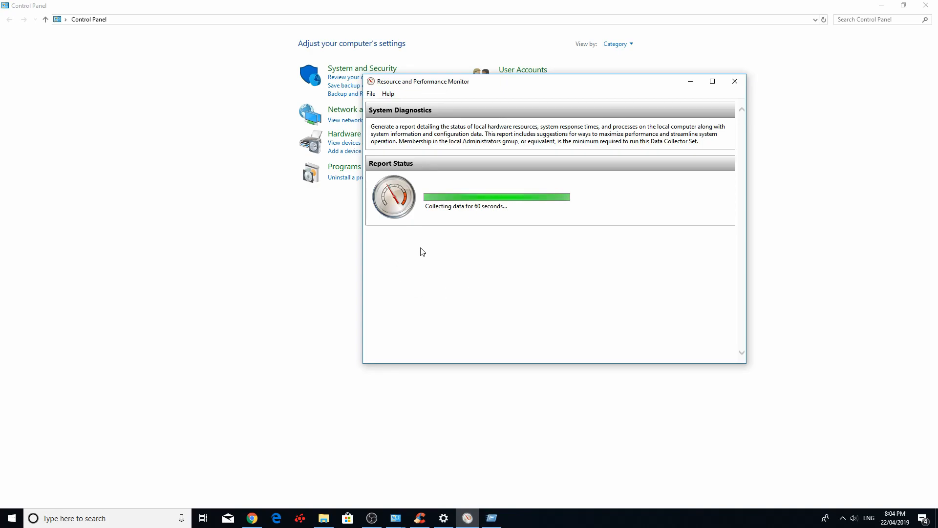
{"action": "mouse_move", "coordinate": [468, 263]}
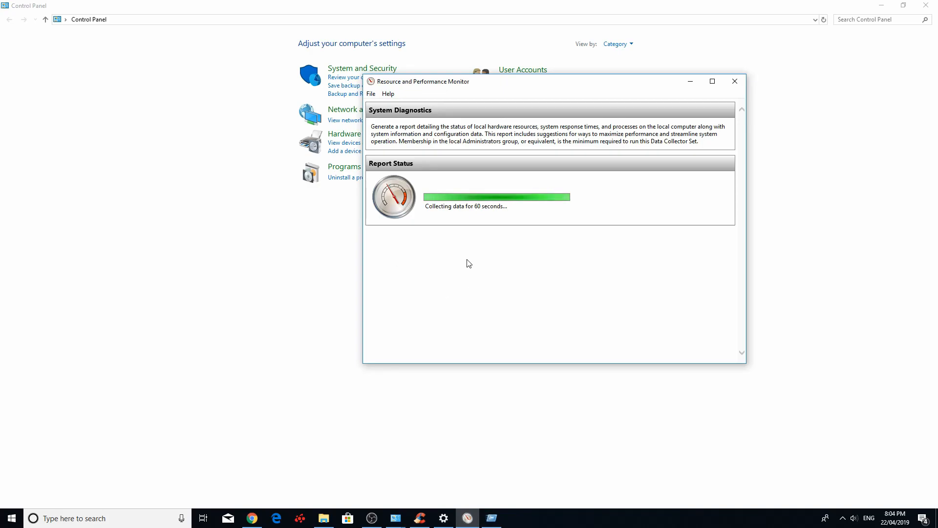
{"action": "mouse_move", "coordinate": [462, 263]}
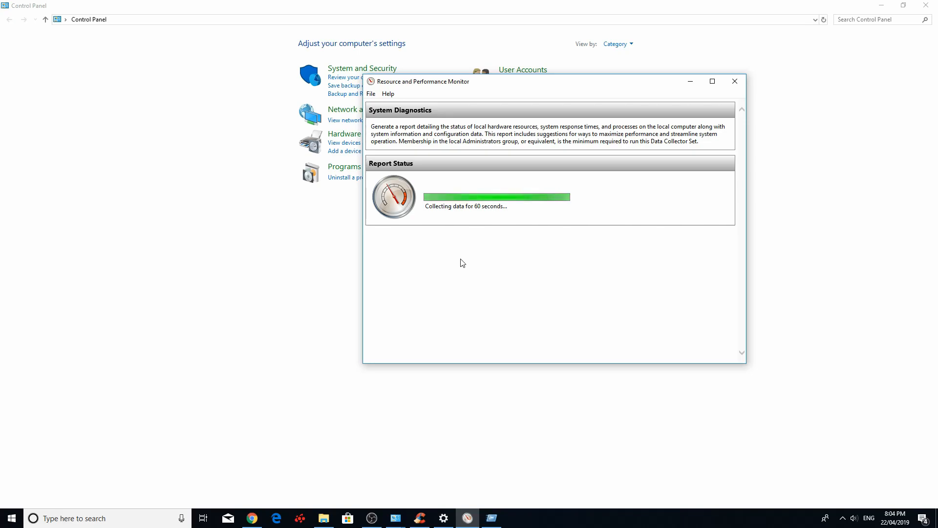
{"action": "mouse_move", "coordinate": [485, 301]}
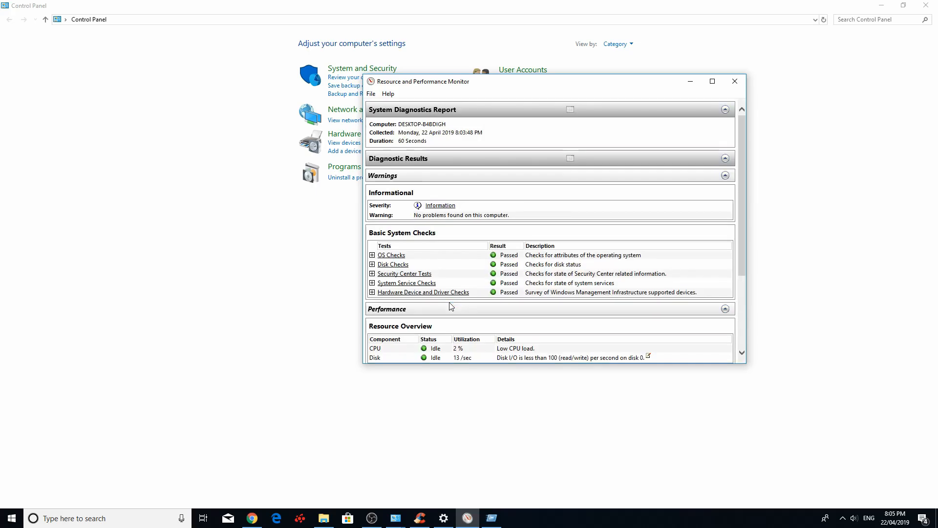
{"action": "mouse_move", "coordinate": [606, 156]}
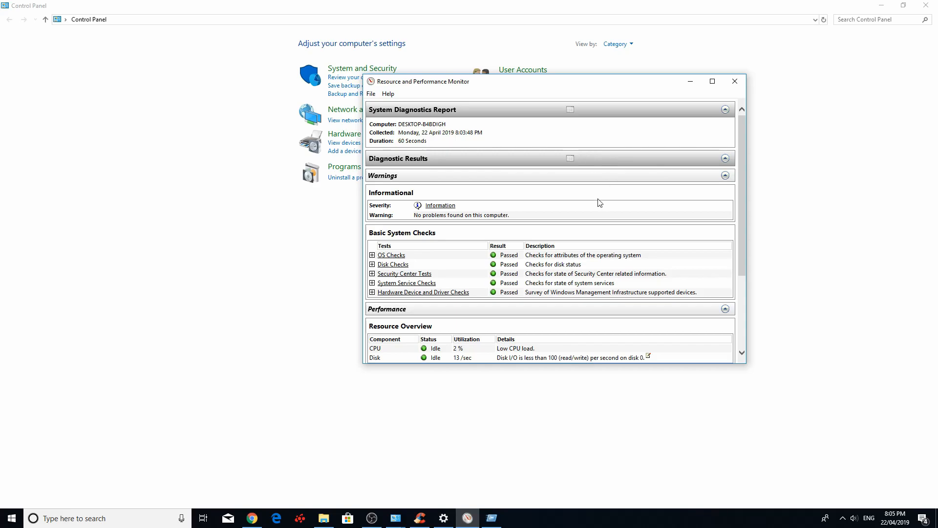
{"action": "mouse_move", "coordinate": [573, 238]}
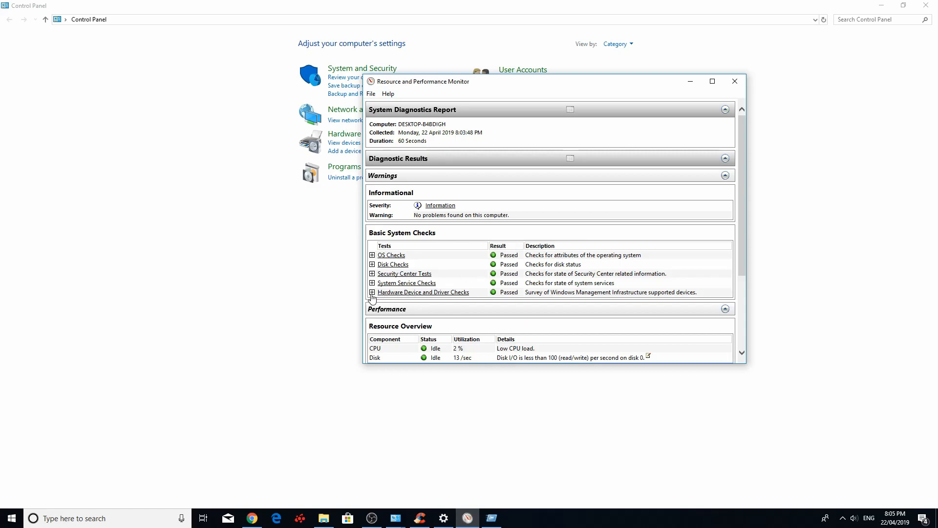
{"action": "mouse_move", "coordinate": [380, 263]}
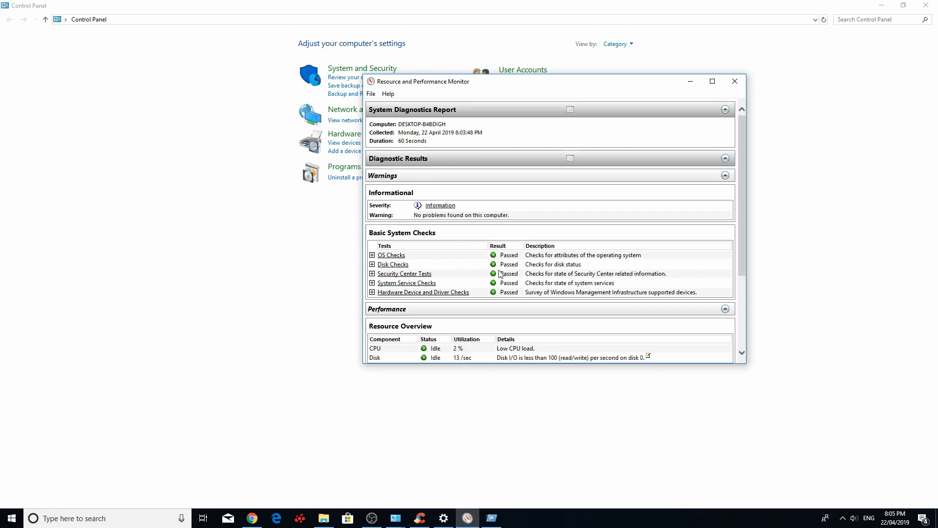
{"action": "mouse_move", "coordinate": [447, 277]}
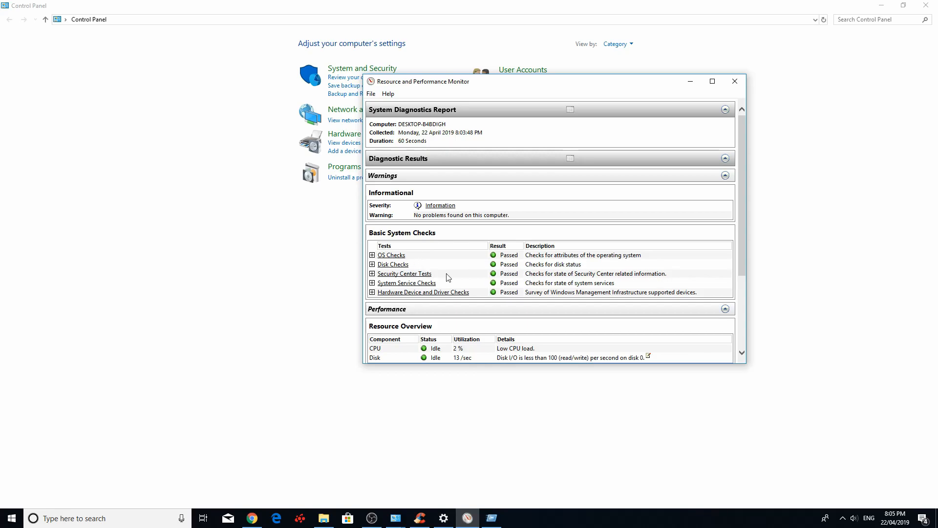
Expand Hardware Device and Driver Checks and scroll through its passed test groups.
{"action": "scroll", "scroll_direction": "down", "scroll_amount": 3}
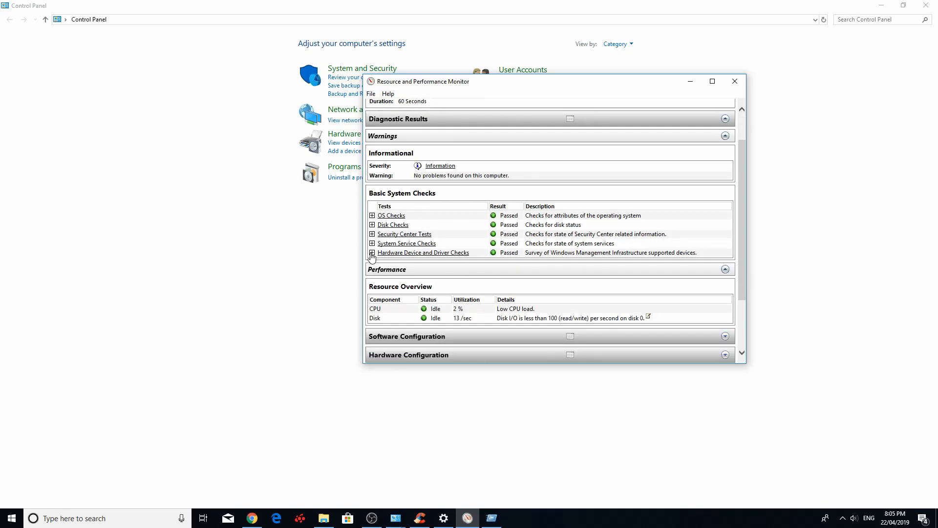
{"action": "left_click", "coordinate": [371, 253]}
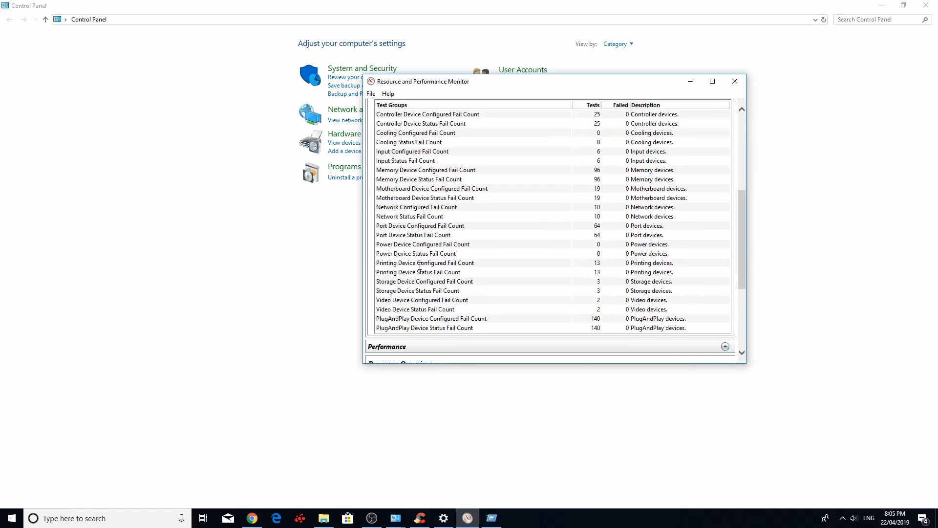
{"action": "mouse_move", "coordinate": [511, 190]}
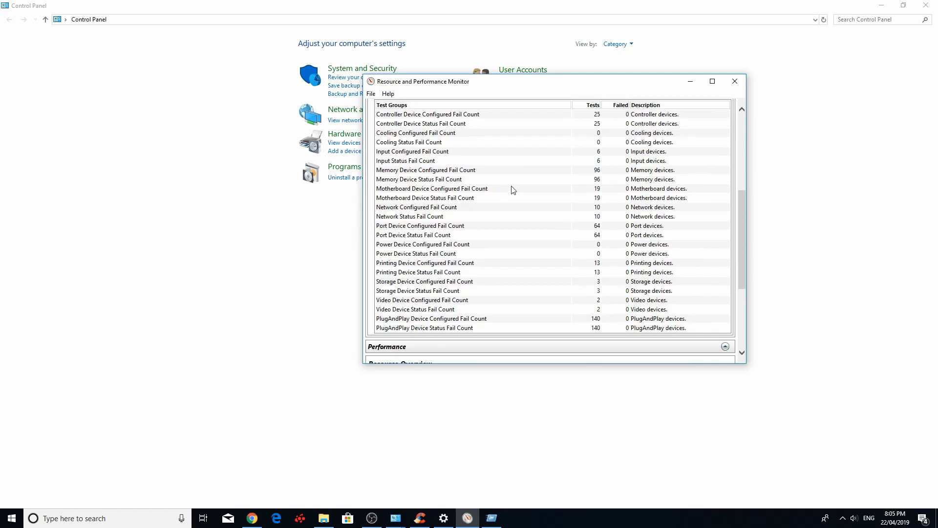
{"action": "scroll", "scroll_direction": "down", "scroll_amount": 3}
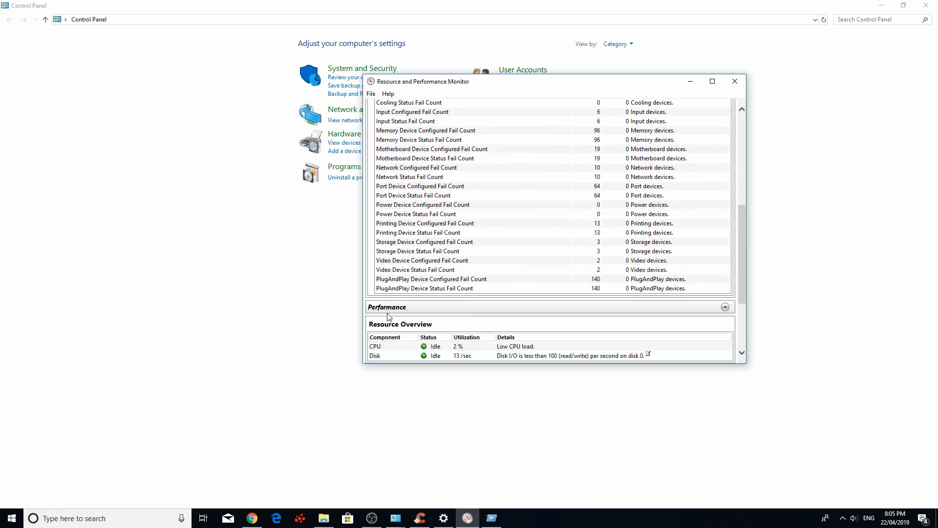
{"action": "scroll", "scroll_direction": "down", "scroll_amount": 3}
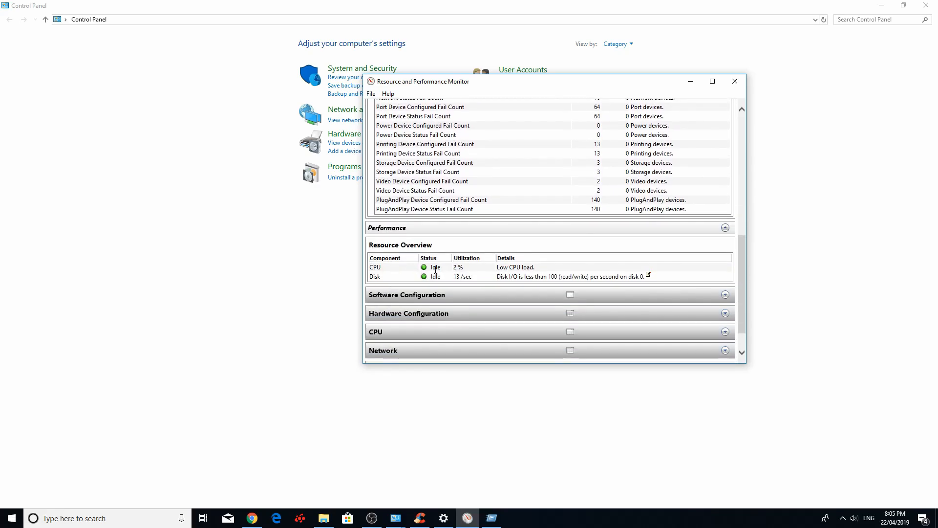
{"action": "mouse_move", "coordinate": [502, 268]}
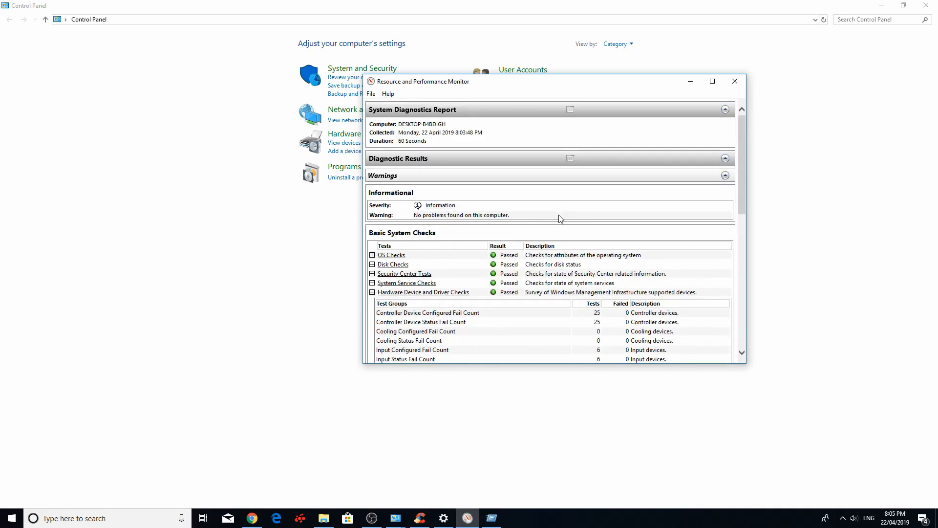
{"action": "mouse_move", "coordinate": [691, 290]}
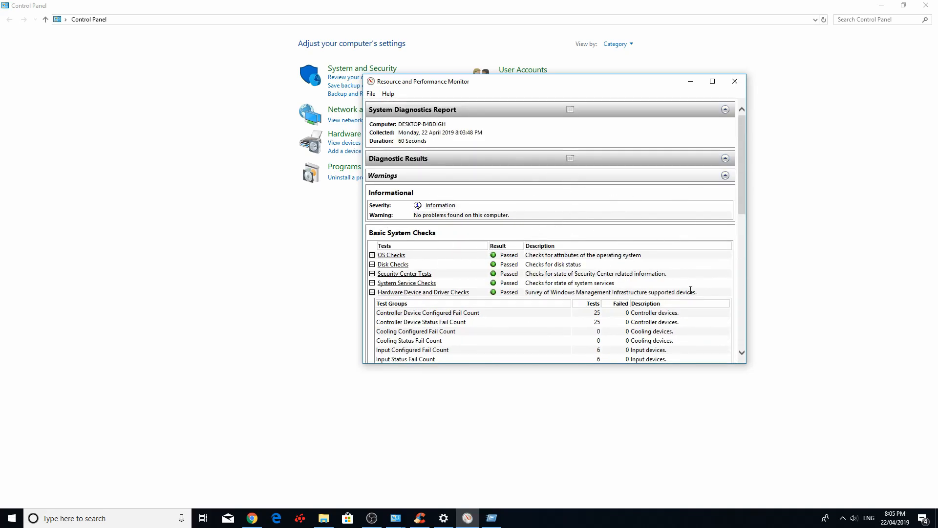
{"action": "mouse_move", "coordinate": [541, 271]}
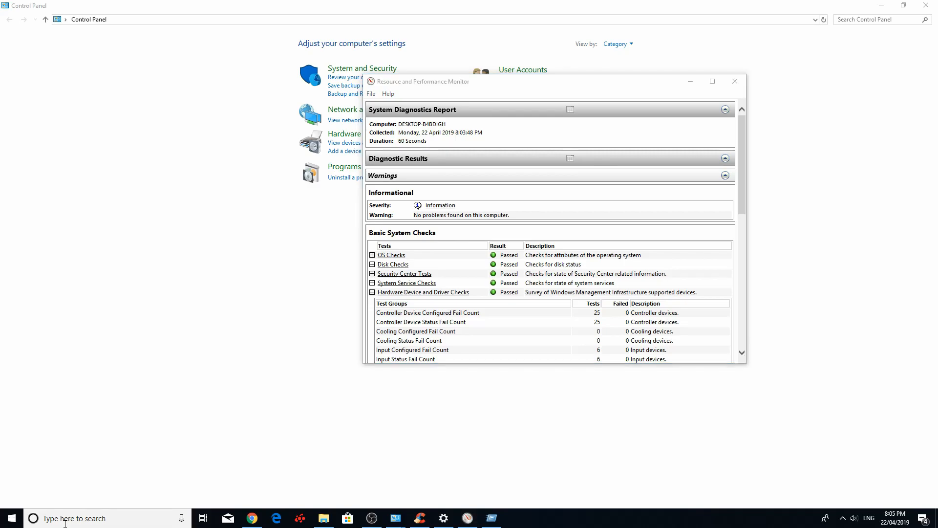
Search 'event viewe' and launch the Event Viewer desktop app.
{"action": "type", "text": "e"}
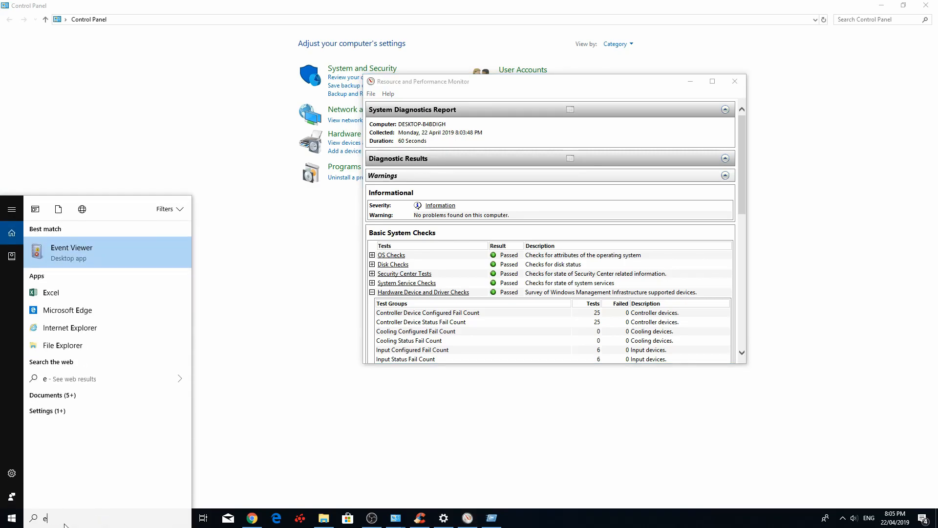
{"action": "type", "text": "vent"}
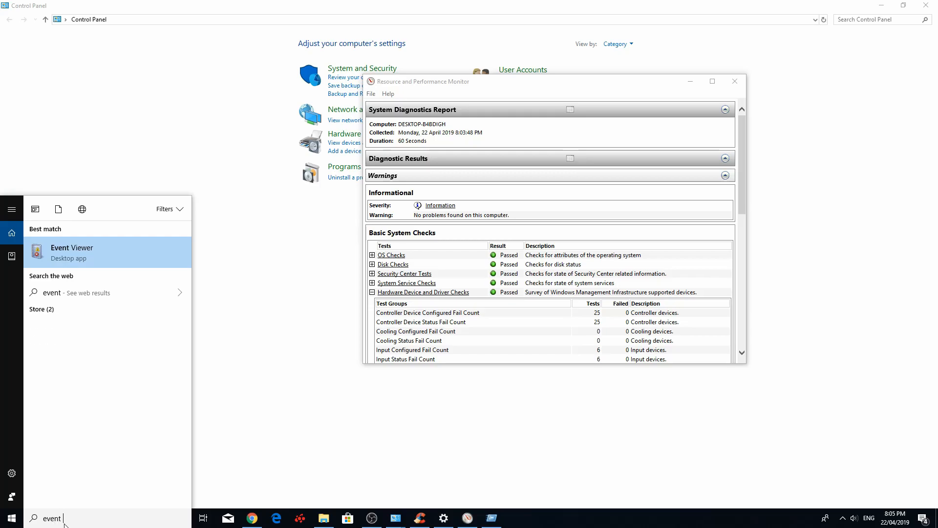
{"action": "type", "text": "viewer"}
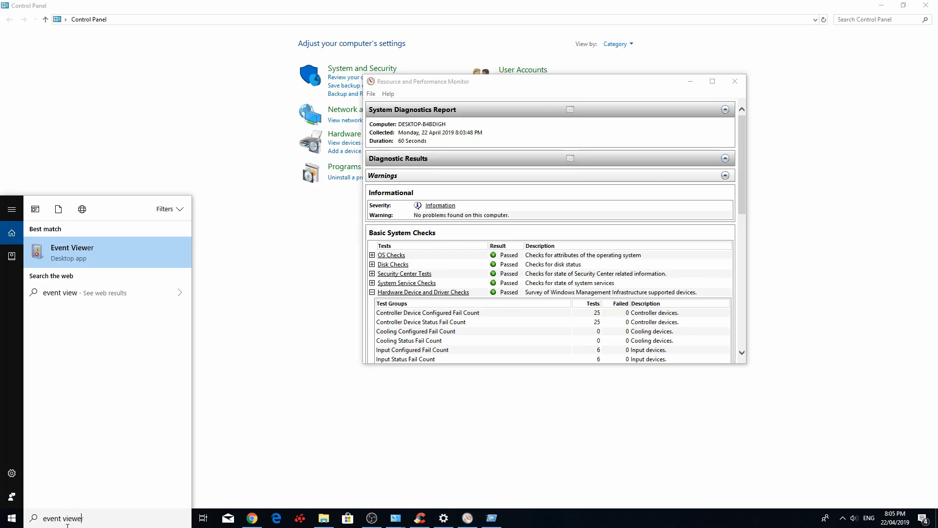
{"action": "left_click", "coordinate": [83, 252]}
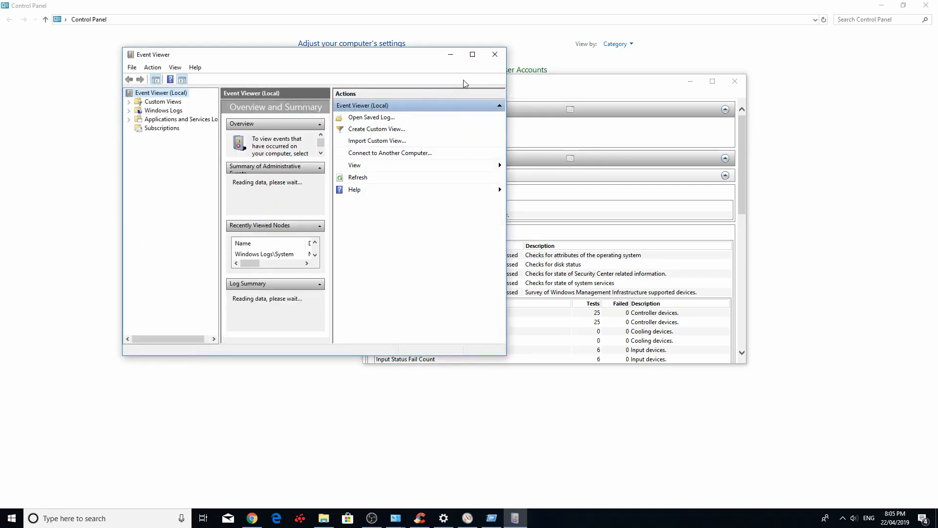
Maximize Event Viewer, expand Windows Logs, and show the System log's 20,135 events.
{"action": "left_click", "coordinate": [472, 53]}
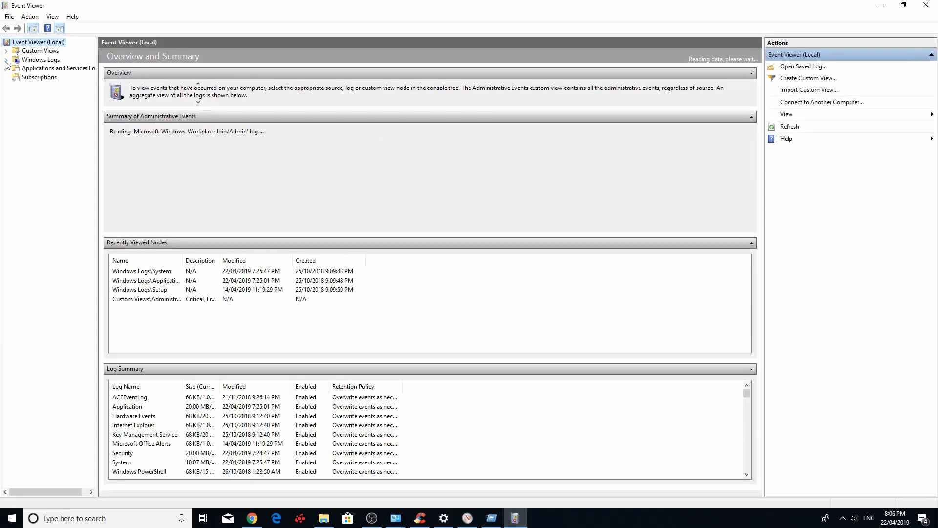
{"action": "left_click", "coordinate": [40, 95]}
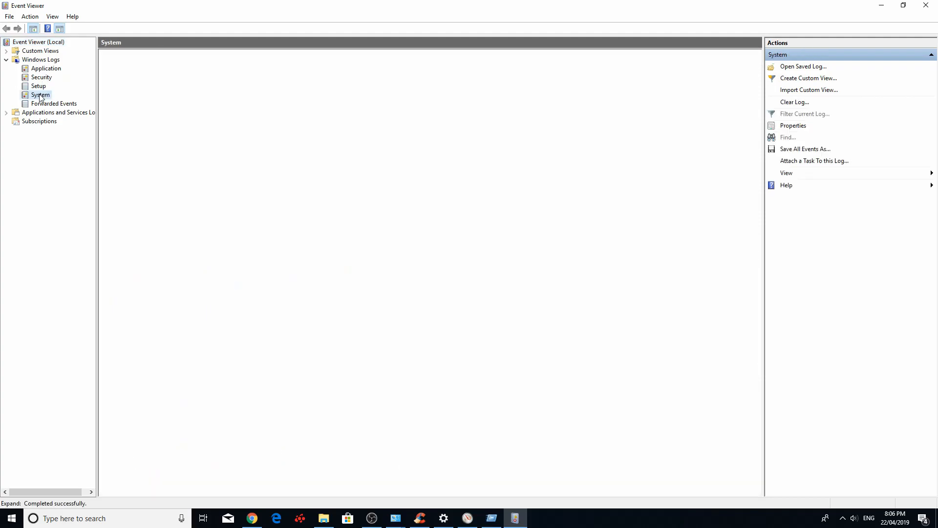
{"action": "left_click", "coordinate": [40, 94]}
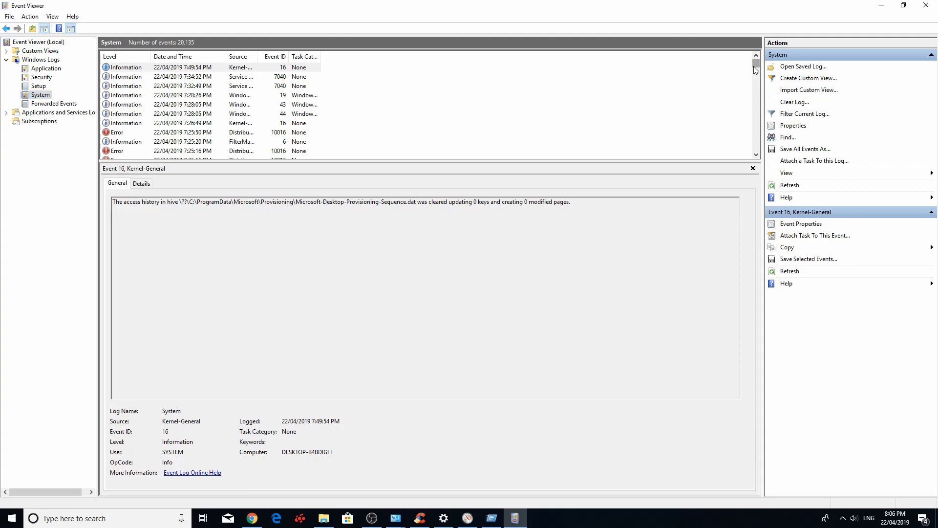
{"action": "mouse_move", "coordinate": [263, 75]}
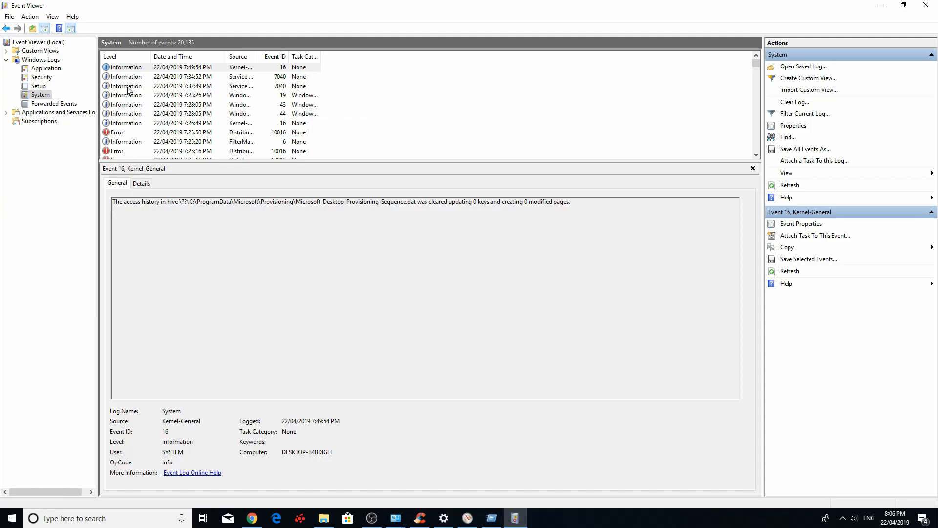
{"action": "mouse_move", "coordinate": [173, 56]}
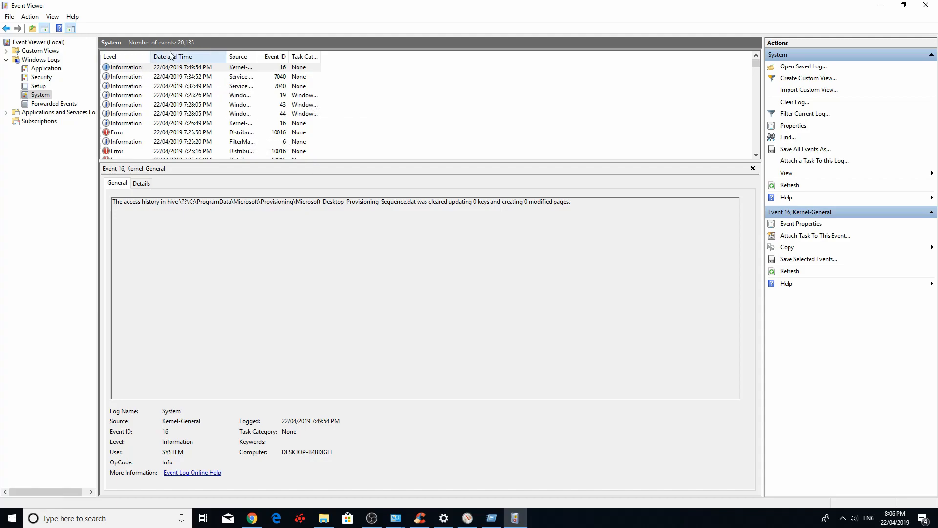
{"action": "mouse_move", "coordinate": [688, 67]}
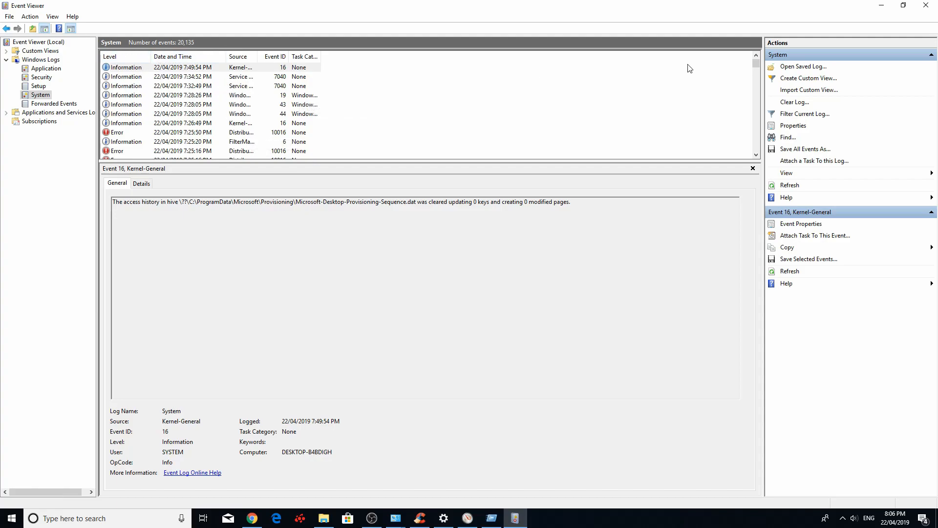
Scroll the System log to find Critical Kernel-Power event 41 entries from 26/10/2018.
{"action": "scroll", "scroll_direction": "down", "scroll_amount": 3}
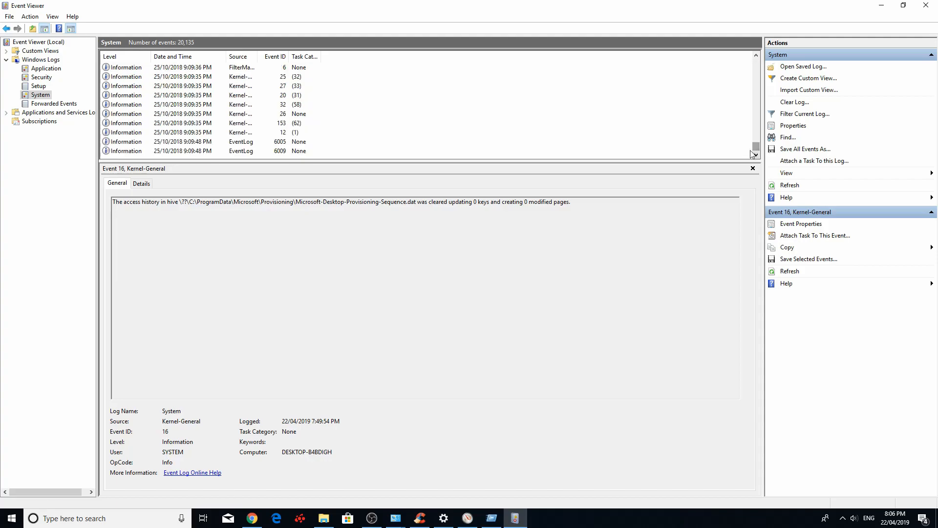
{"action": "scroll", "scroll_direction": "down", "scroll_amount": 3}
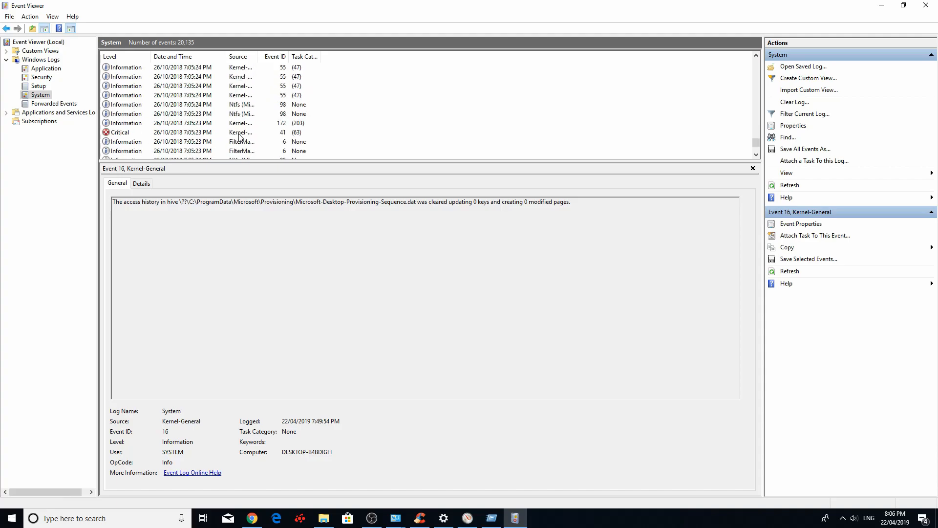
{"action": "mouse_move", "coordinate": [243, 141]}
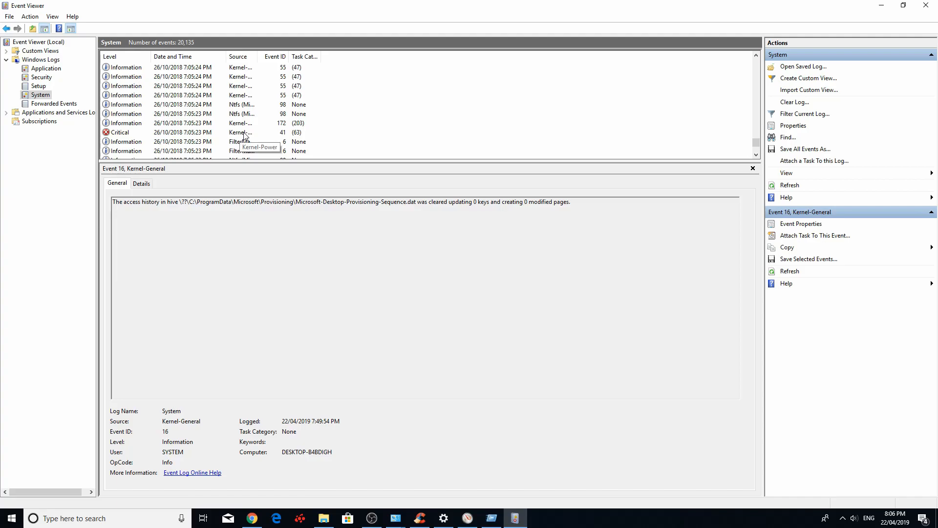
{"action": "mouse_move", "coordinate": [241, 138]}
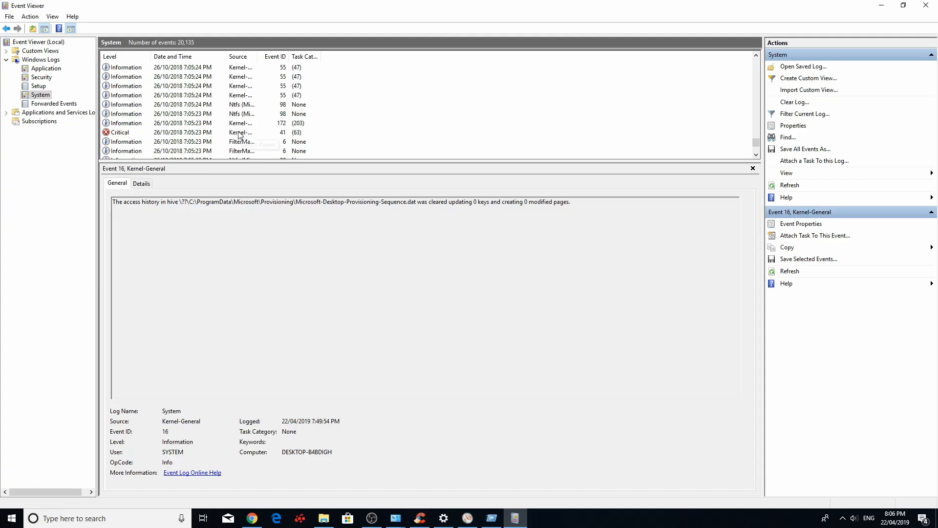
{"action": "mouse_move", "coordinate": [241, 142]}
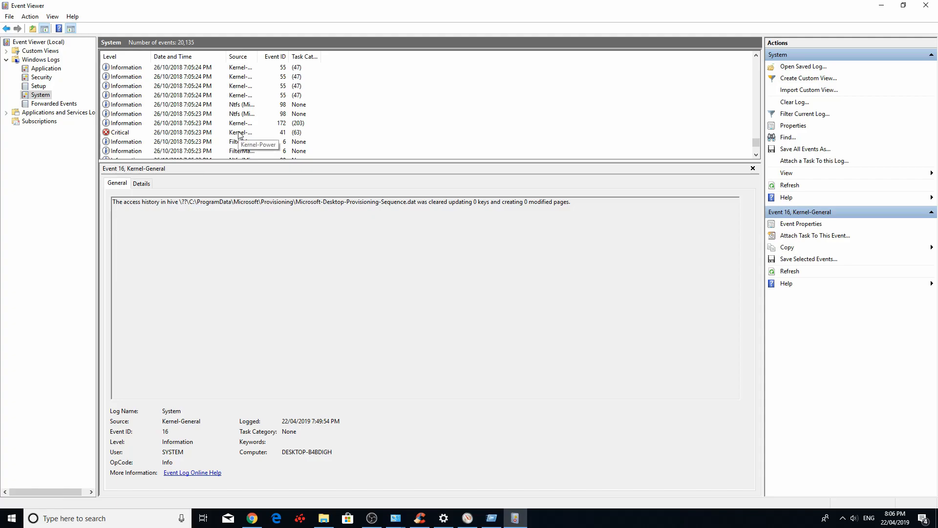
{"action": "mouse_move", "coordinate": [128, 132]}
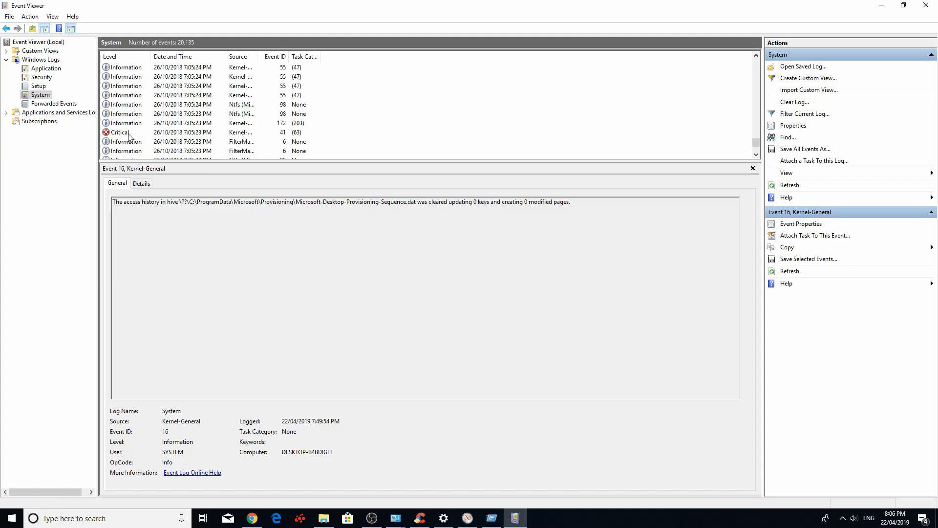
{"action": "mouse_move", "coordinate": [240, 138]}
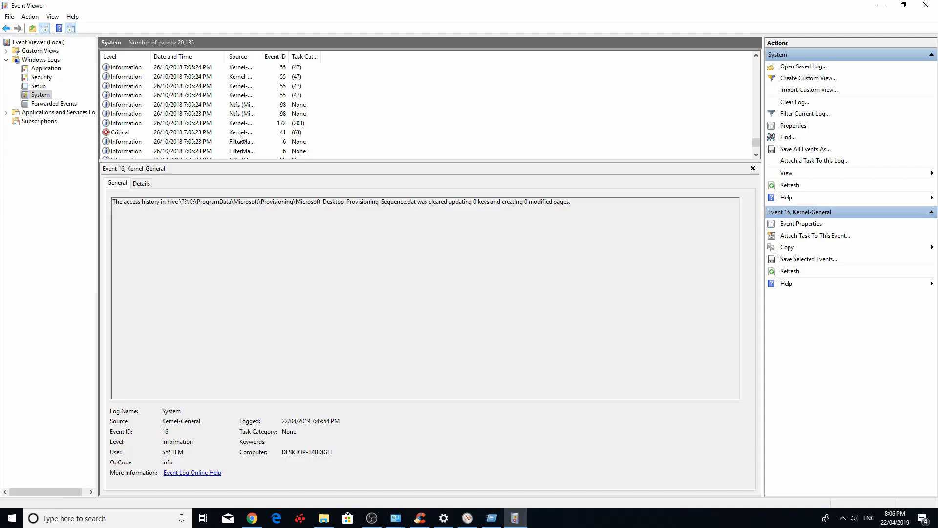
{"action": "mouse_move", "coordinate": [243, 132]}
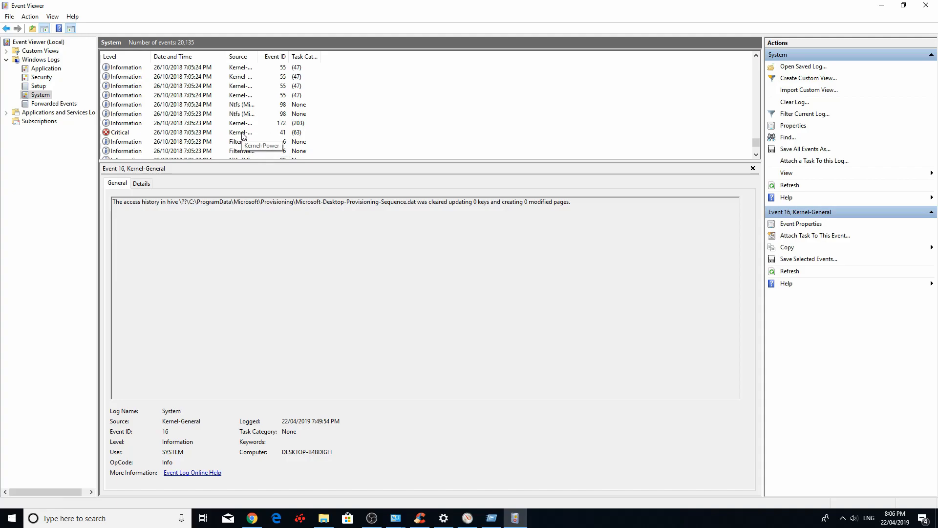
{"action": "scroll", "scroll_direction": "down", "scroll_amount": 3}
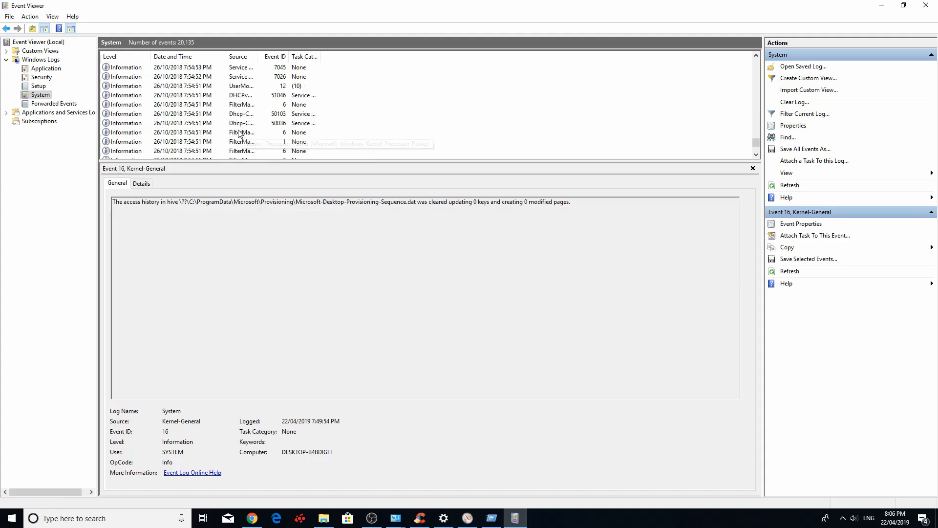
{"action": "scroll", "scroll_direction": "down", "scroll_amount": 3}
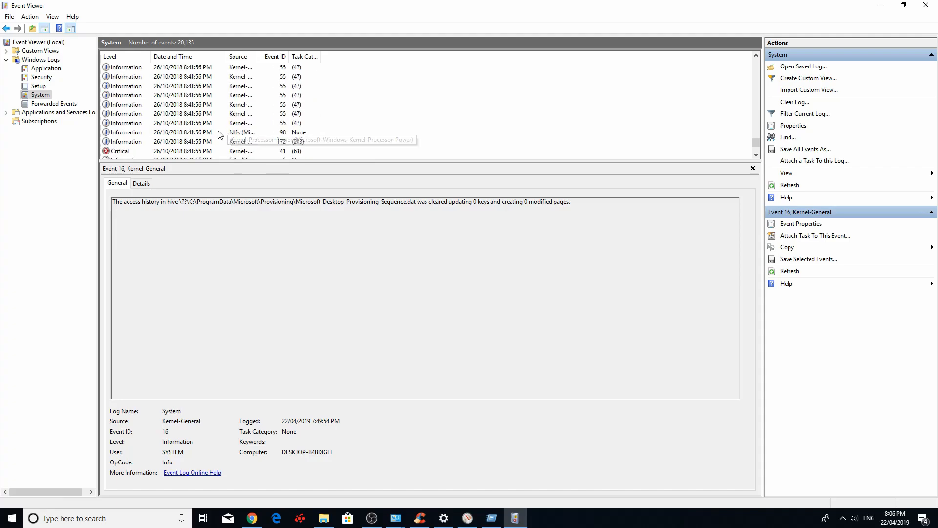
{"action": "mouse_move", "coordinate": [115, 156]}
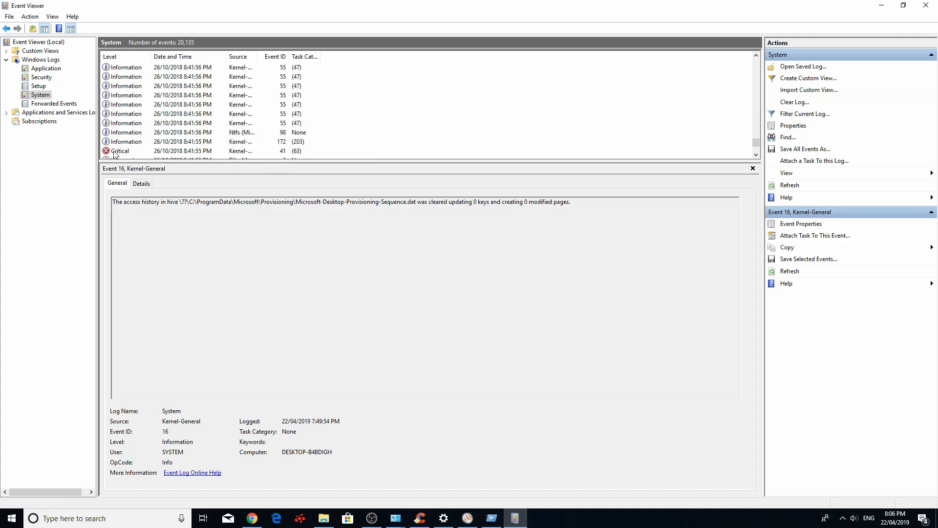
{"action": "mouse_move", "coordinate": [237, 158]}
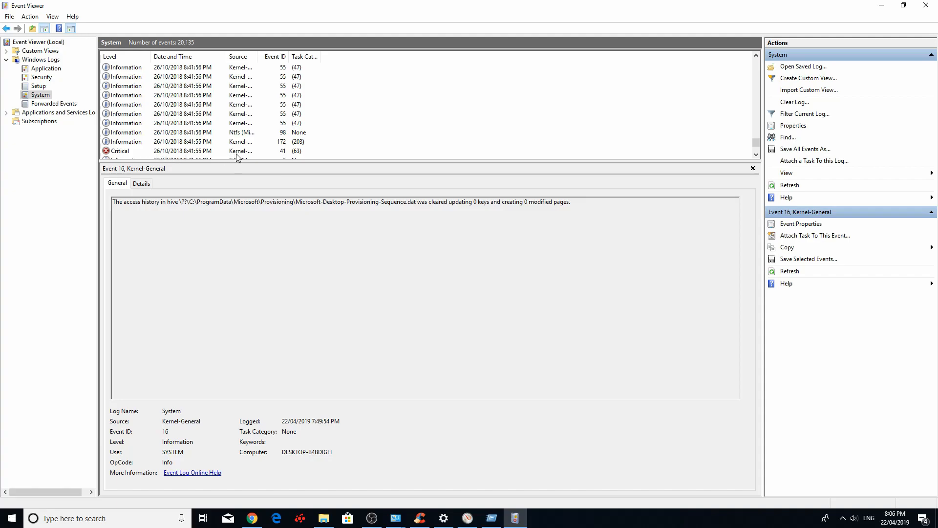
{"action": "mouse_move", "coordinate": [239, 158]}
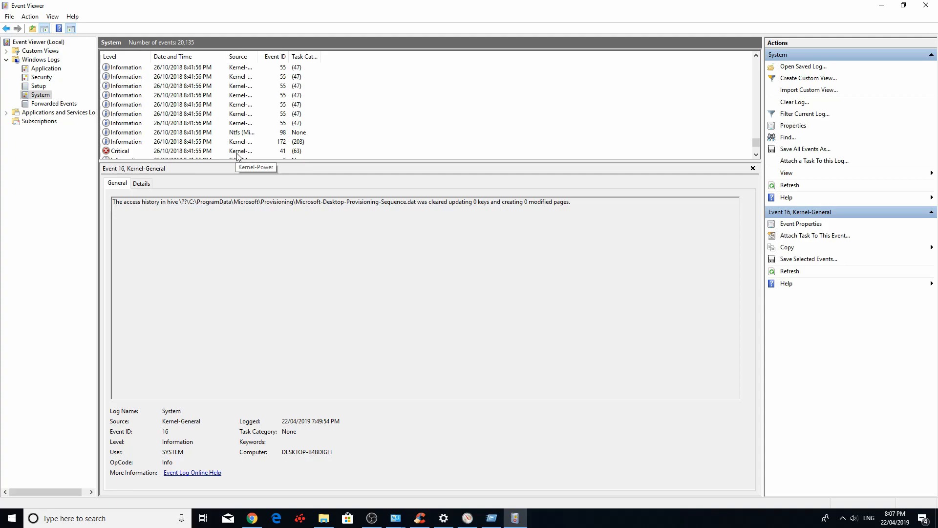
{"action": "mouse_move", "coordinate": [240, 151]}
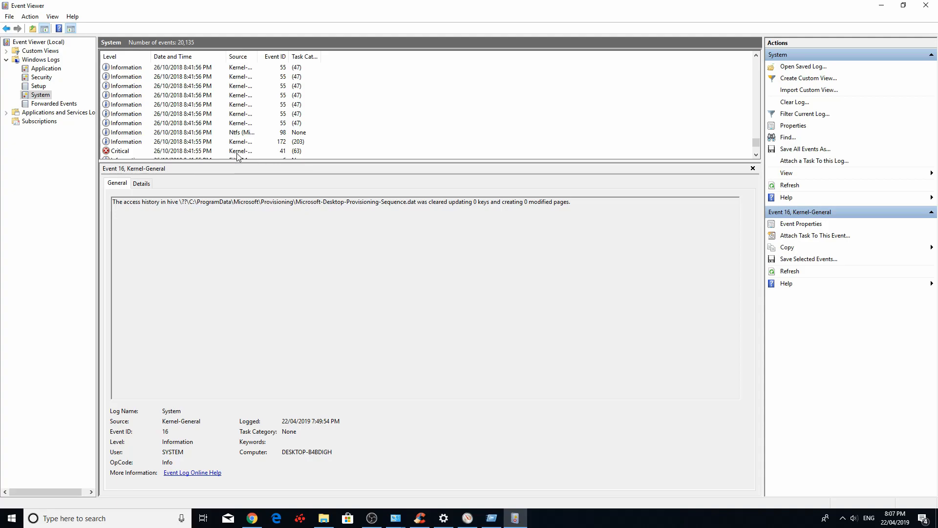
{"action": "mouse_move", "coordinate": [256, 168]}
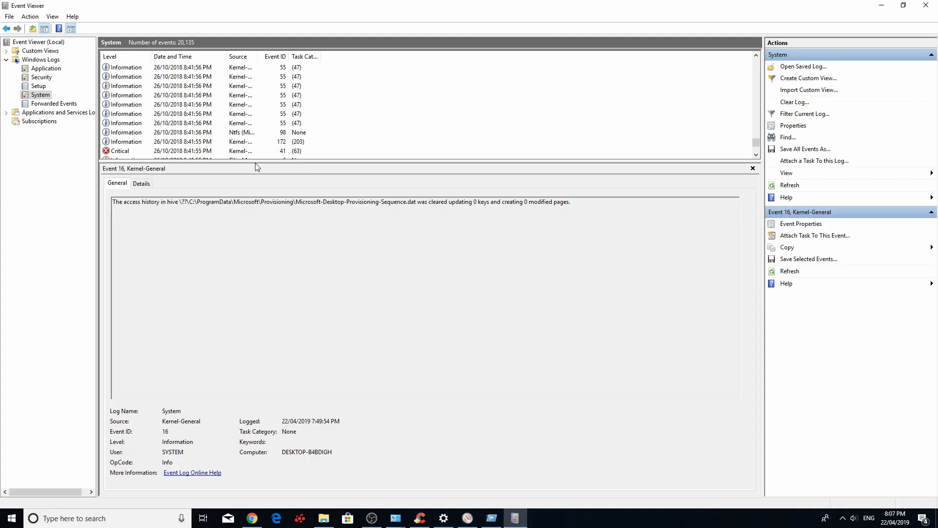
{"action": "mouse_move", "coordinate": [373, 275]}
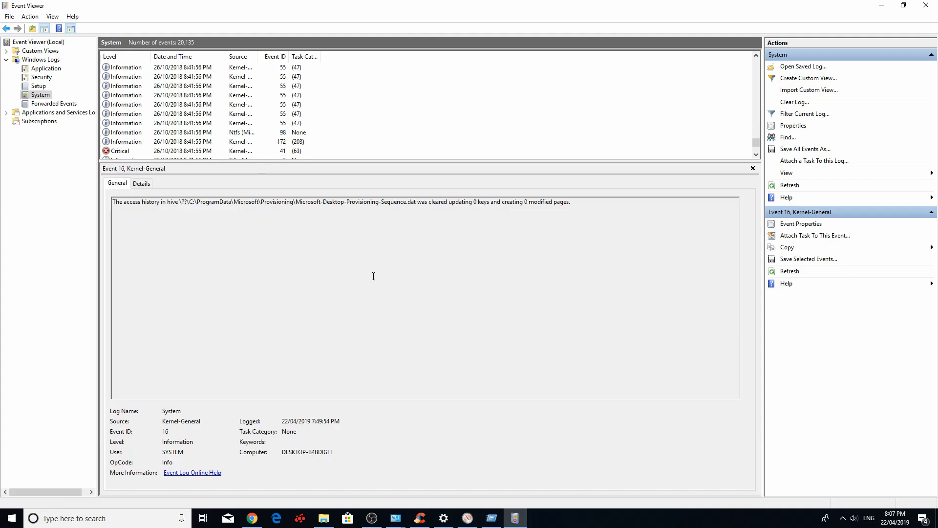